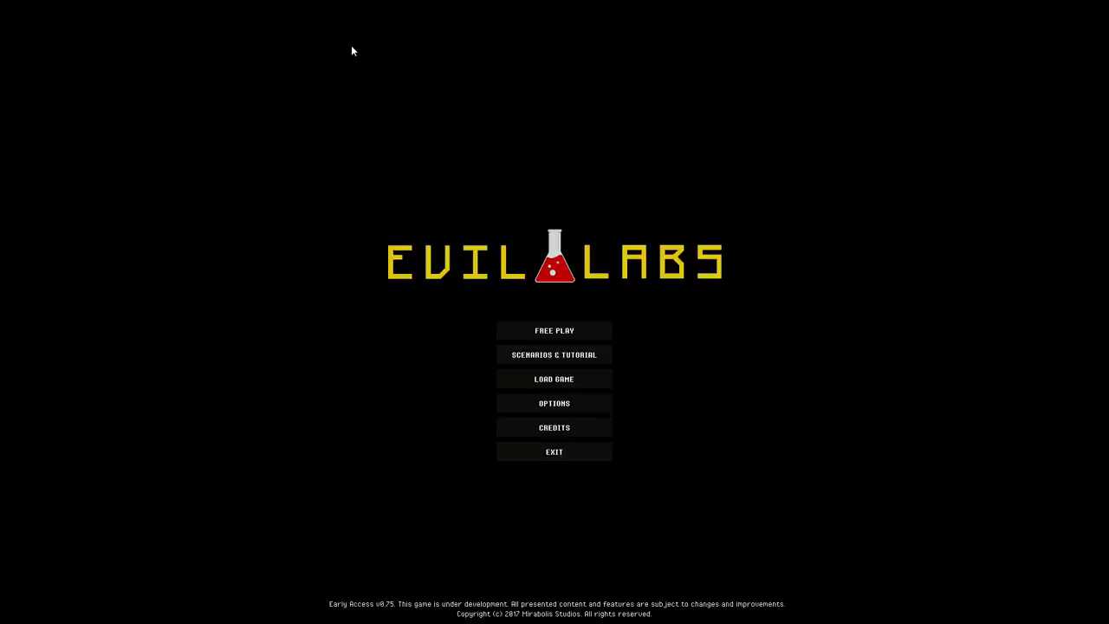
pyautogui.moveTo(360, 54)
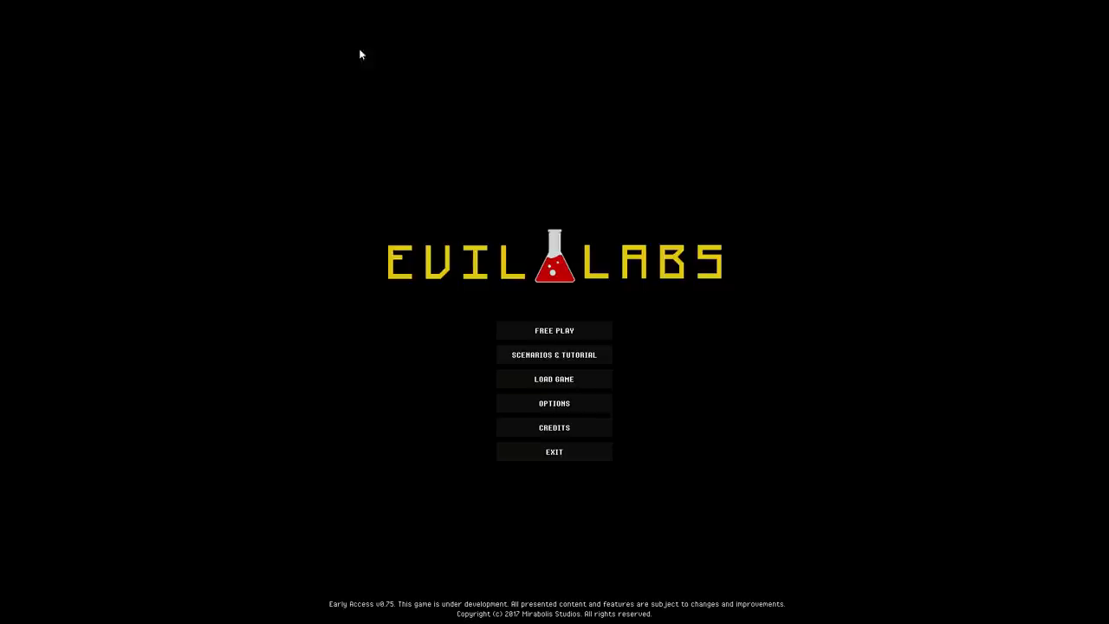
pyautogui.moveTo(423, 128)
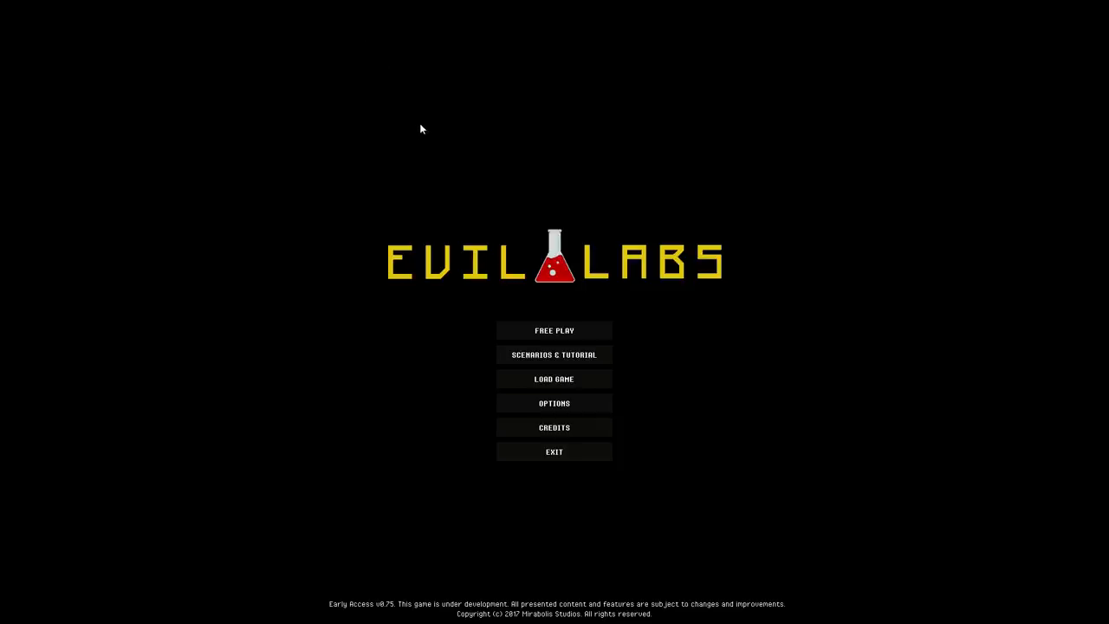
pyautogui.moveTo(73, 5)
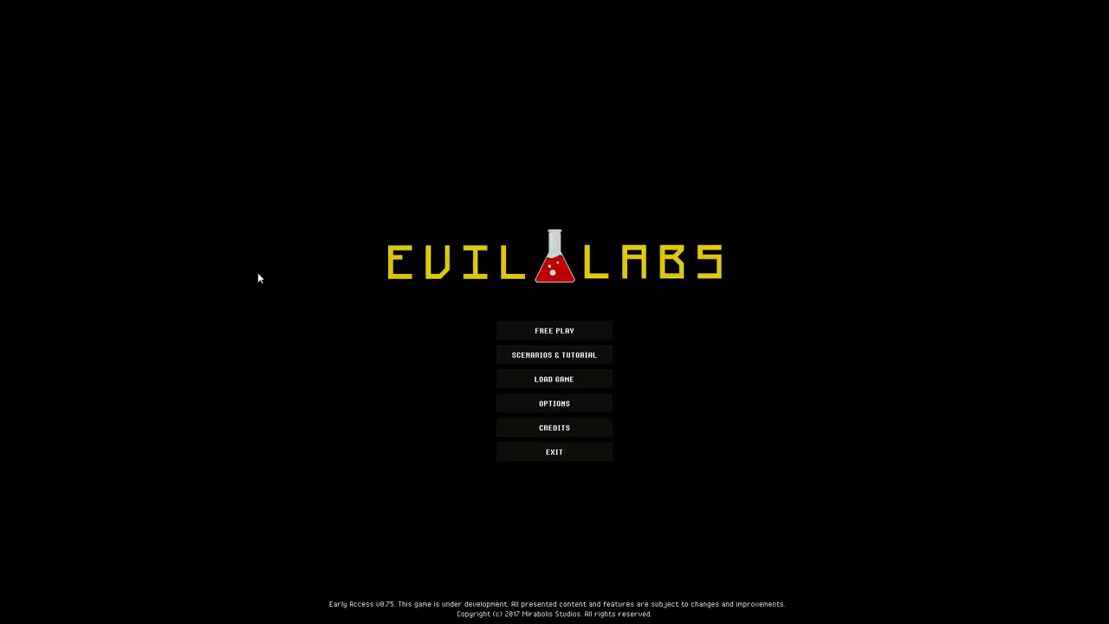
pyautogui.moveTo(253, 278)
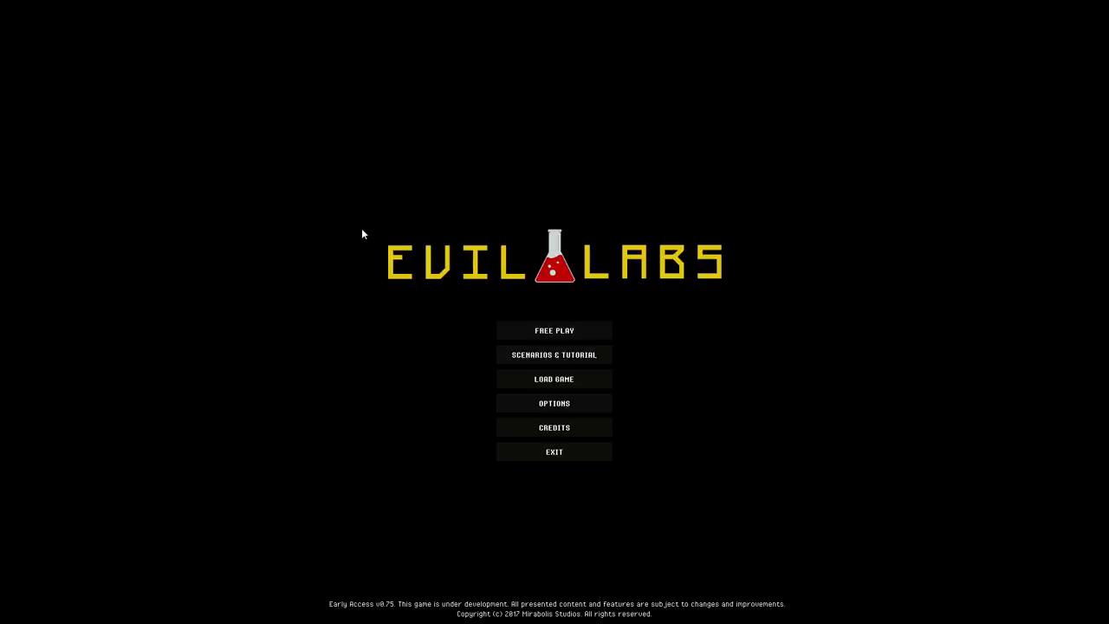
pyautogui.moveTo(554, 330)
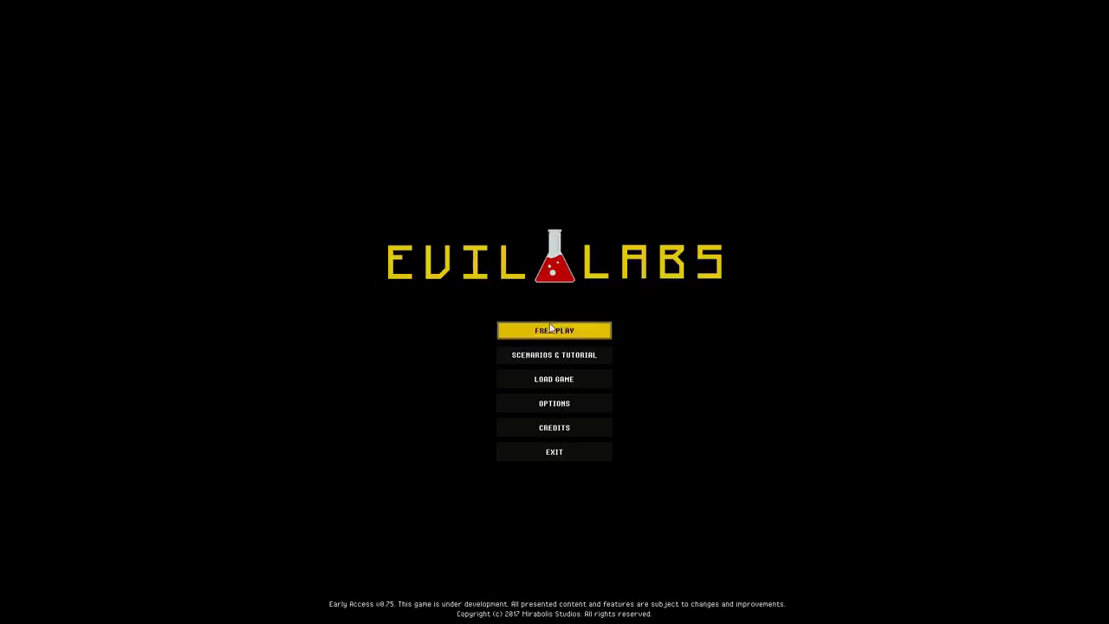
pyautogui.moveTo(329, 170)
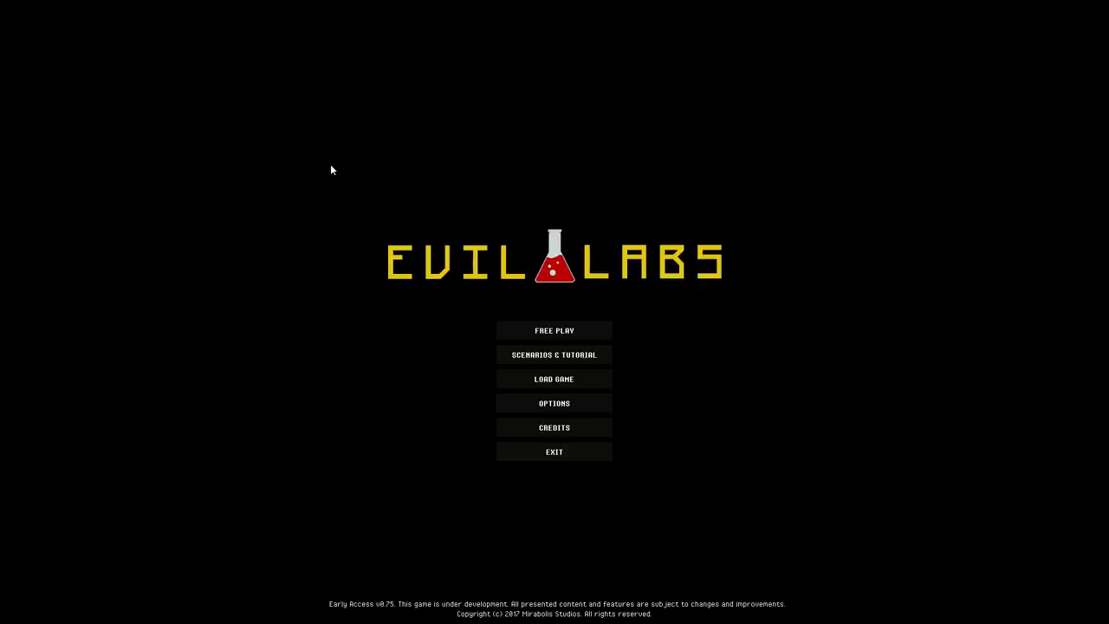
pyautogui.moveTo(412, 123)
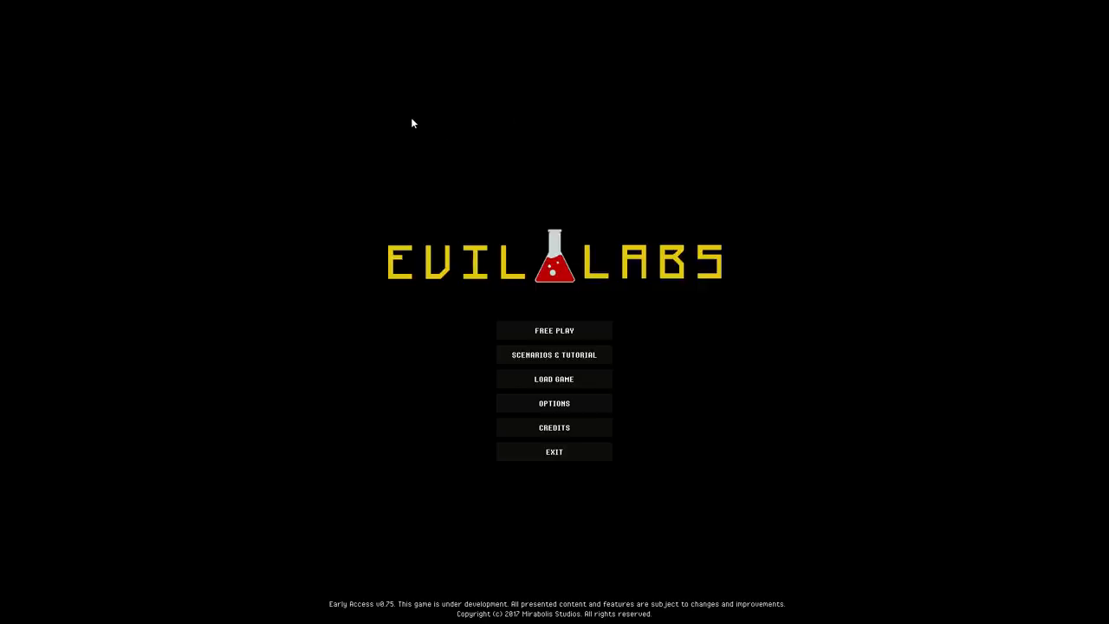
pyautogui.moveTo(449, 146)
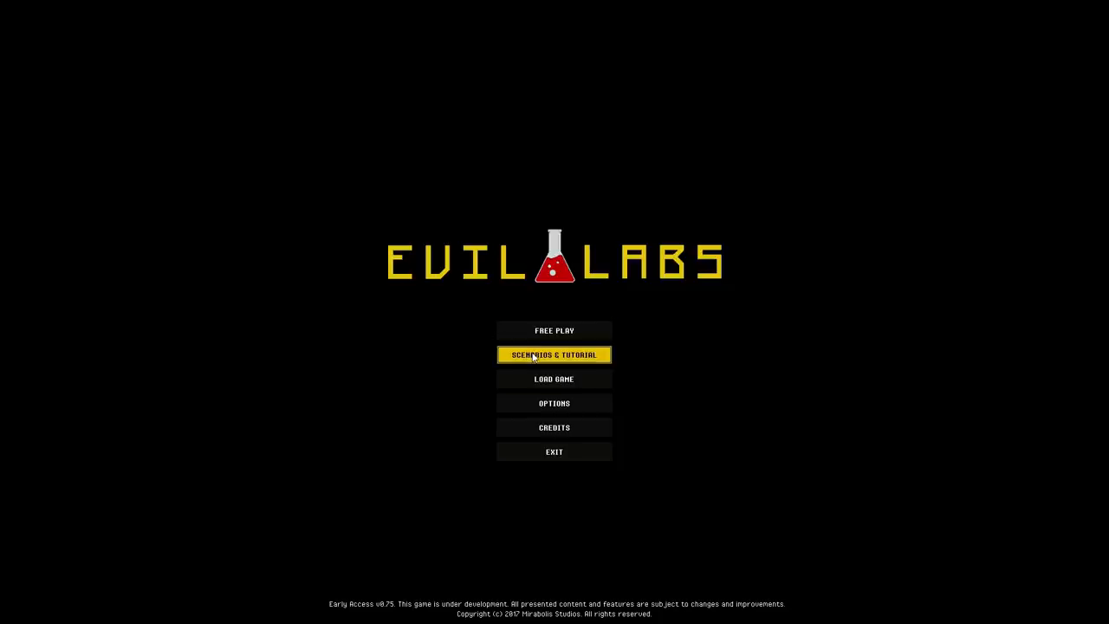
# Browse the Scenarios & Tutorial list forward until The Tycoon scenario is shown
pyautogui.click(555, 353)
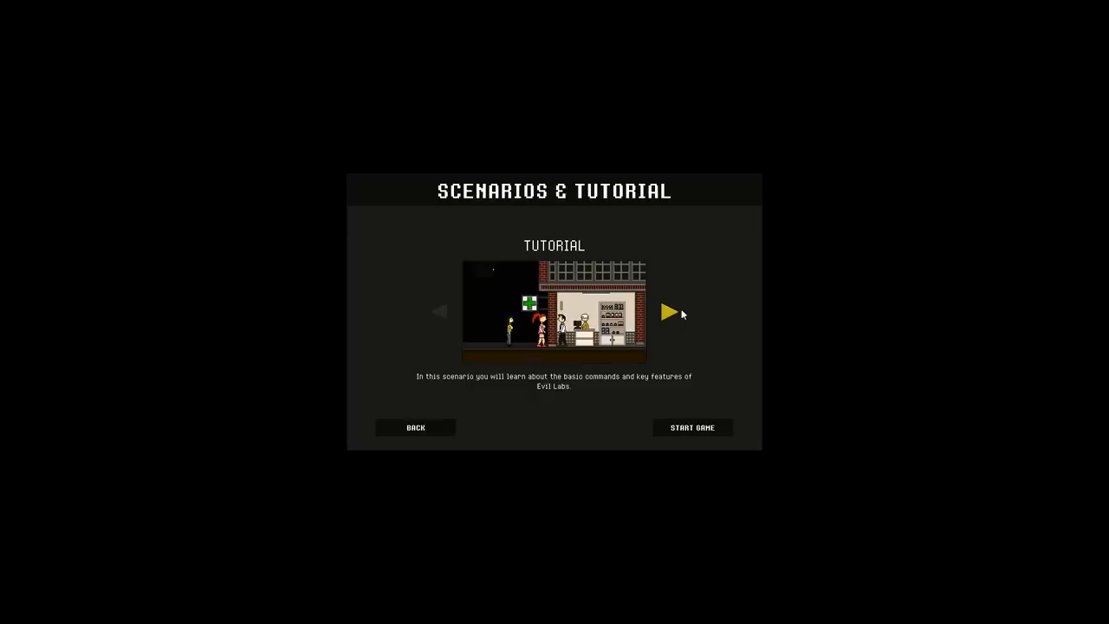
pyautogui.click(670, 312)
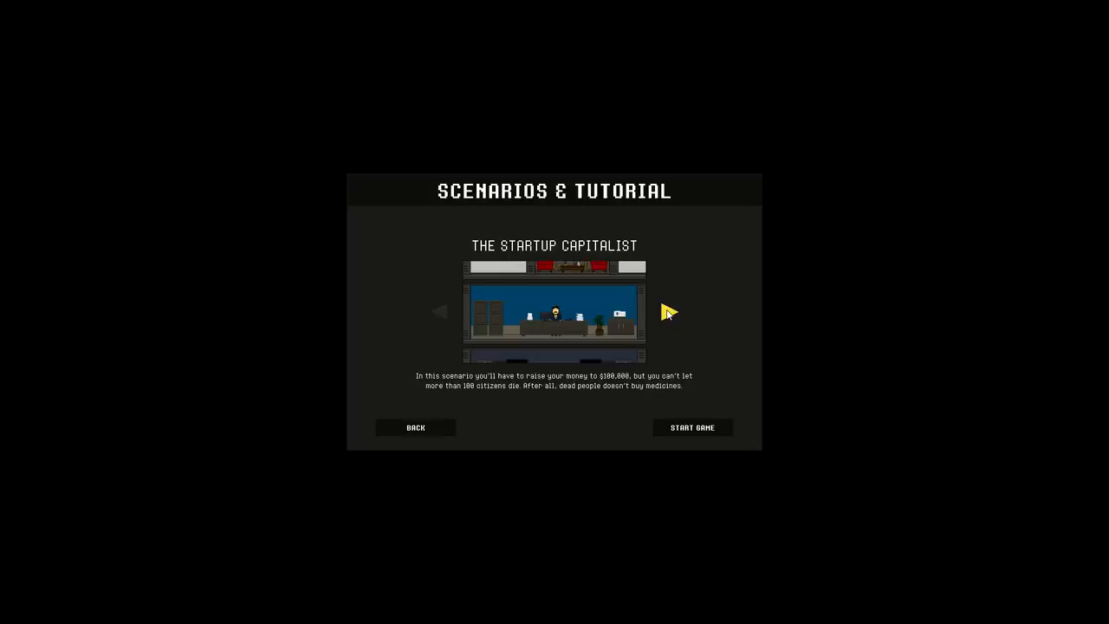
pyautogui.click(667, 312)
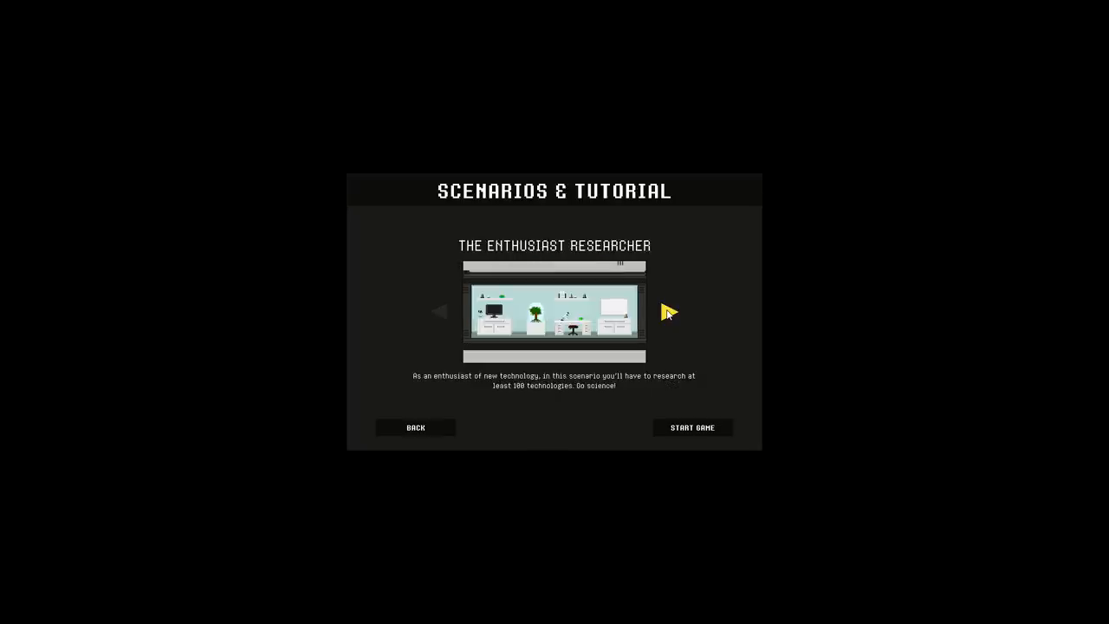
pyautogui.click(668, 312)
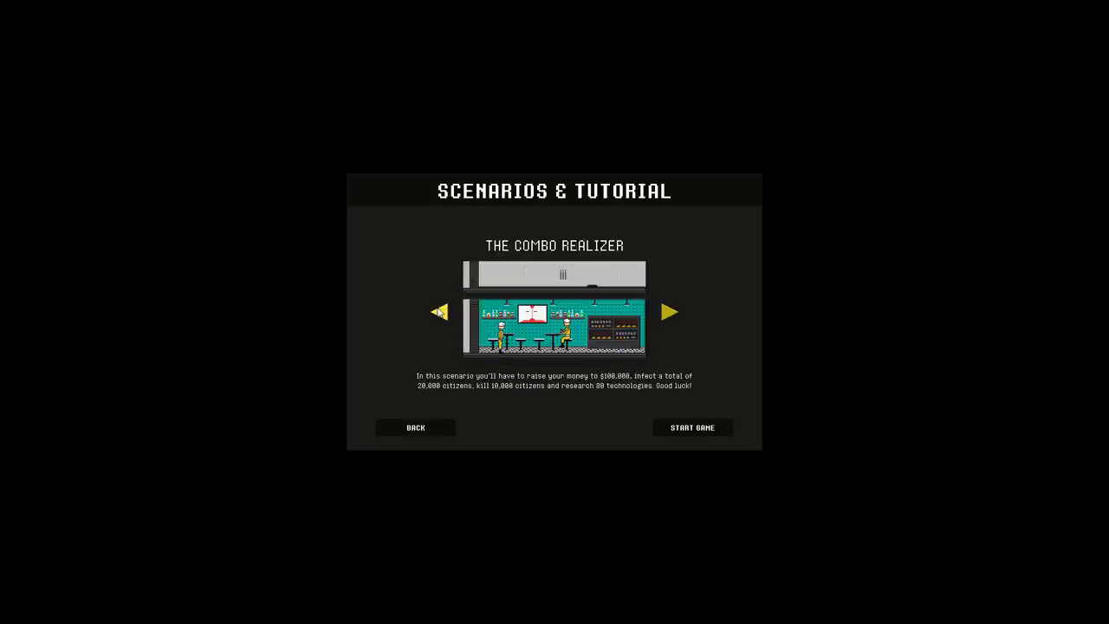
pyautogui.click(438, 312)
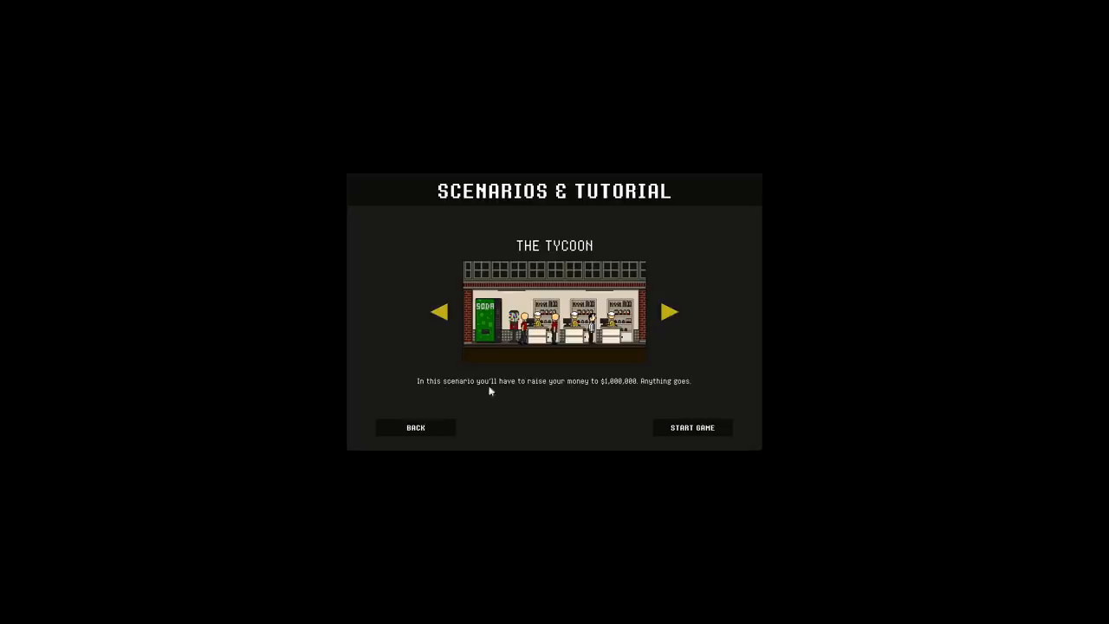
pyautogui.moveTo(629, 386)
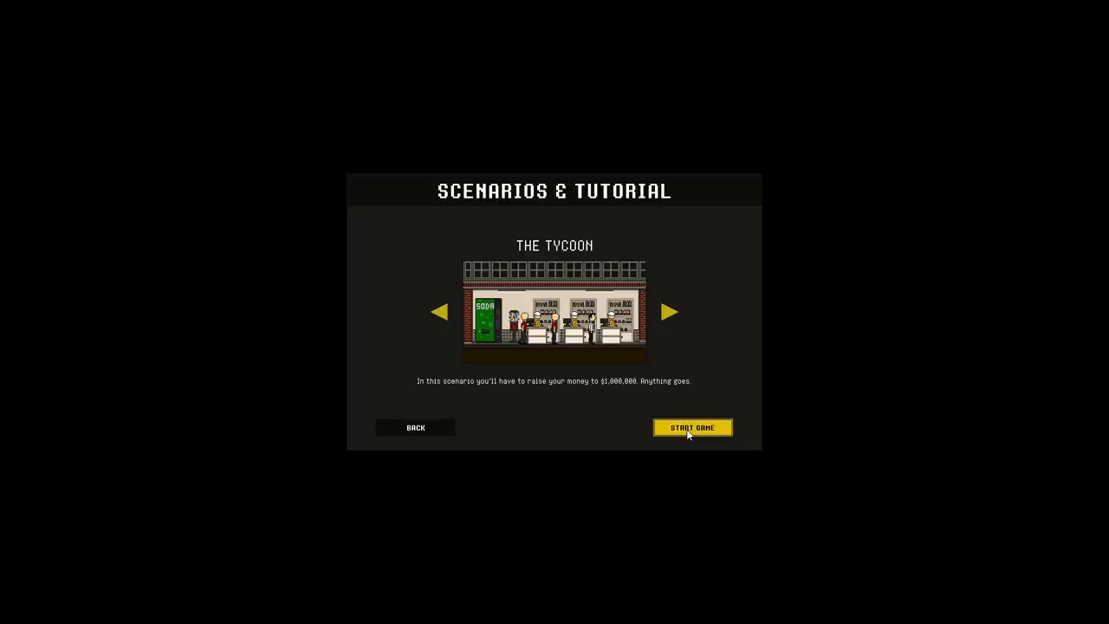
pyautogui.moveTo(579, 407)
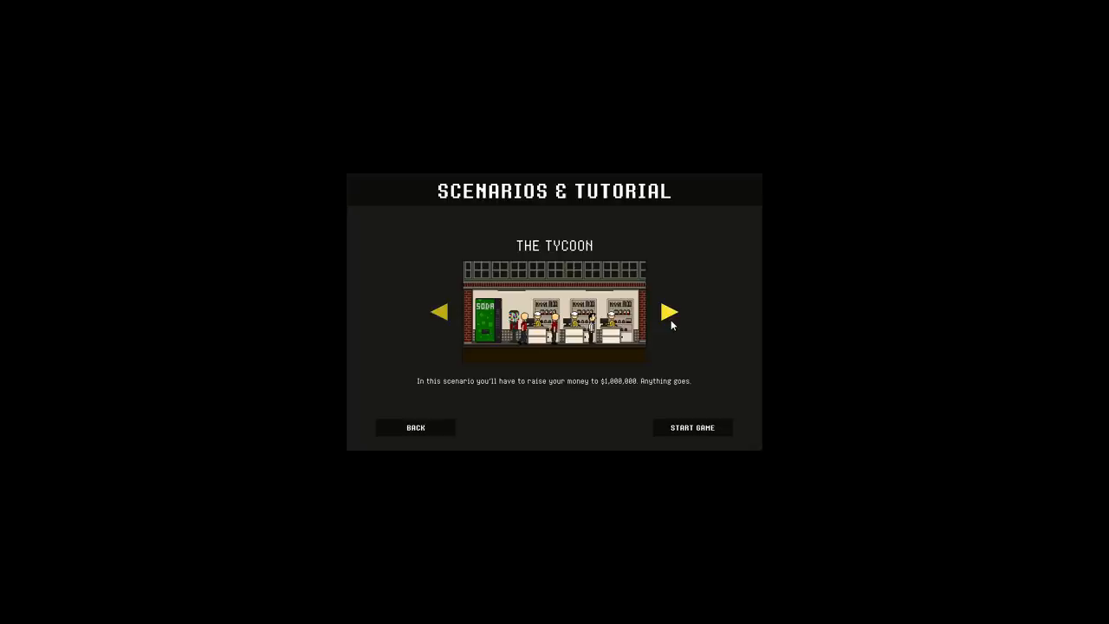
pyautogui.moveTo(693, 427)
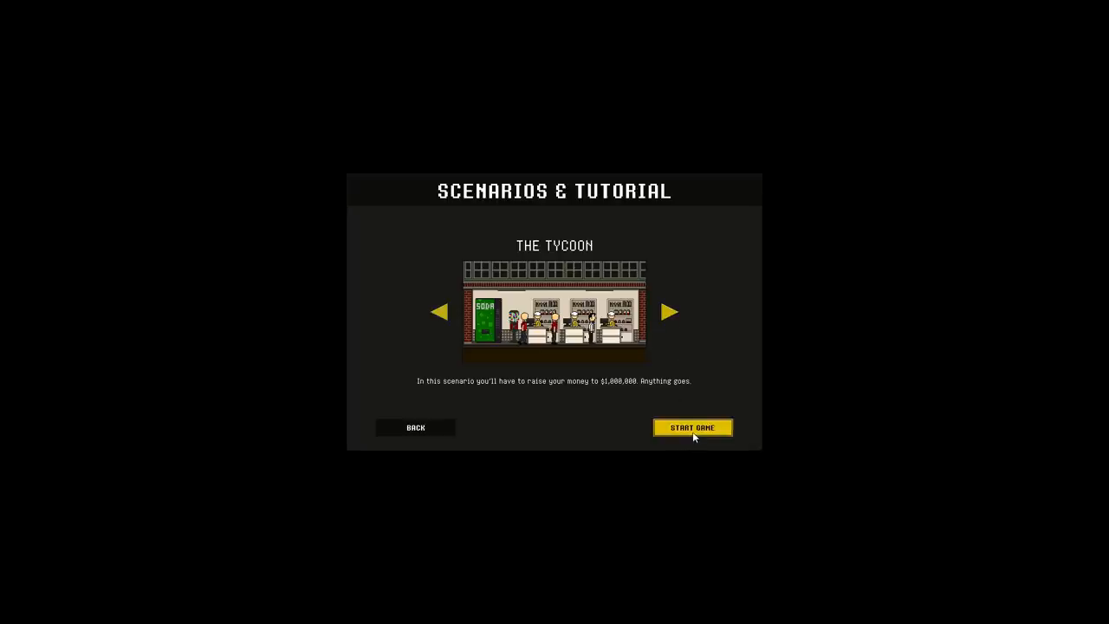
pyautogui.moveTo(646, 433)
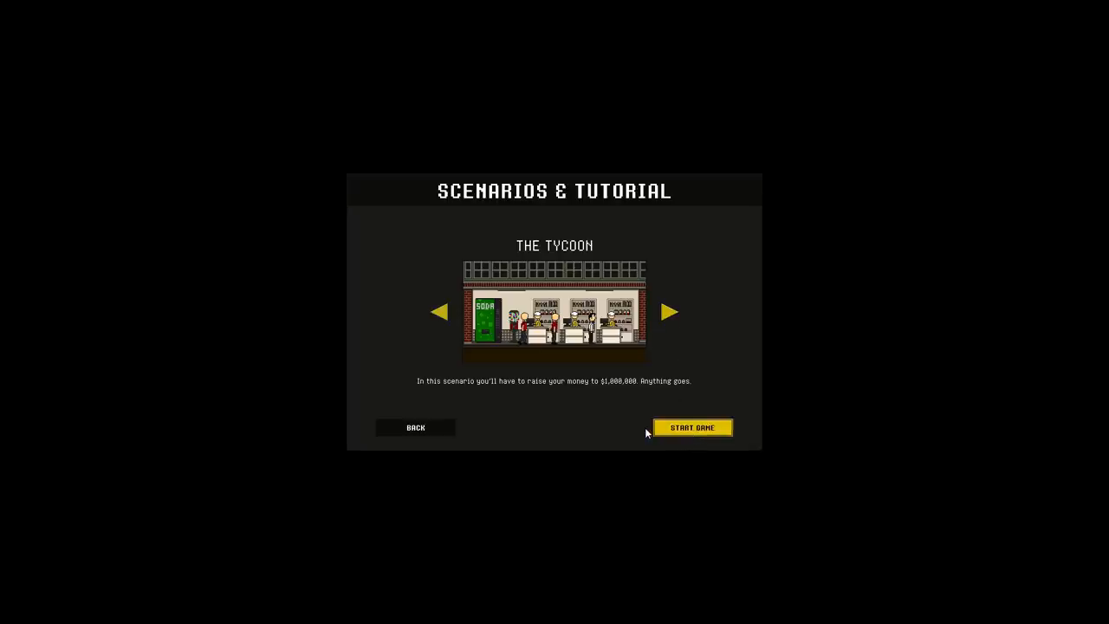
# Start The Tycoon scenario, pause the game clock and bring up the research tree
pyautogui.click(692, 427)
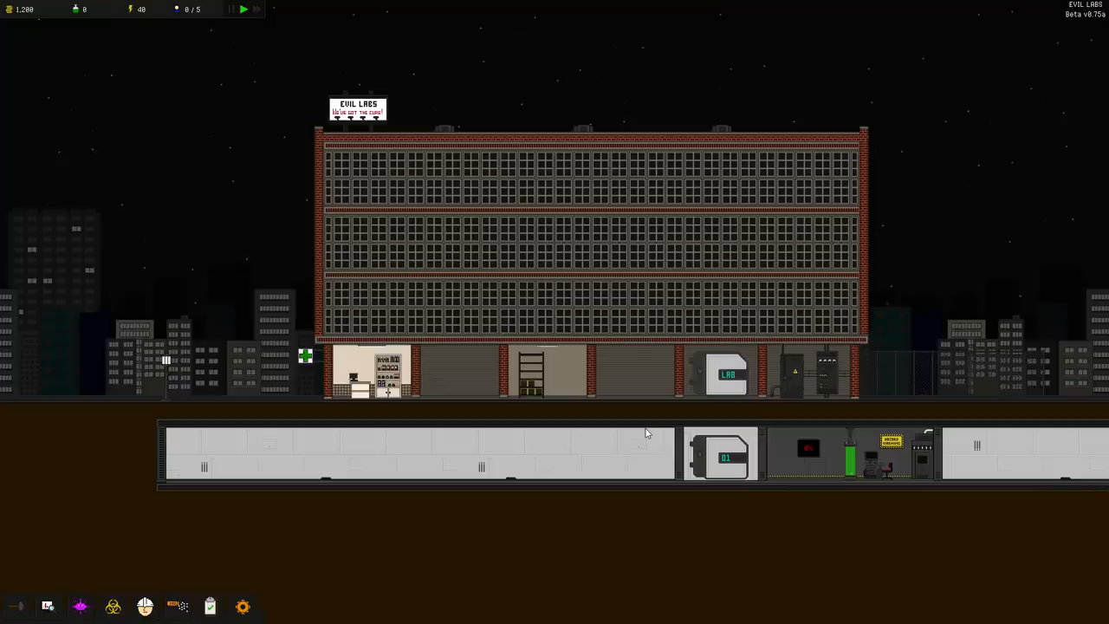
pyautogui.click(242, 11)
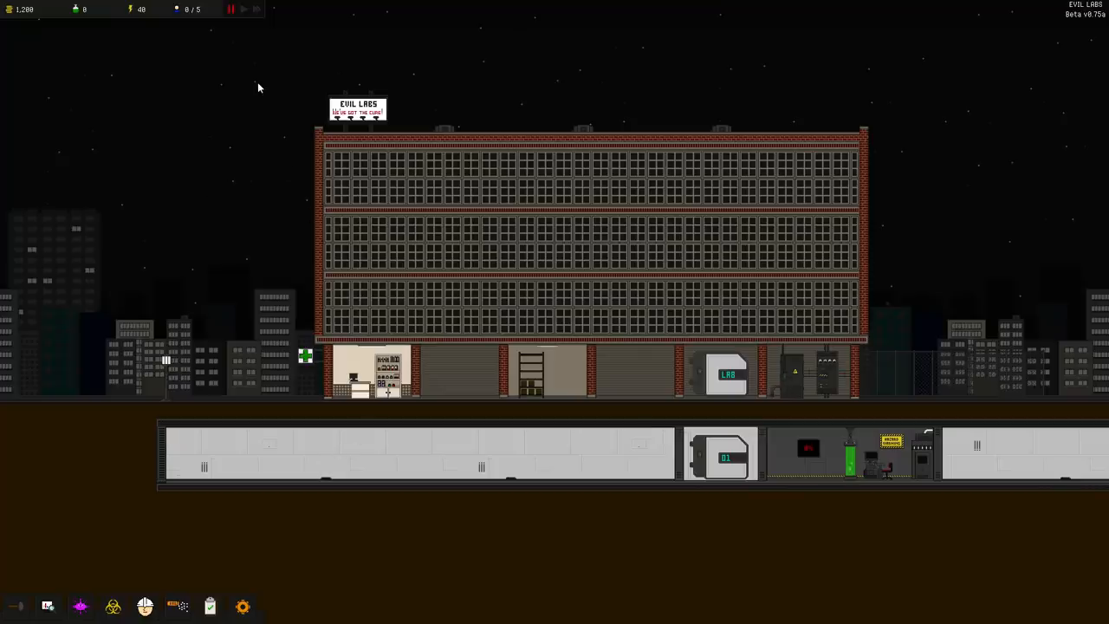
pyautogui.moveTo(49, 607)
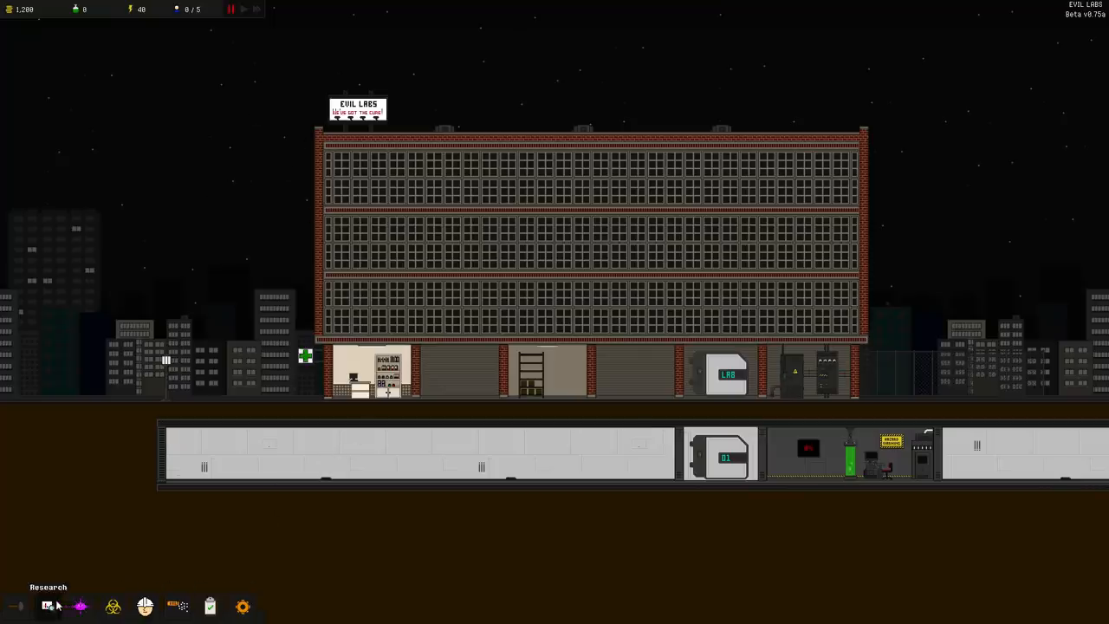
pyautogui.click(49, 607)
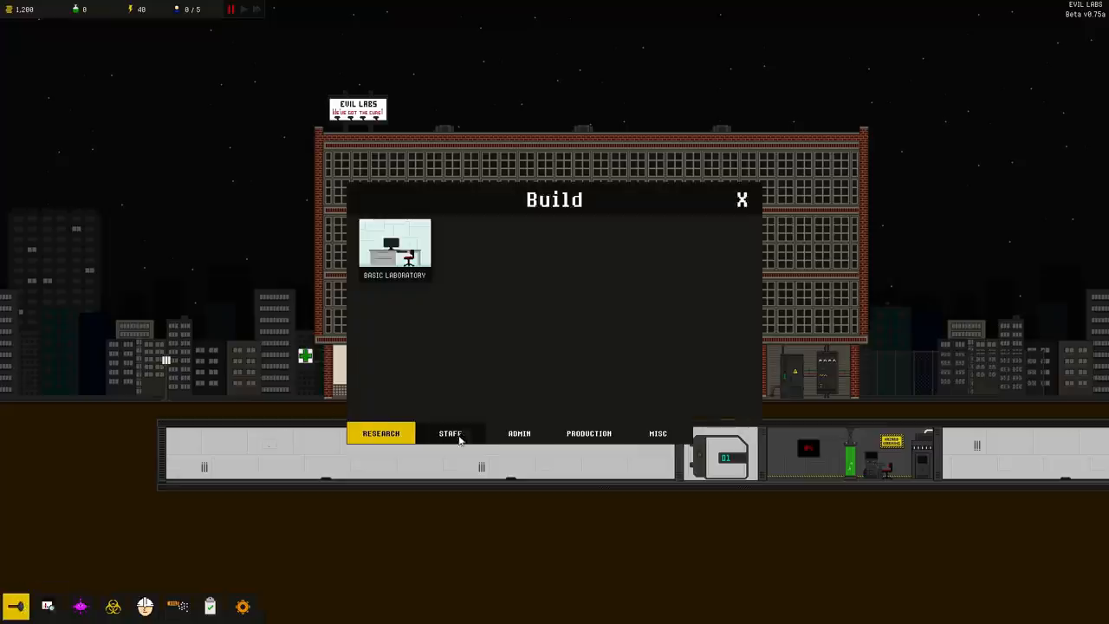
pyautogui.click(658, 433)
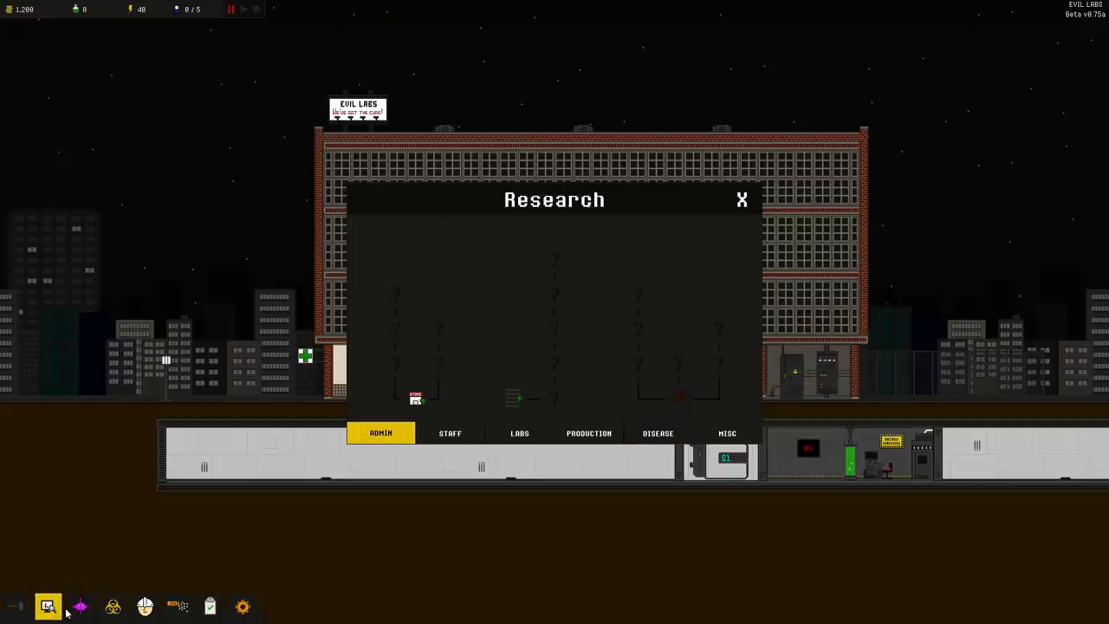
# Review the labs, disease, production and staff research branches, the locked diseases, then the infection map
pyautogui.click(520, 433)
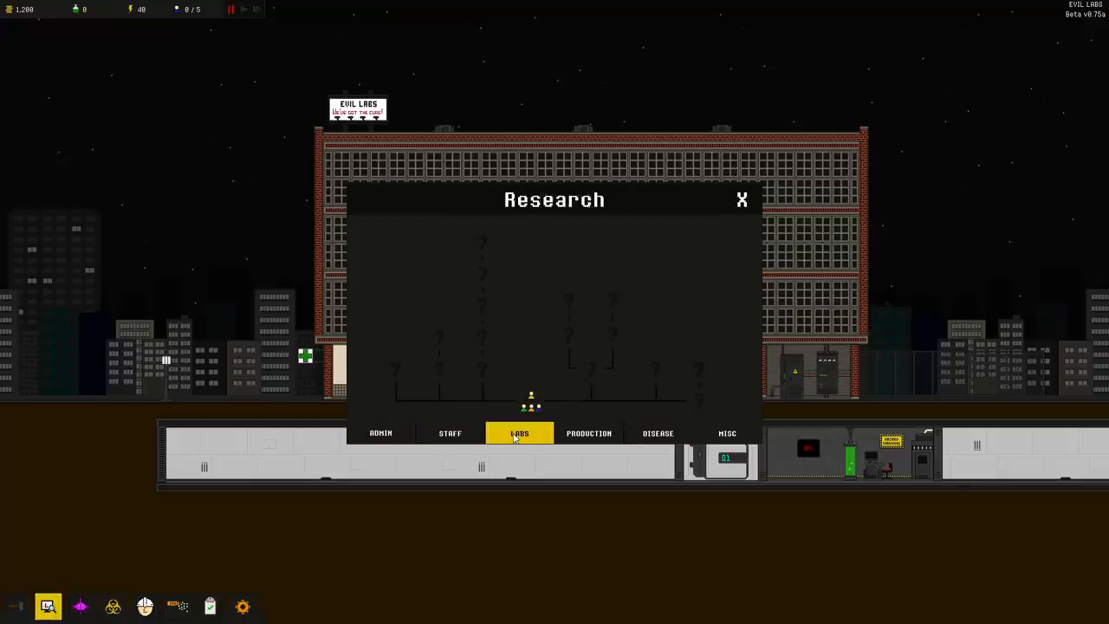
pyautogui.click(658, 433)
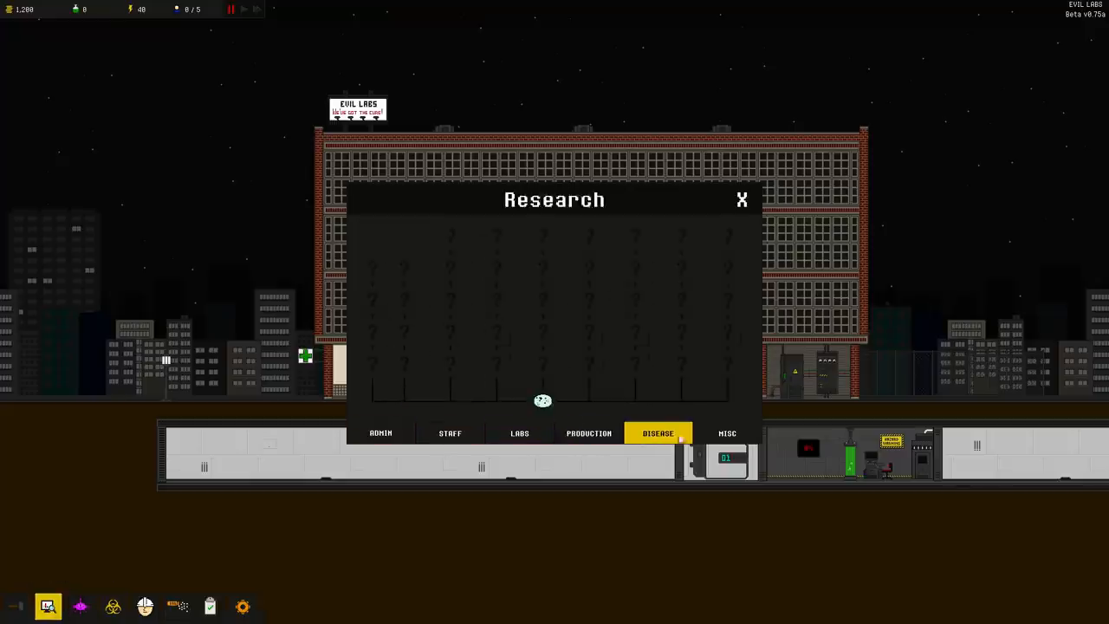
pyautogui.click(589, 433)
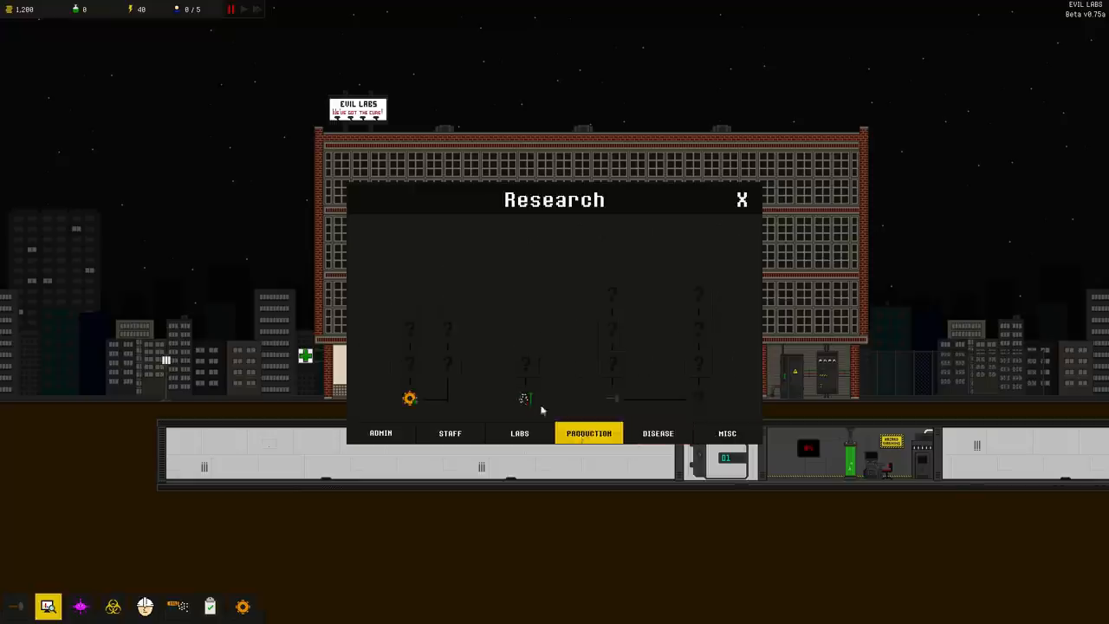
pyautogui.click(450, 434)
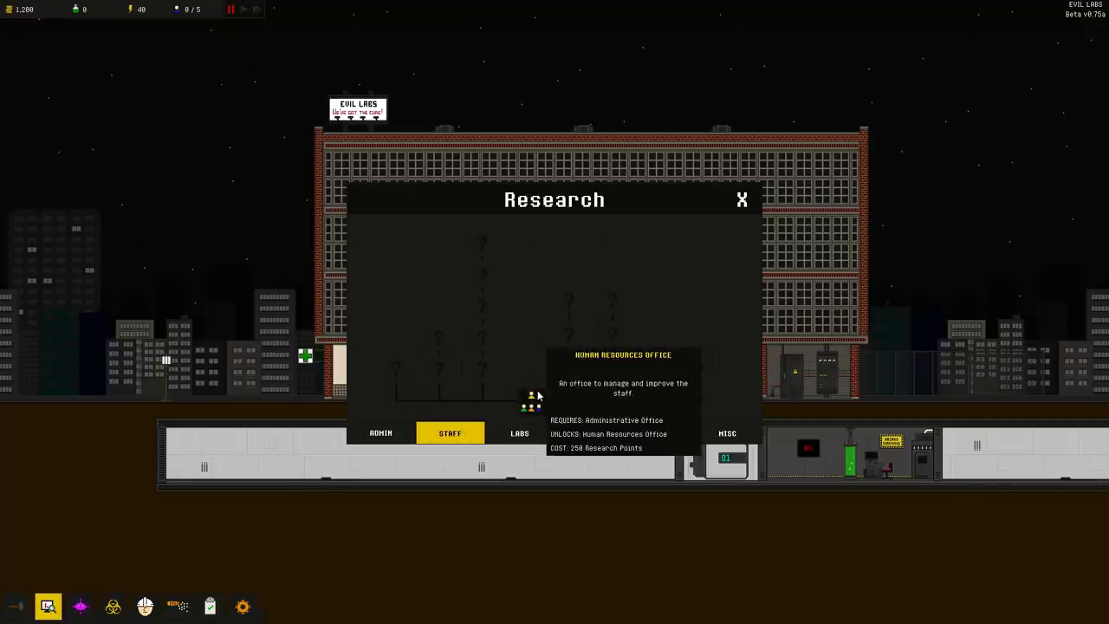
pyautogui.click(79, 607)
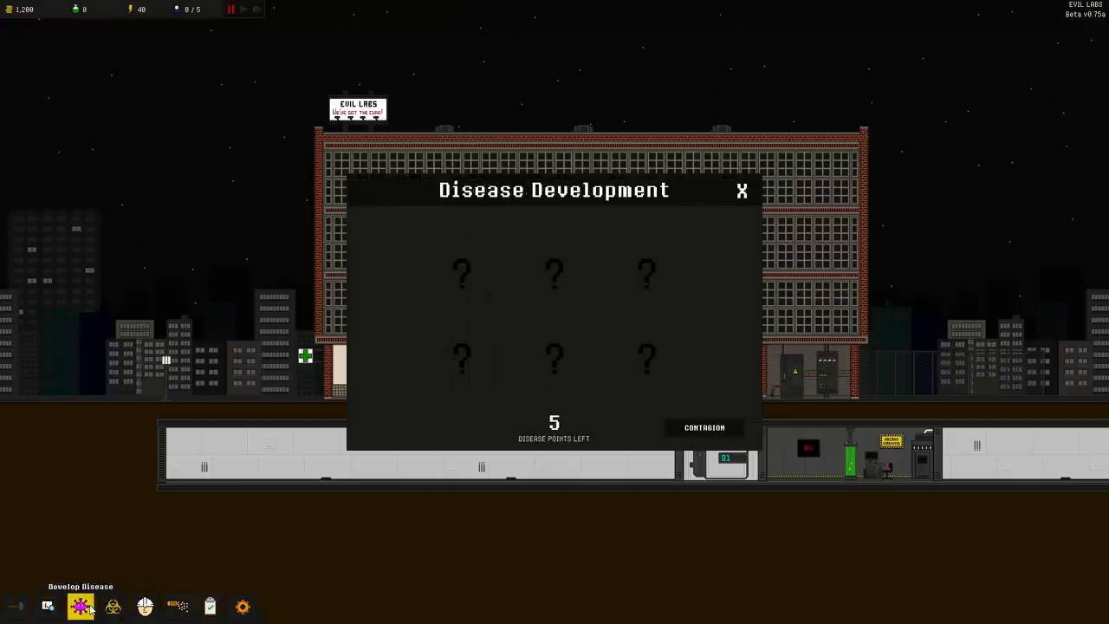
pyautogui.moveTo(596, 270)
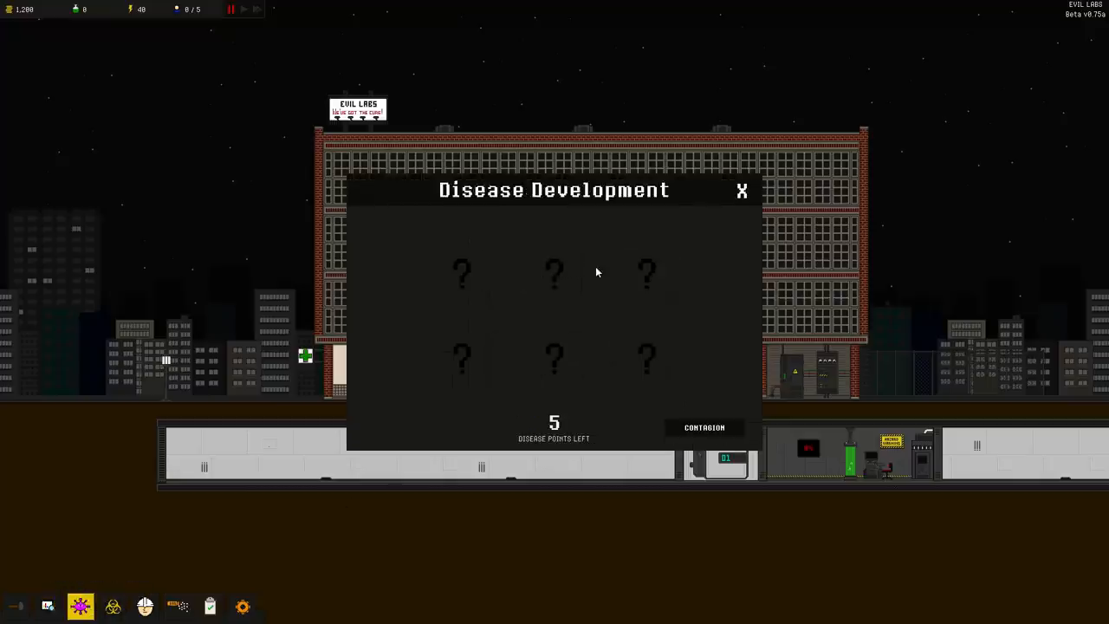
pyautogui.moveTo(648, 359)
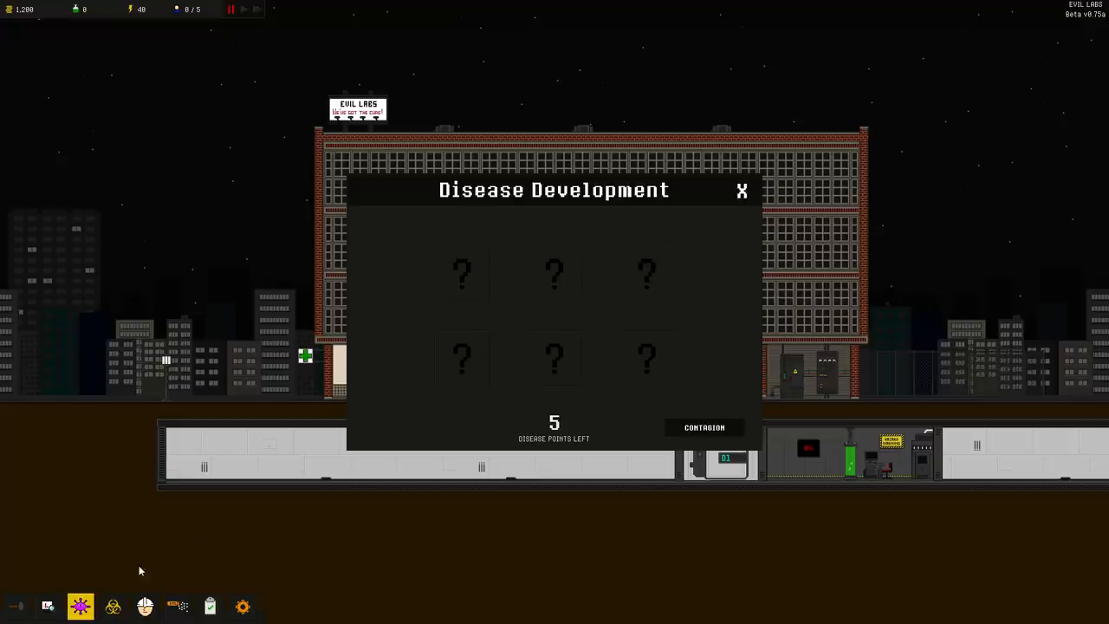
pyautogui.click(112, 607)
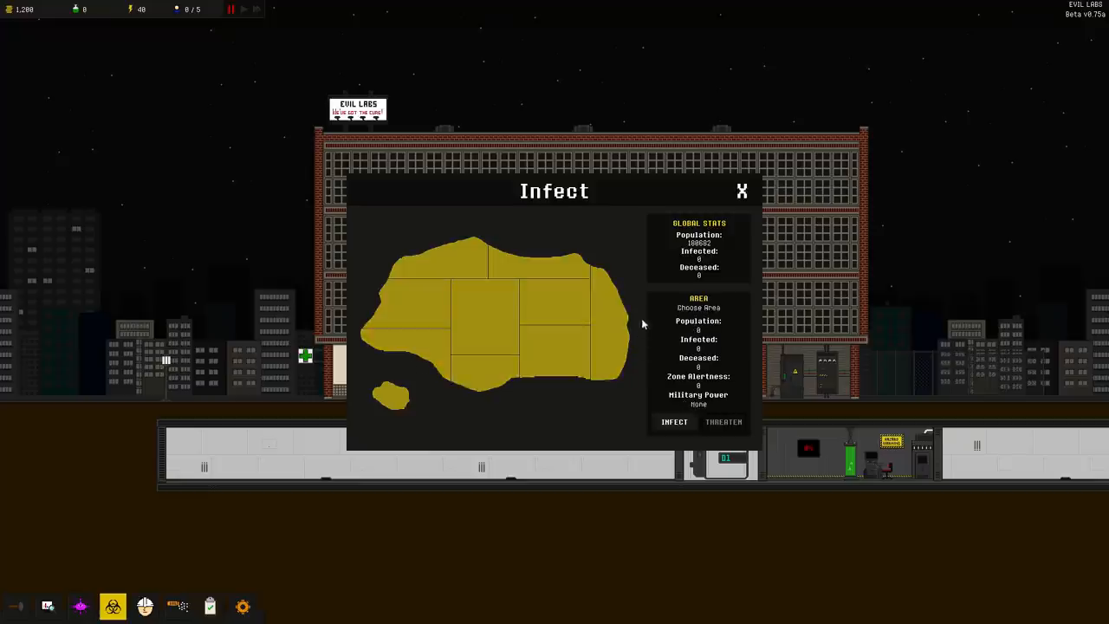
# Check the small island, eastern and western regions' stats, then close the infection map
pyautogui.click(391, 397)
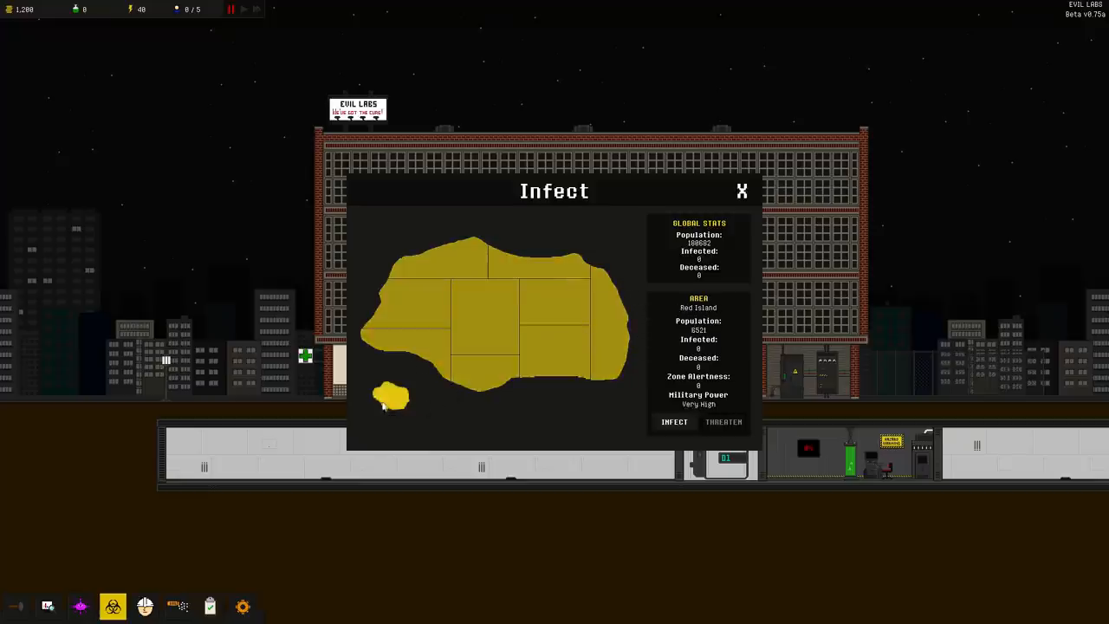
pyautogui.click(553, 346)
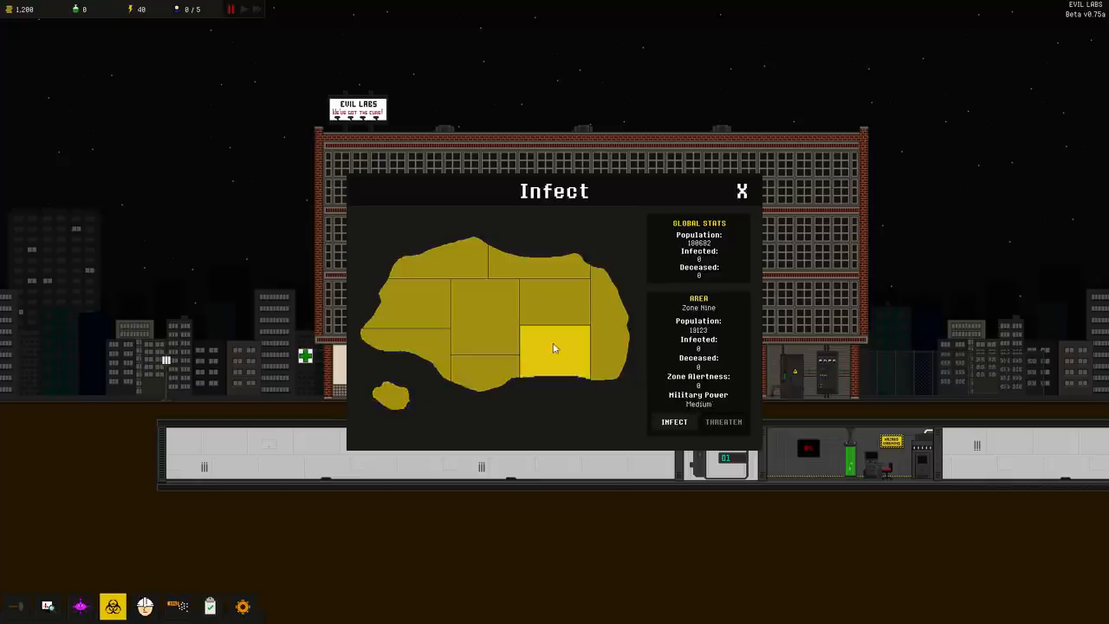
pyautogui.click(399, 343)
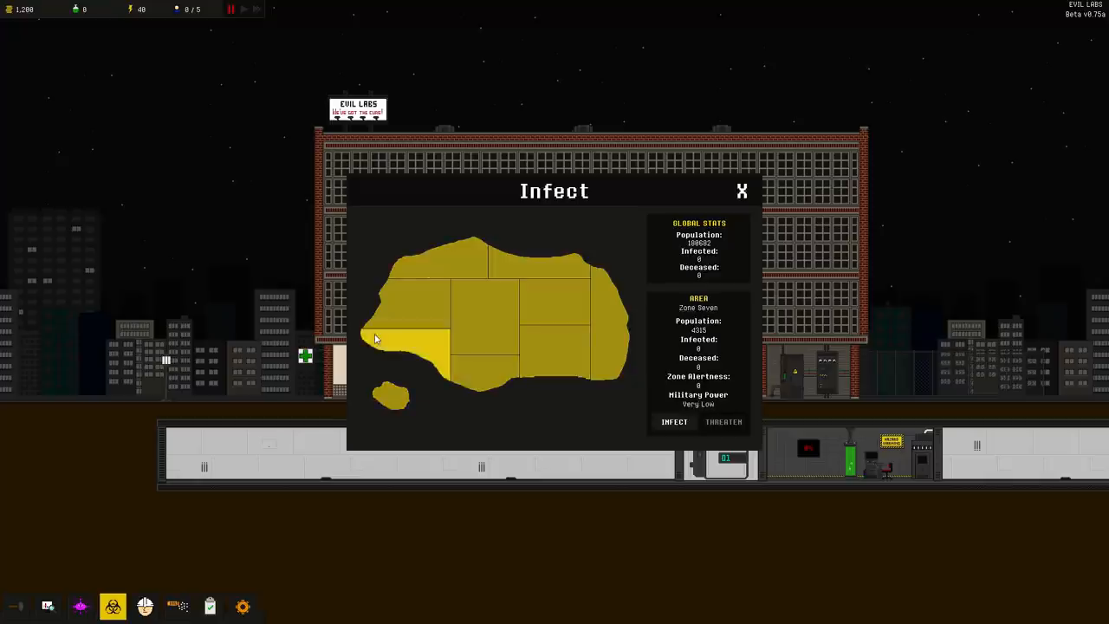
pyautogui.click(407, 344)
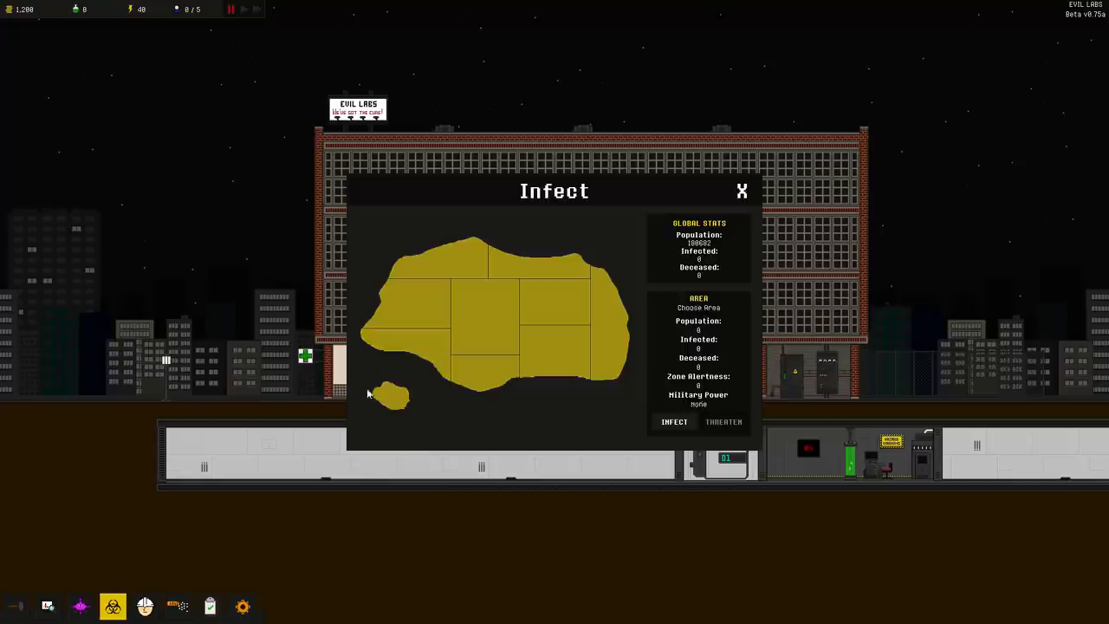
pyautogui.click(390, 397)
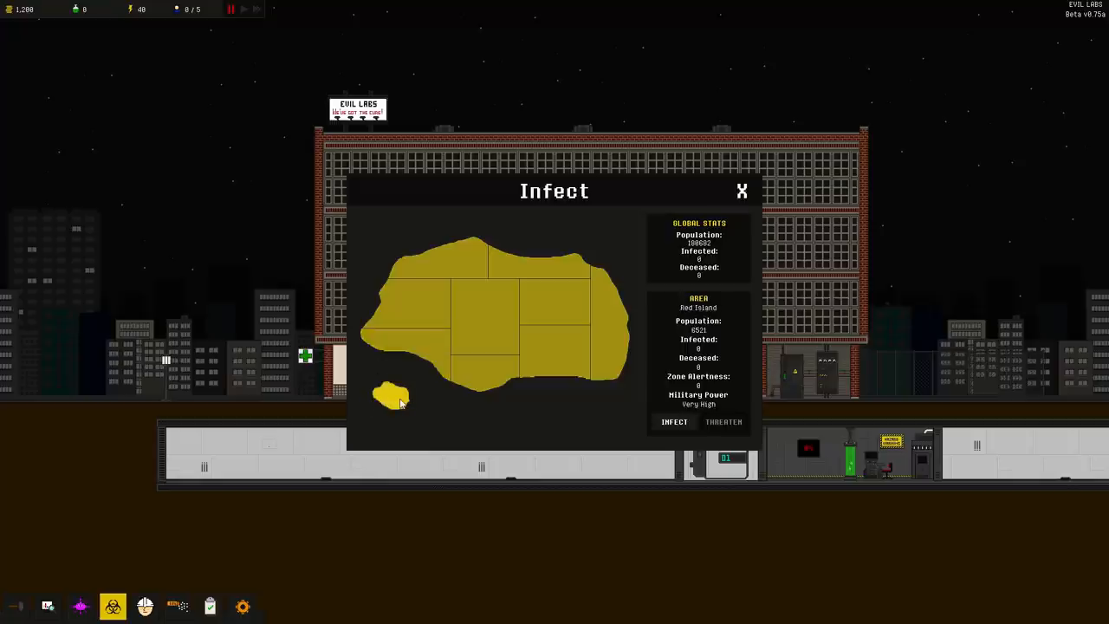
pyautogui.moveTo(402, 400)
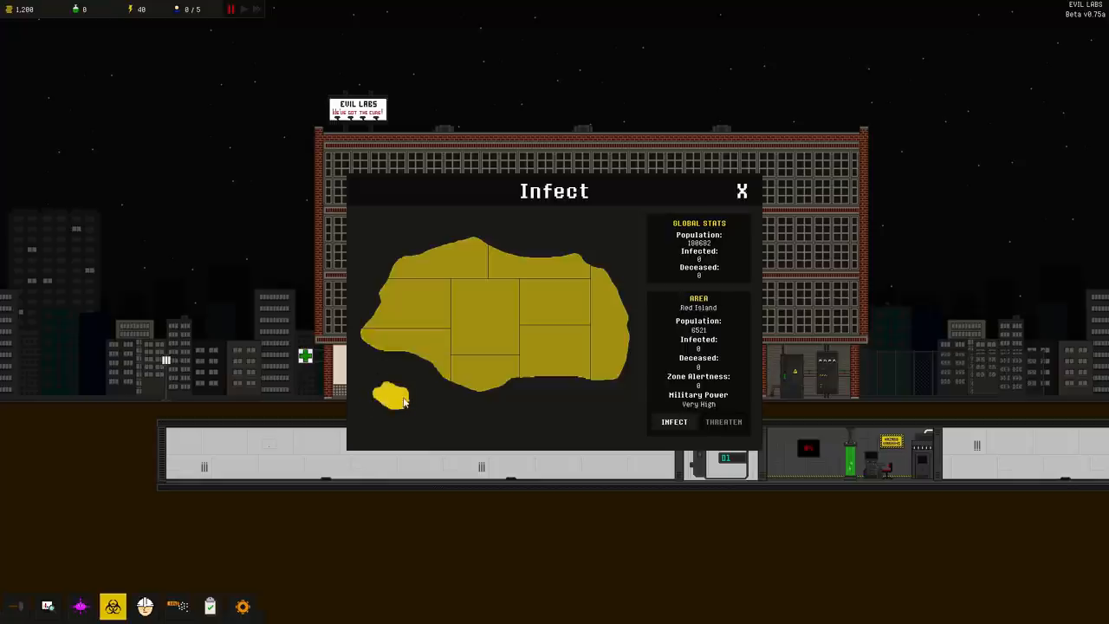
pyautogui.click(741, 191)
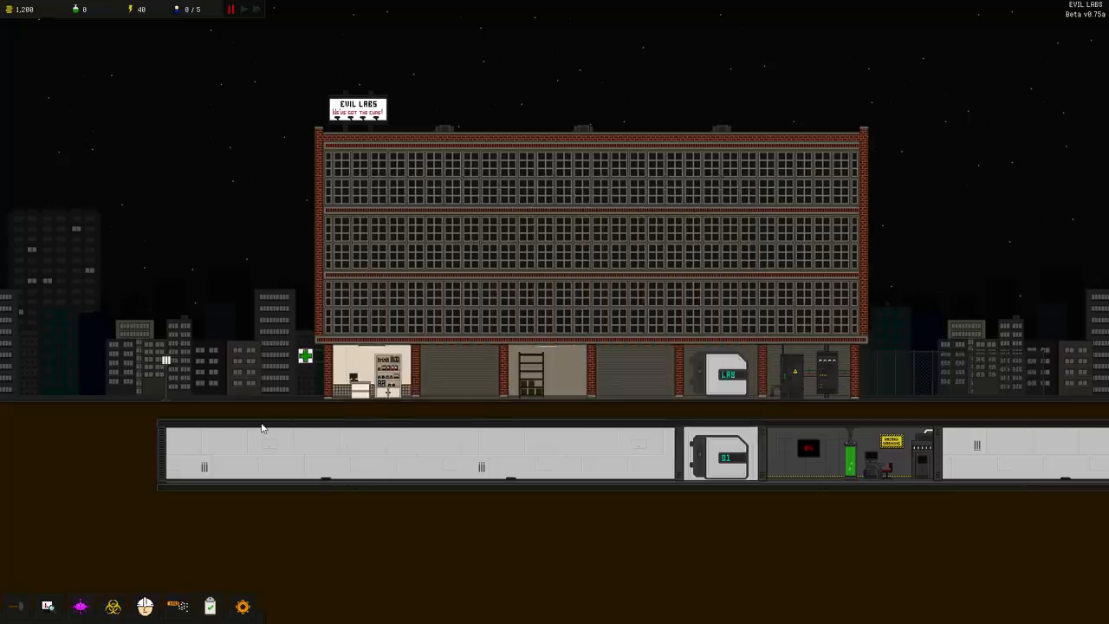
pyautogui.moveTo(76, 10)
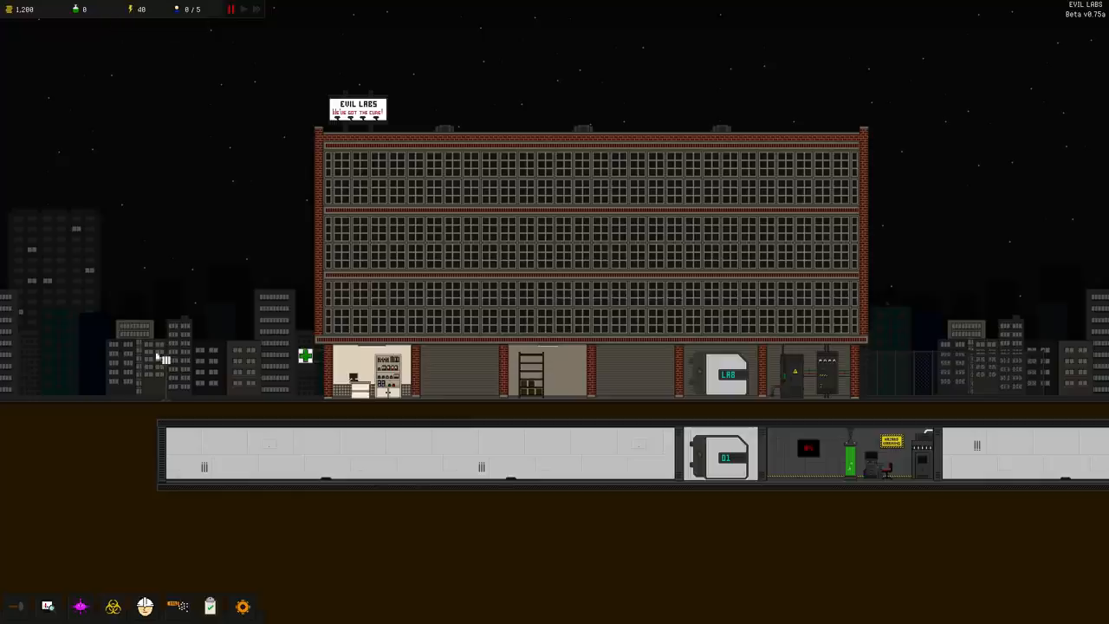
# Hire the lab's first worker and close the staff screen
pyautogui.click(146, 607)
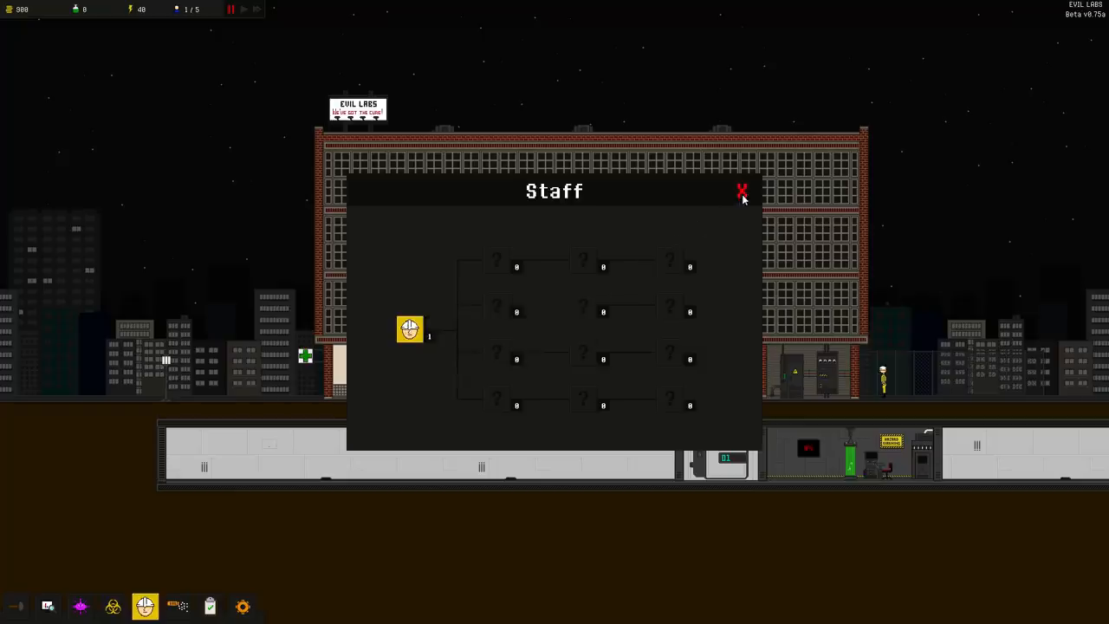
pyautogui.click(742, 190)
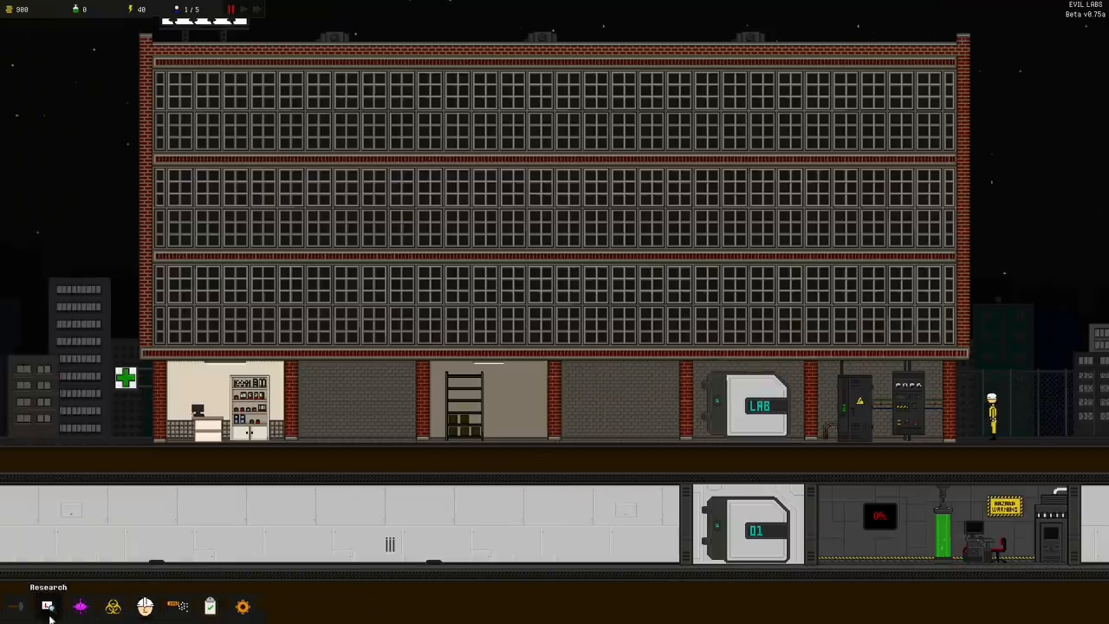
# Place a Small Factory from the Production rooms onto an underground floor slot
pyautogui.click(49, 607)
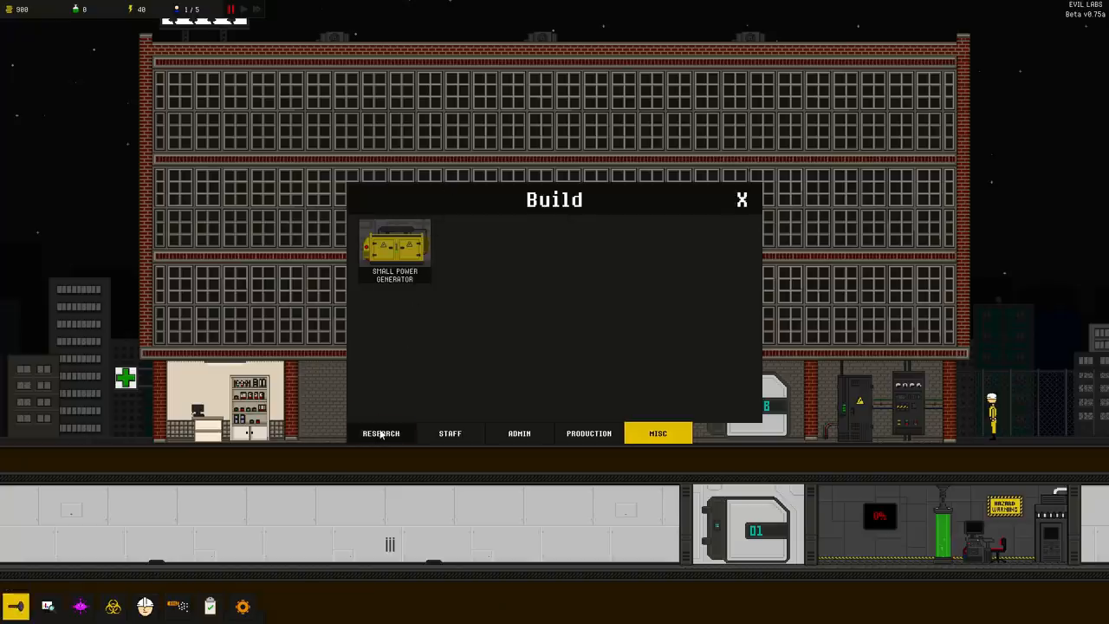
pyautogui.click(382, 433)
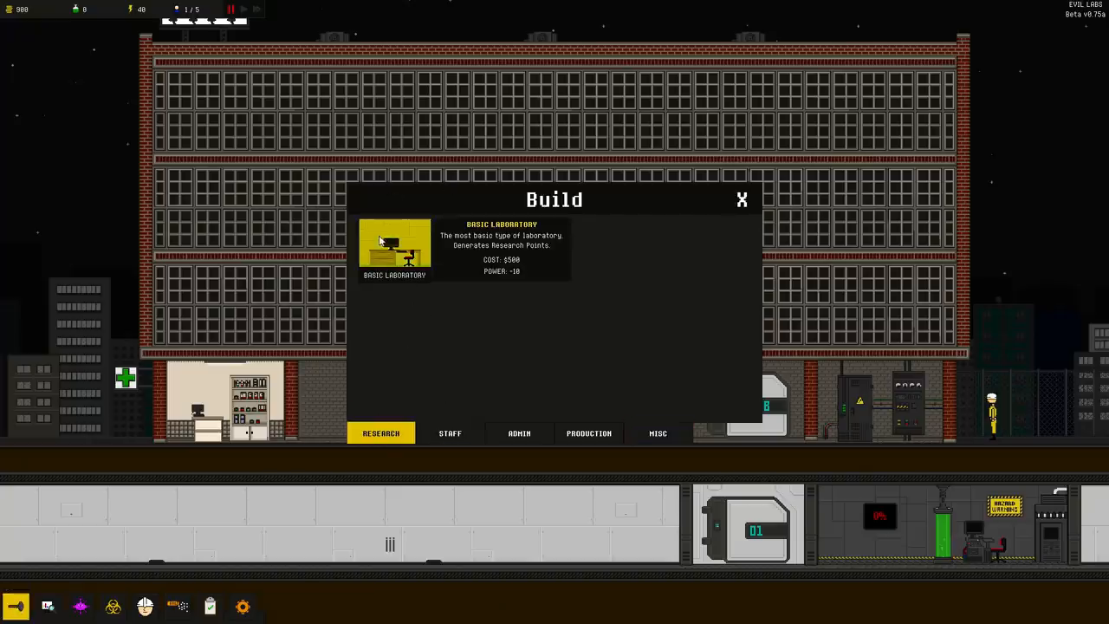
pyautogui.click(589, 434)
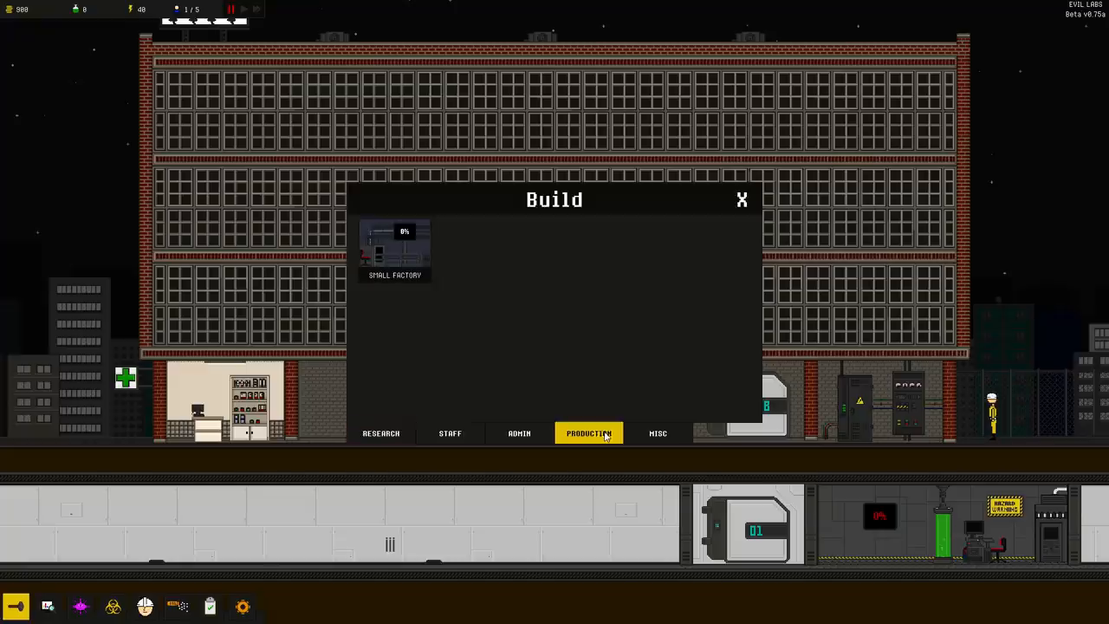
pyautogui.moveTo(395, 251)
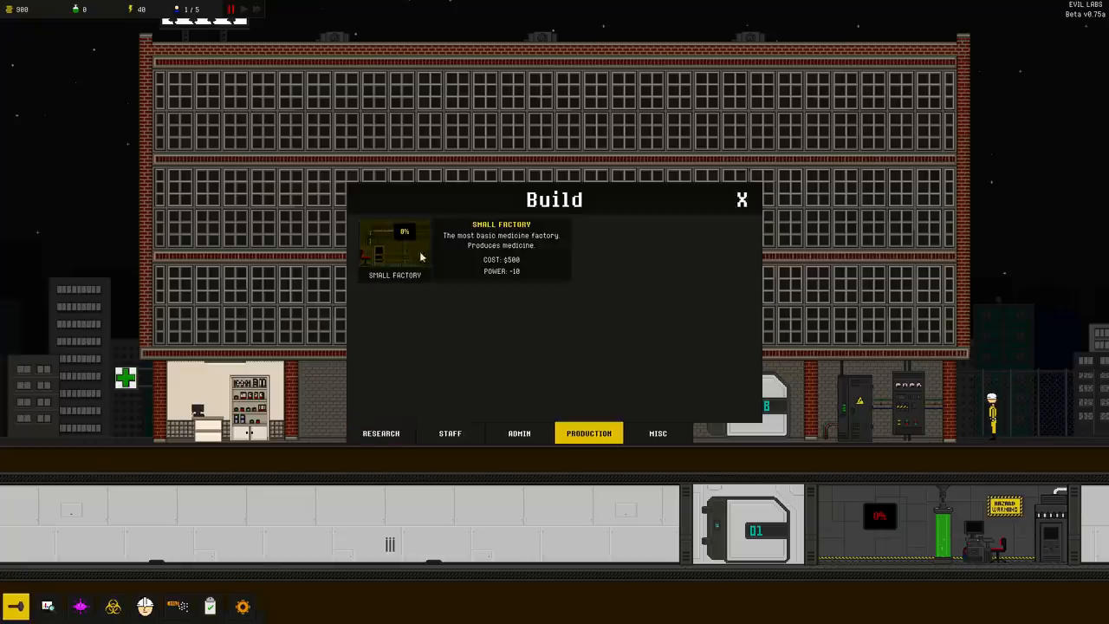
pyautogui.click(395, 251)
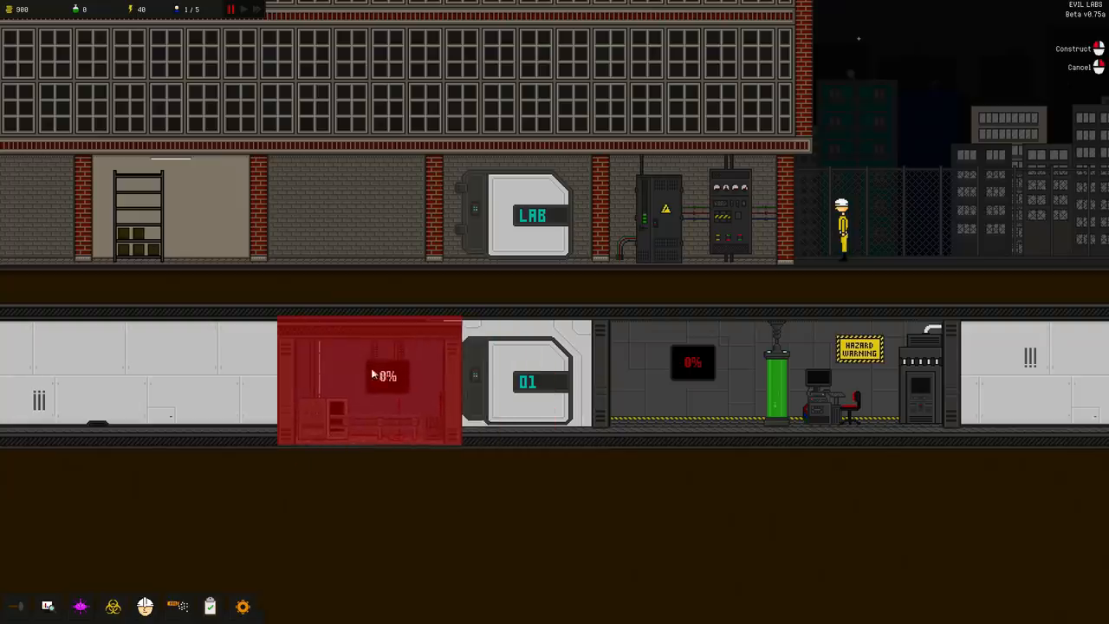
pyautogui.click(367, 378)
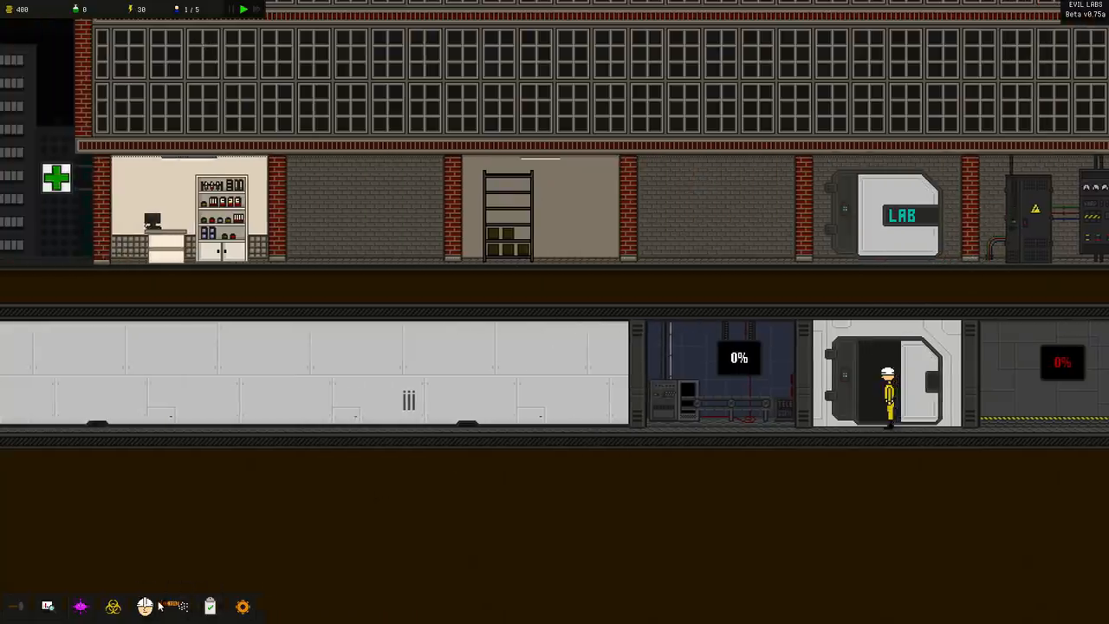
# Hire a second worker from the staff screen
pyautogui.click(146, 606)
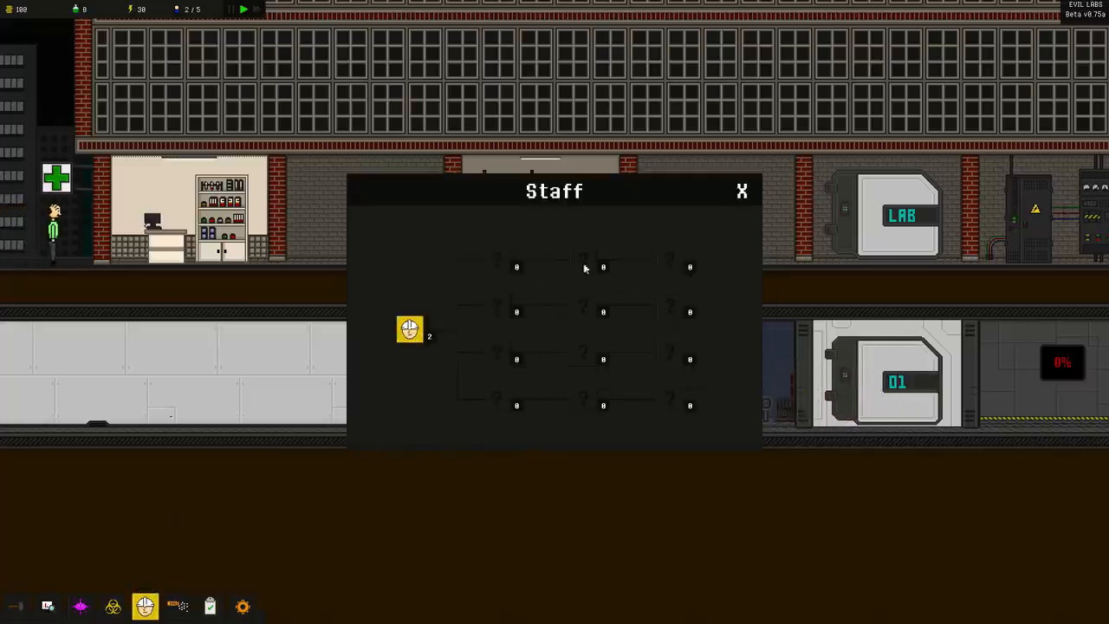
pyautogui.click(742, 191)
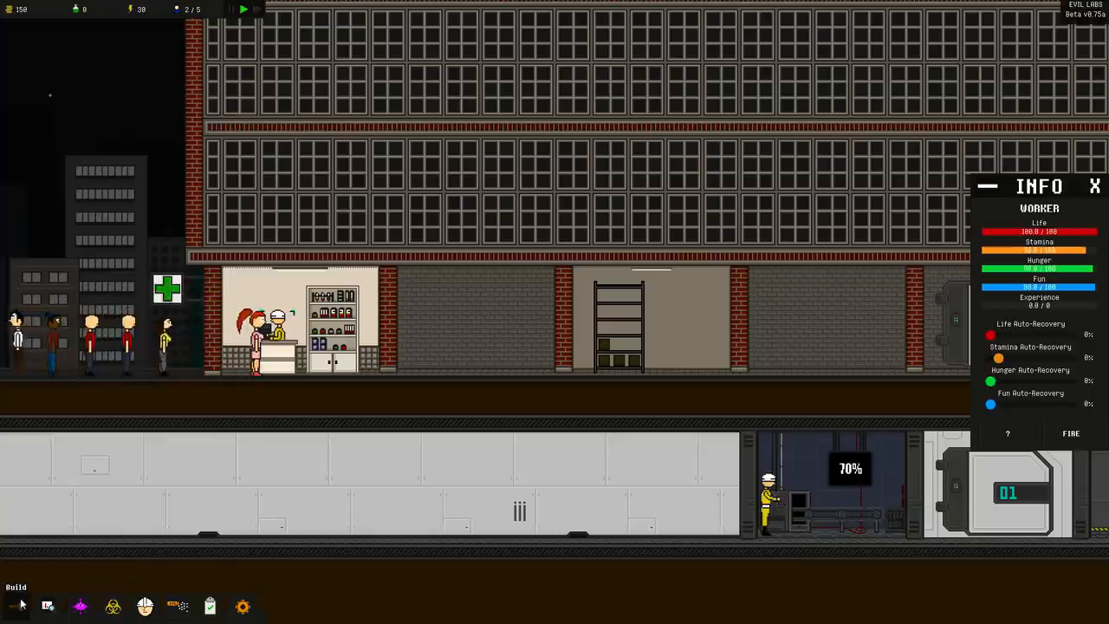
# Browse the build catalogue's research rooms, close it and reopen it on the staff rooms
pyautogui.click(16, 605)
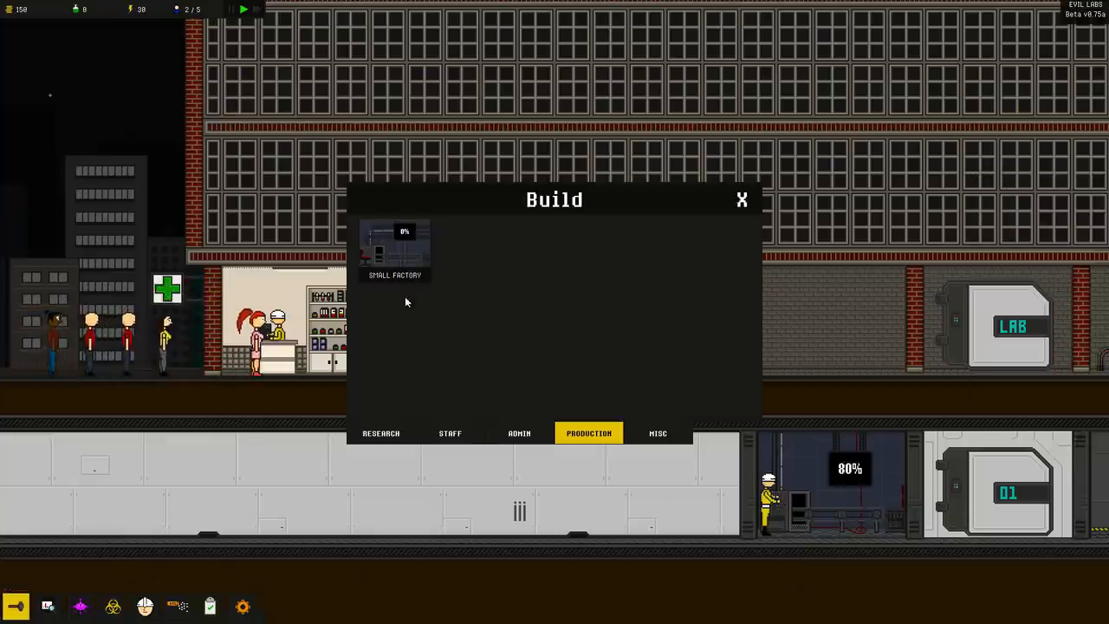
pyautogui.click(381, 433)
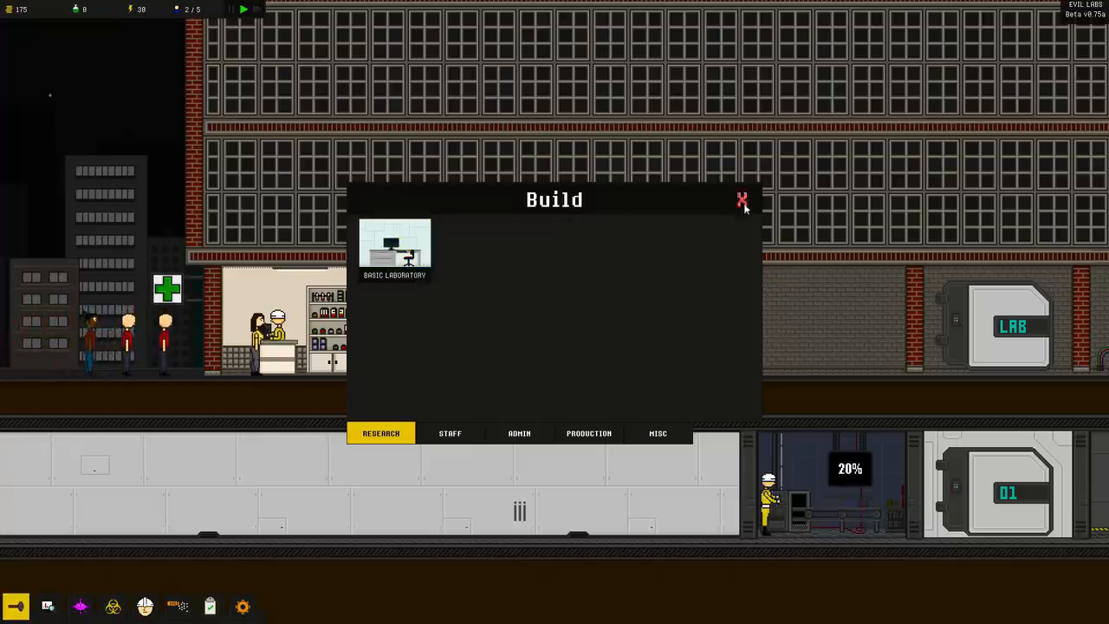
pyautogui.click(742, 201)
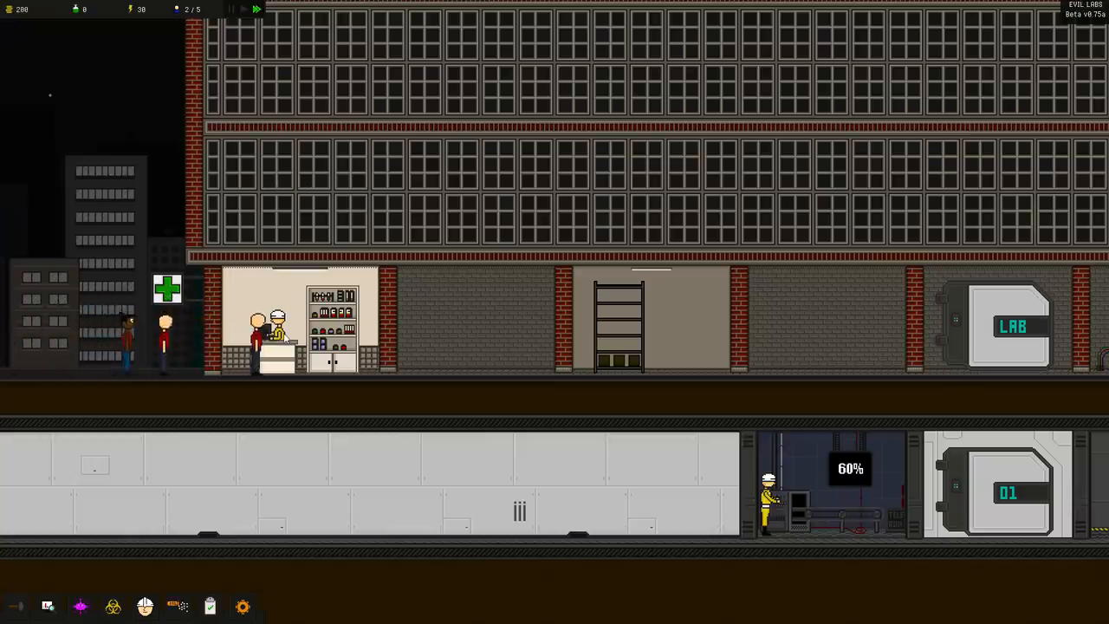
pyautogui.click(278, 332)
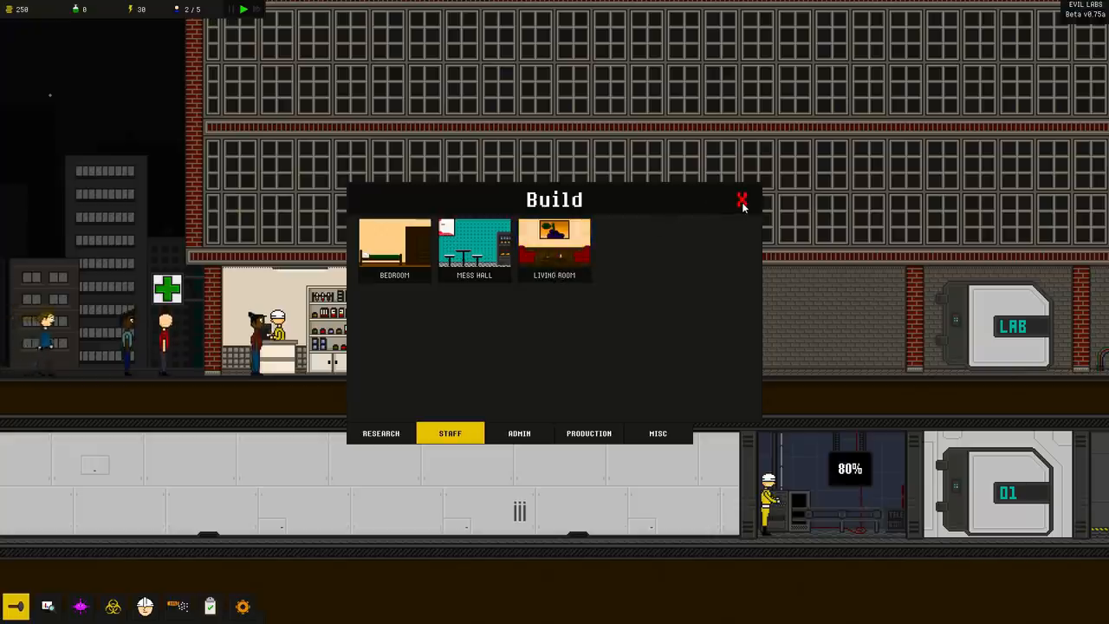
# Build a bedroom beside the underground factory and check the basement worker's stats
pyautogui.click(395, 246)
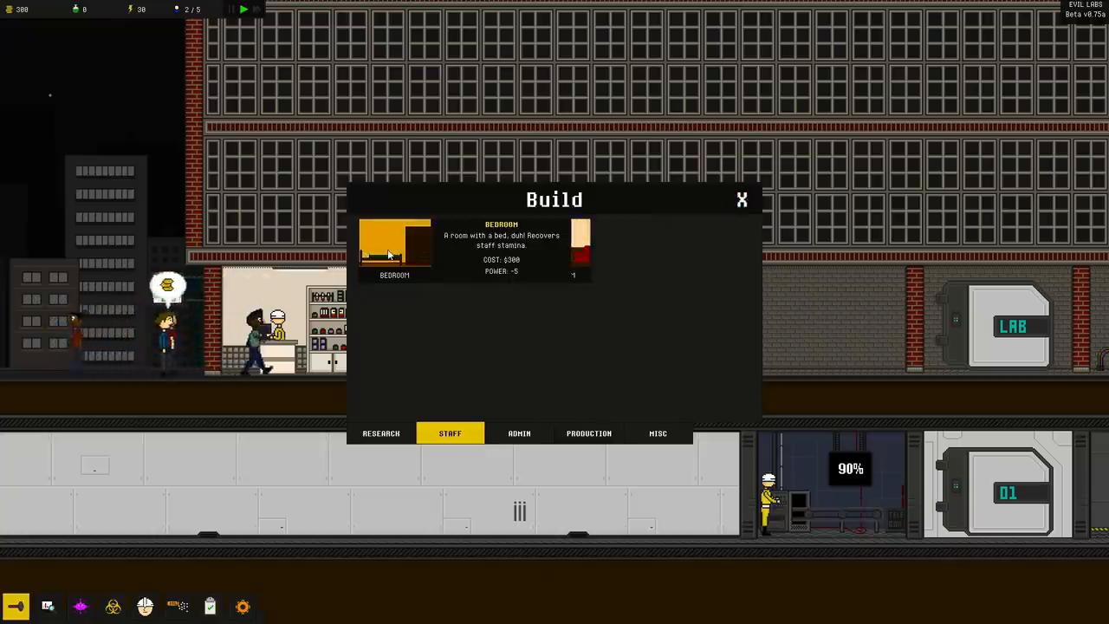
pyautogui.click(395, 246)
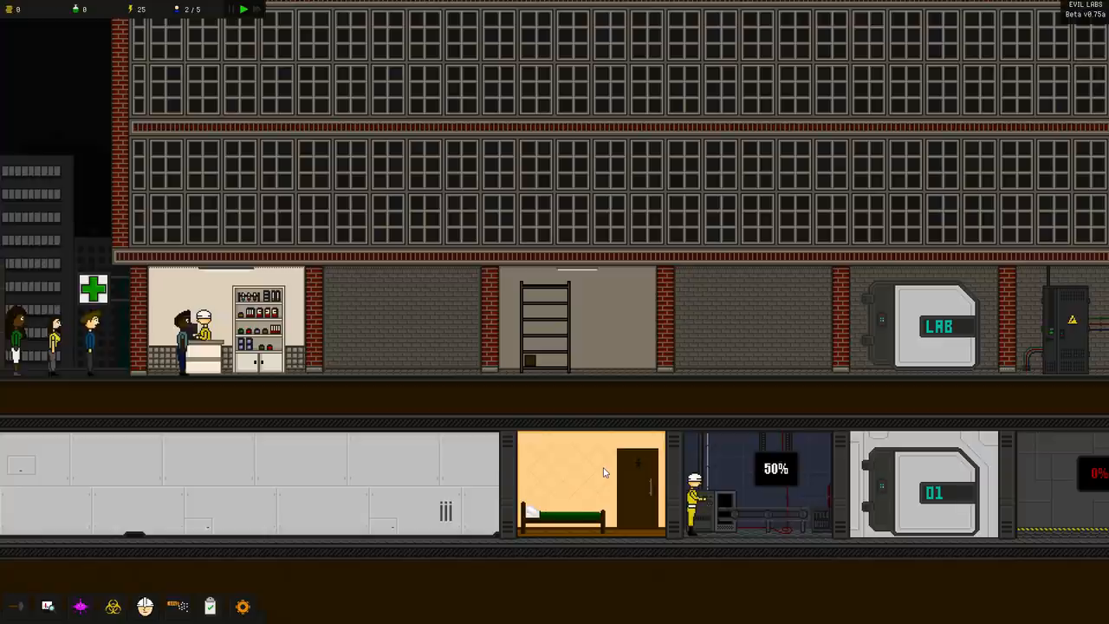
pyautogui.hscroll(3)
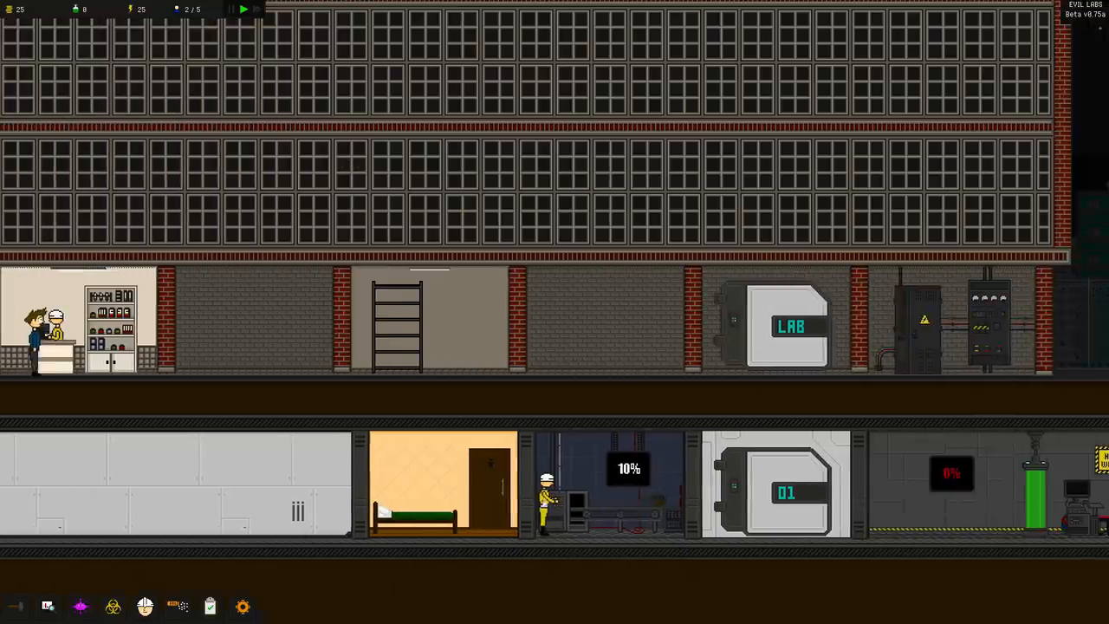
pyautogui.click(546, 499)
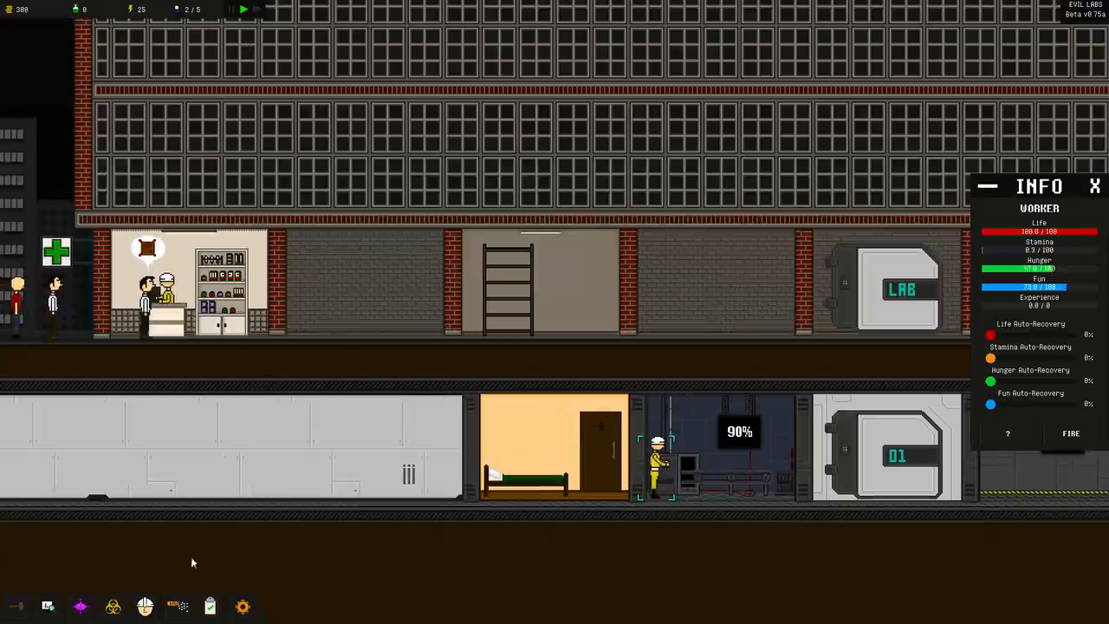
# Bring up the staff hiring screen and close it again
pyautogui.click(146, 606)
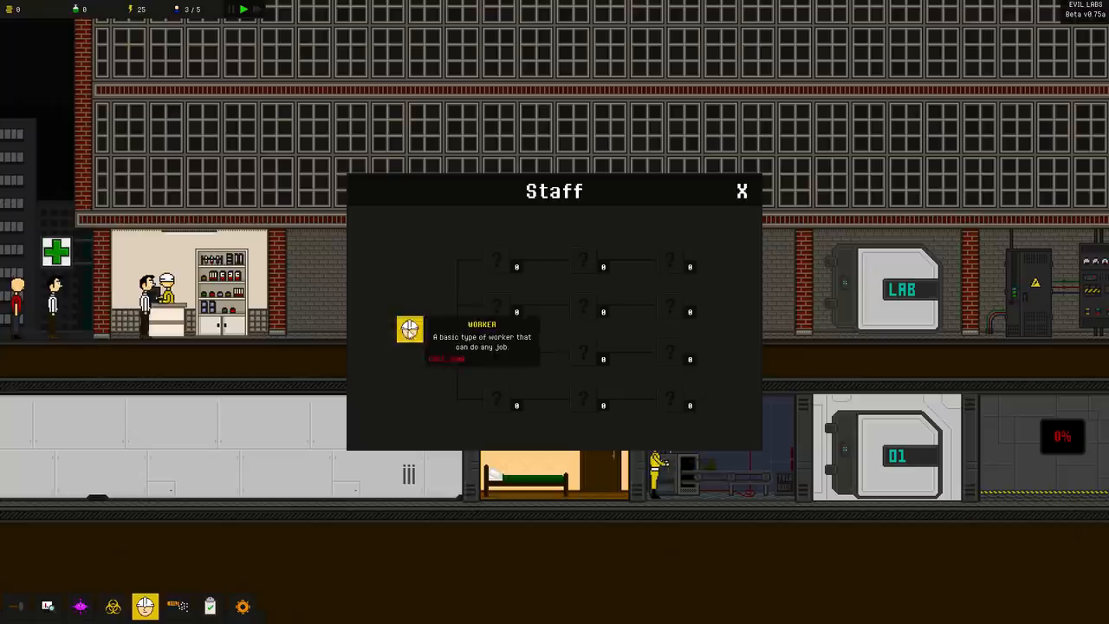
pyautogui.click(742, 191)
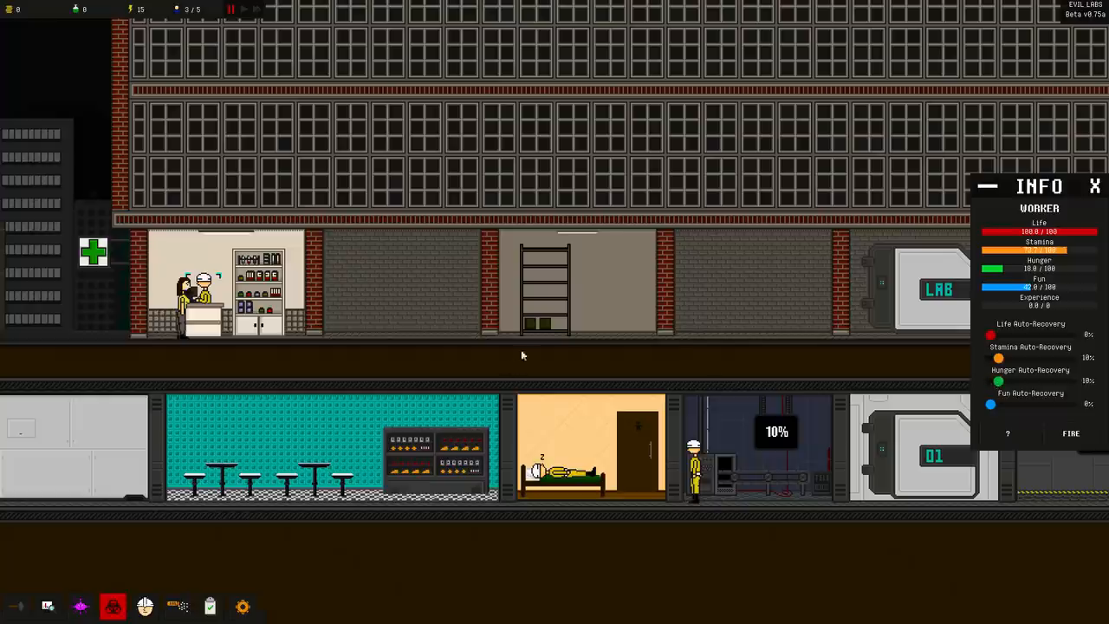
pyautogui.click(575, 278)
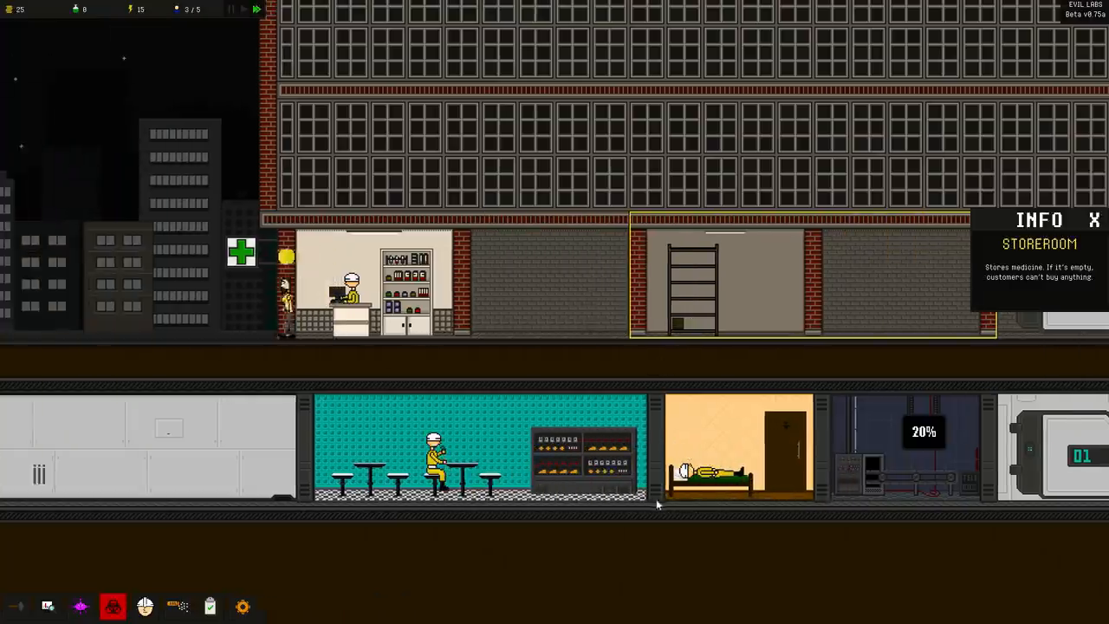
pyautogui.click(702, 471)
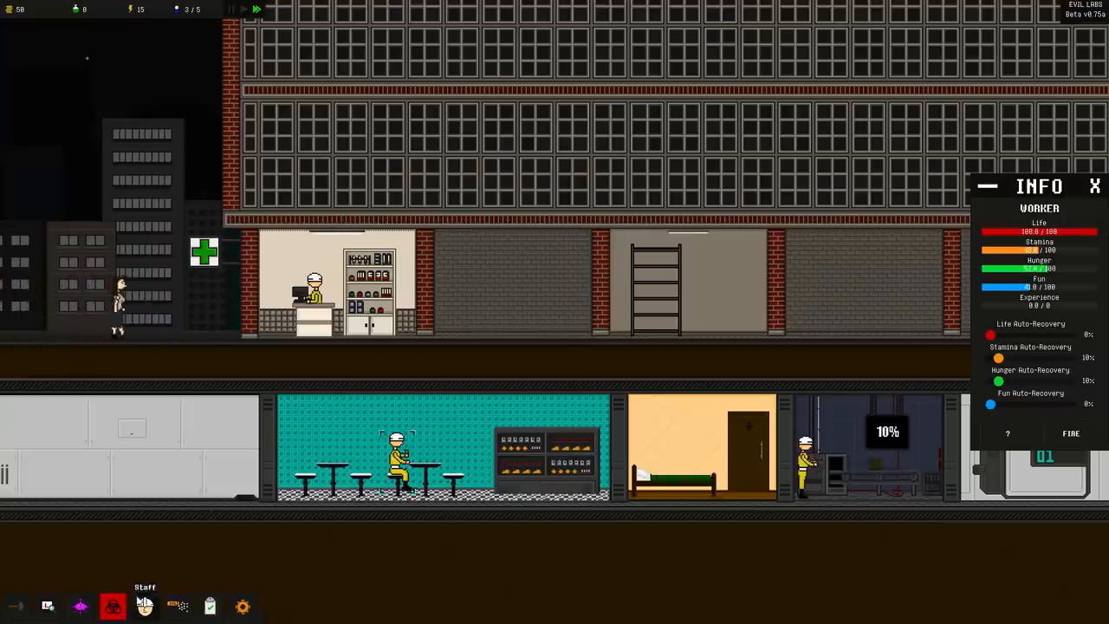
pyautogui.click(113, 607)
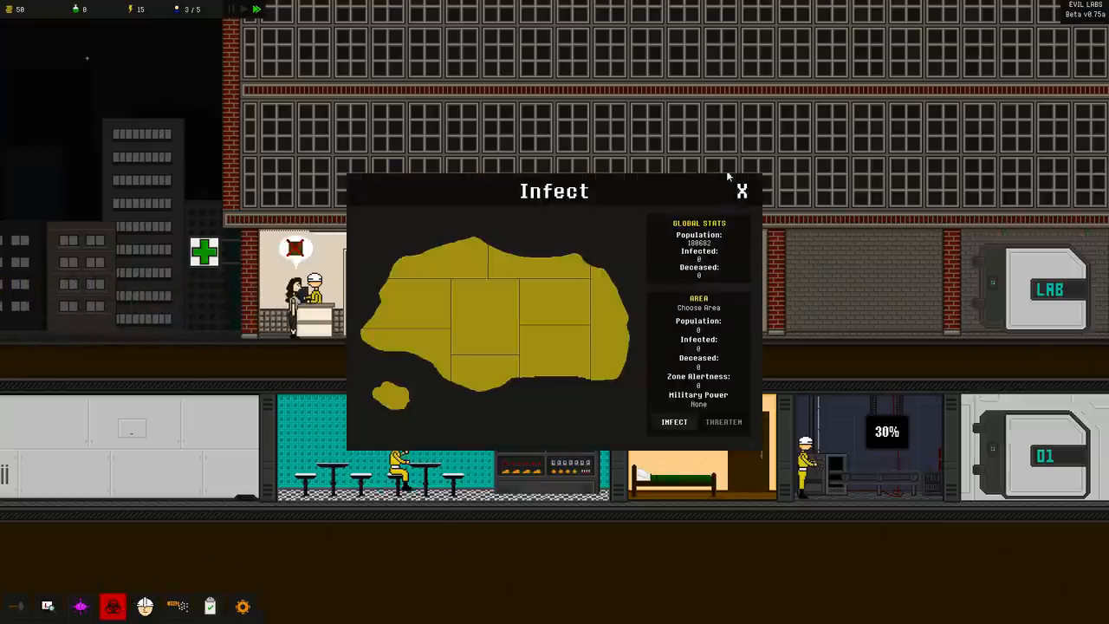
pyautogui.click(741, 191)
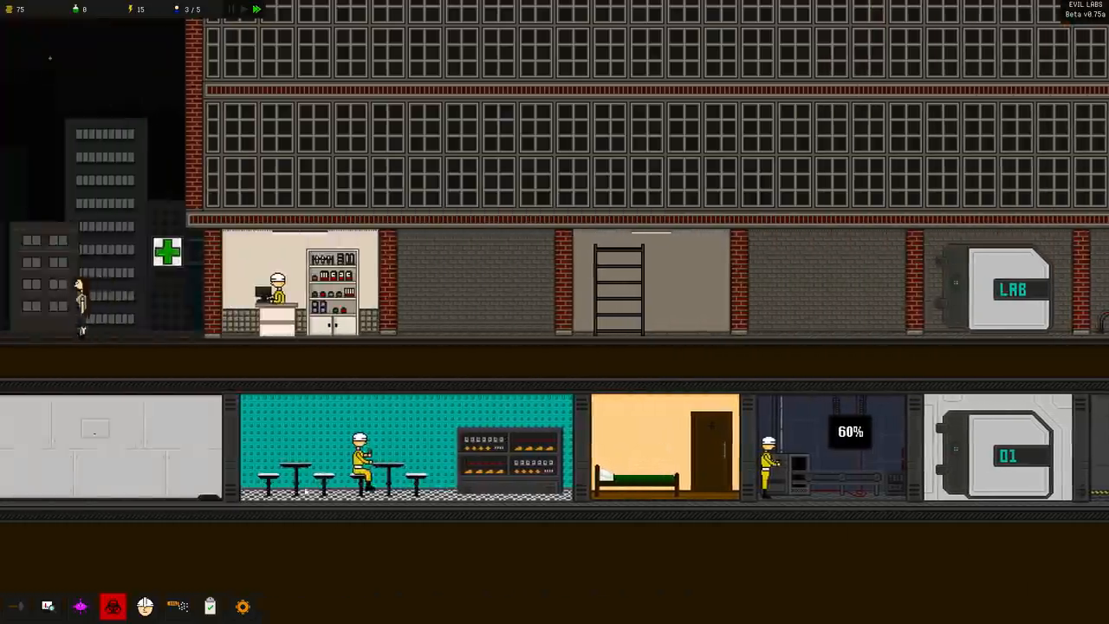
pyautogui.click(111, 607)
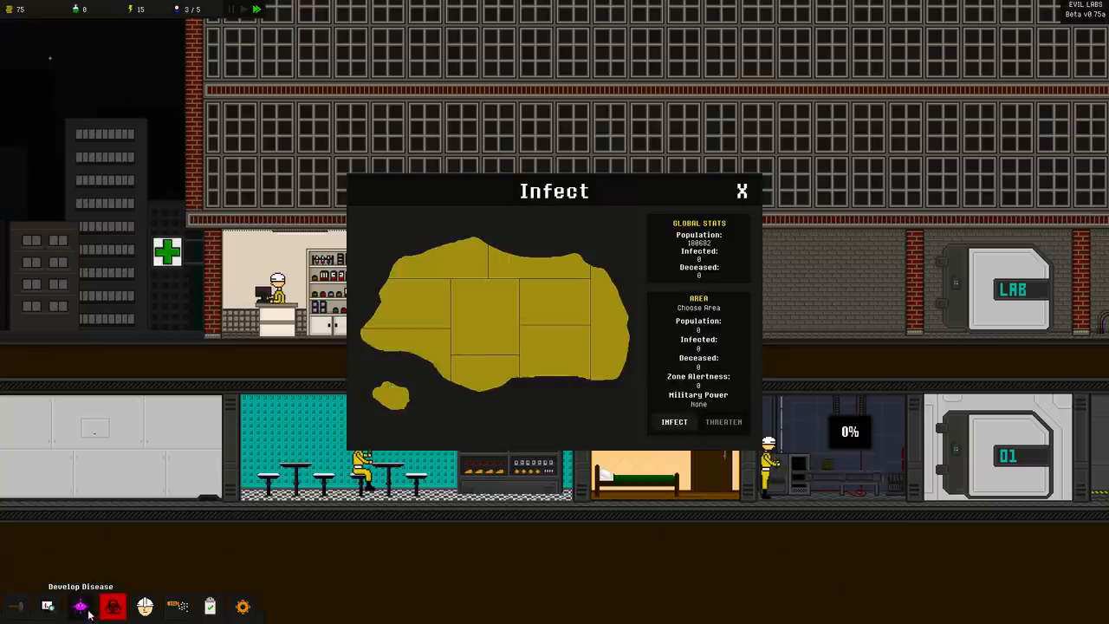
pyautogui.click(145, 606)
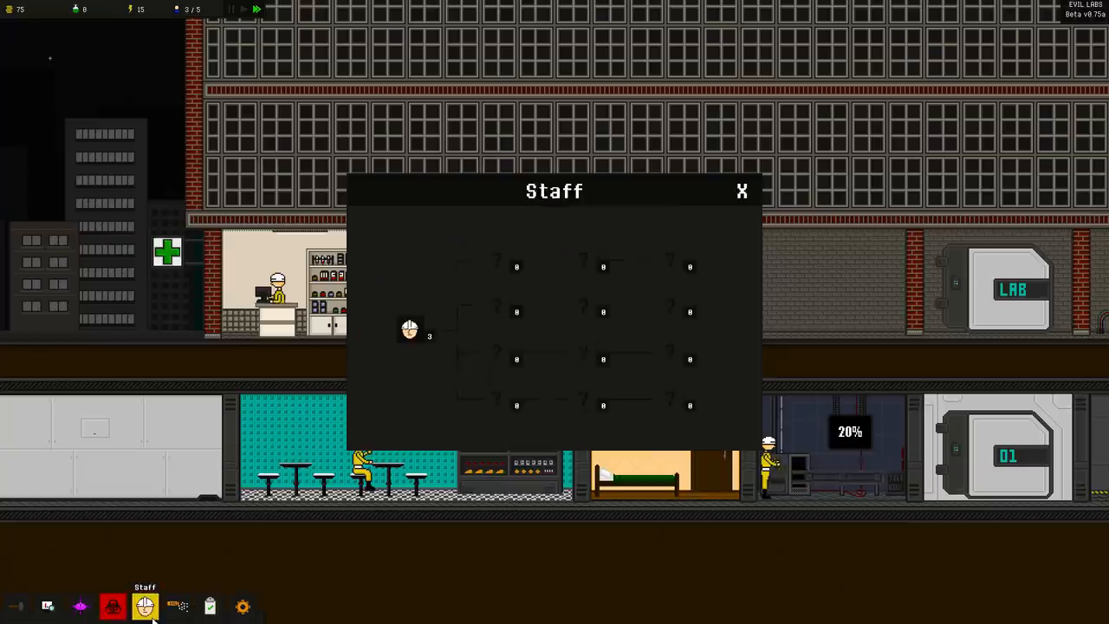
pyautogui.click(742, 191)
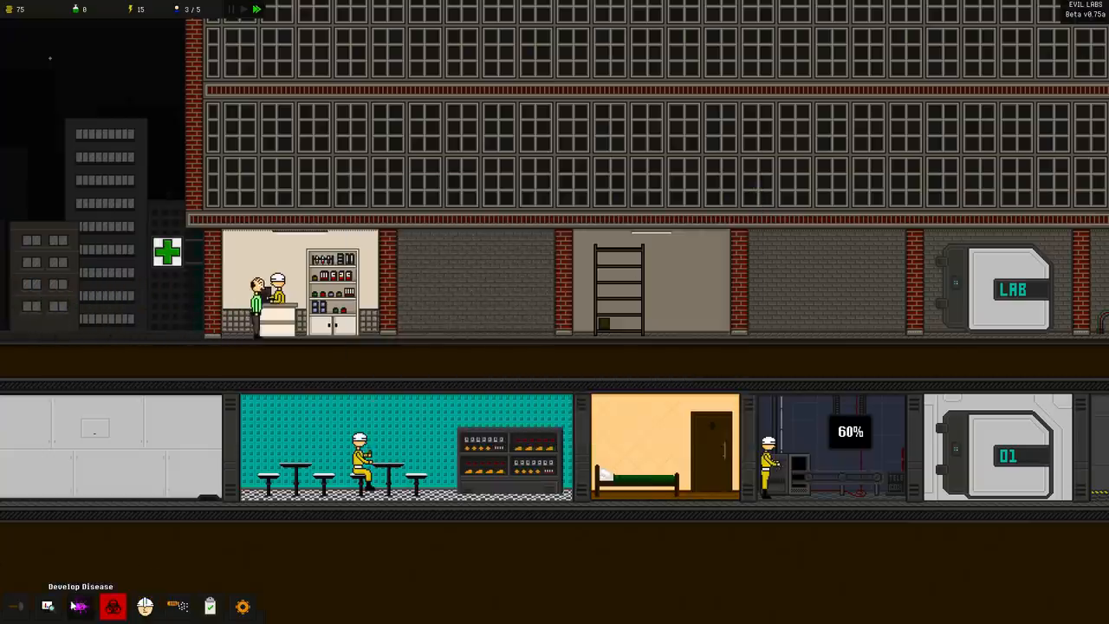
pyautogui.click(49, 607)
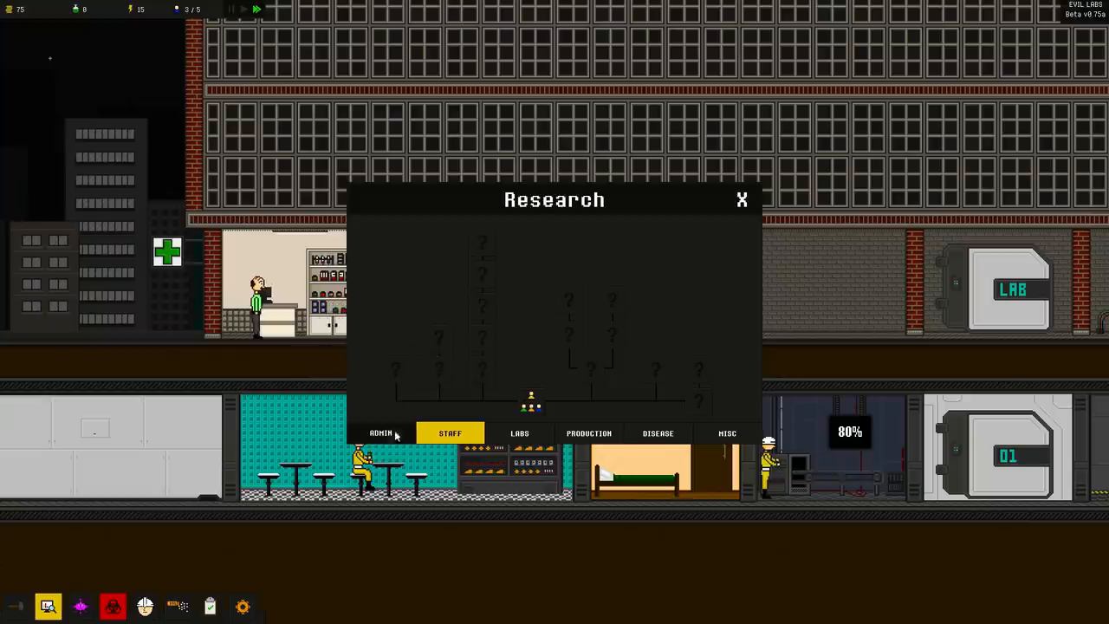
pyautogui.click(742, 201)
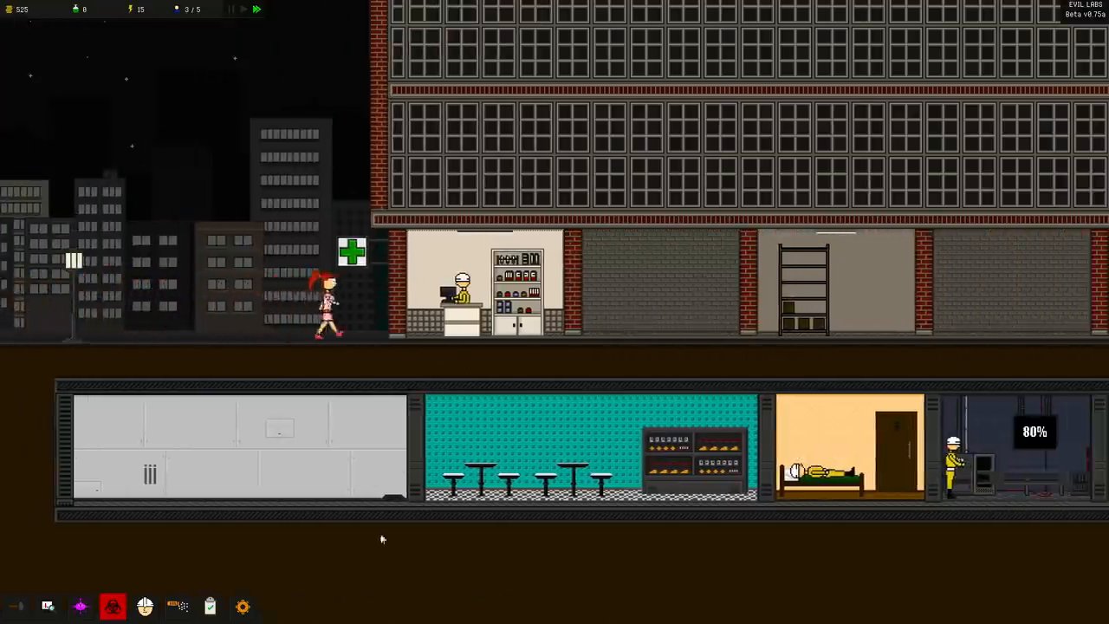
# Build a Basic Laboratory in the basement and view the finished small factory's details
pyautogui.click(14, 607)
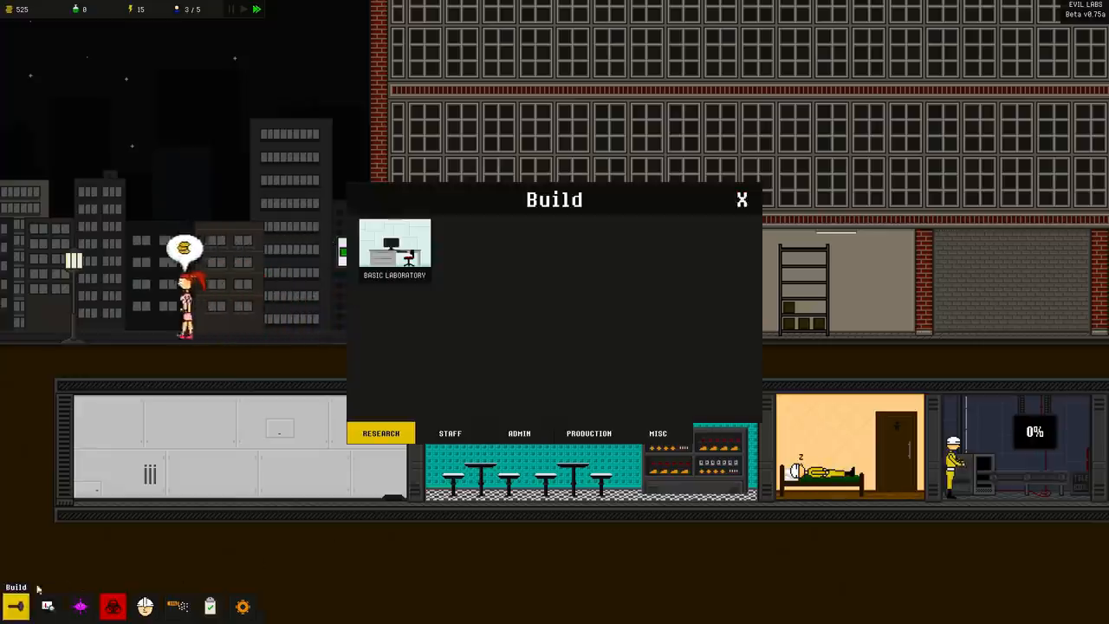
pyautogui.click(395, 246)
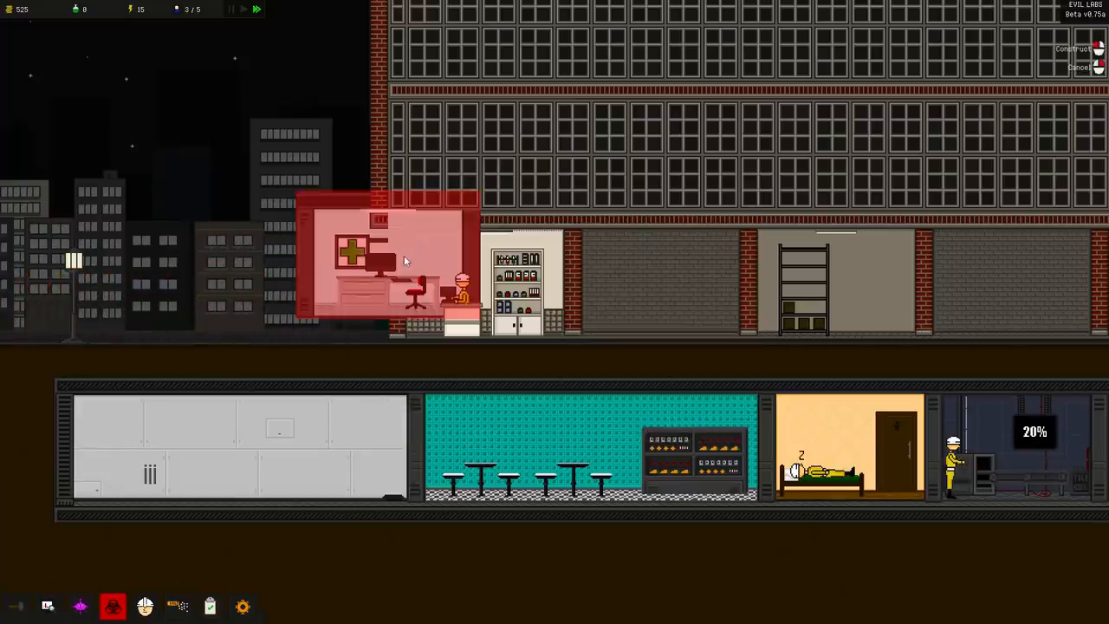
pyautogui.click(1078, 48)
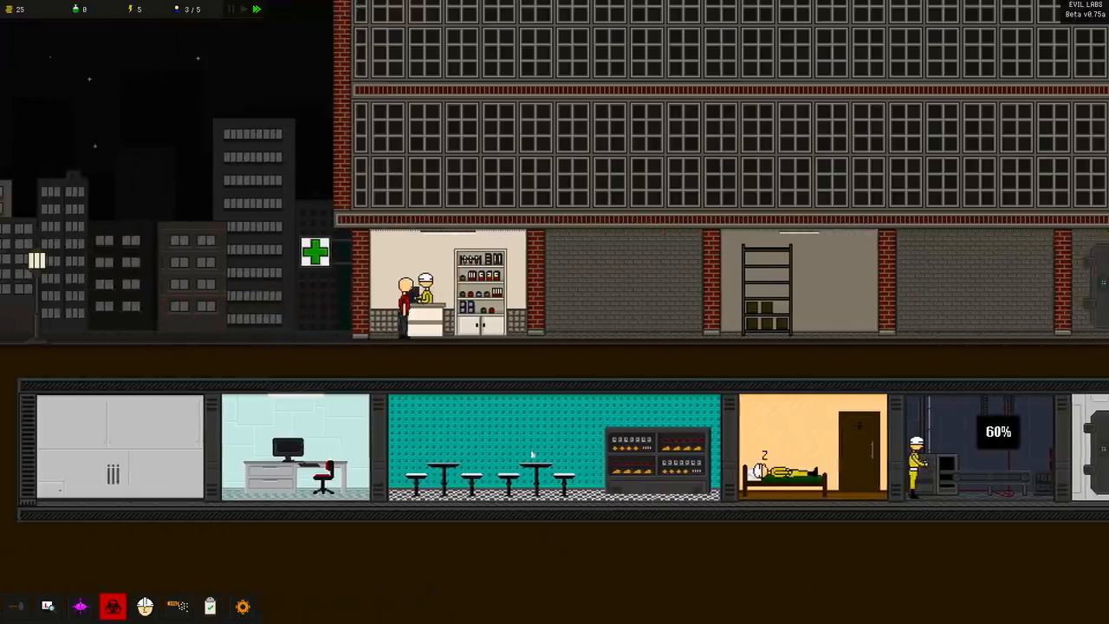
pyautogui.click(917, 447)
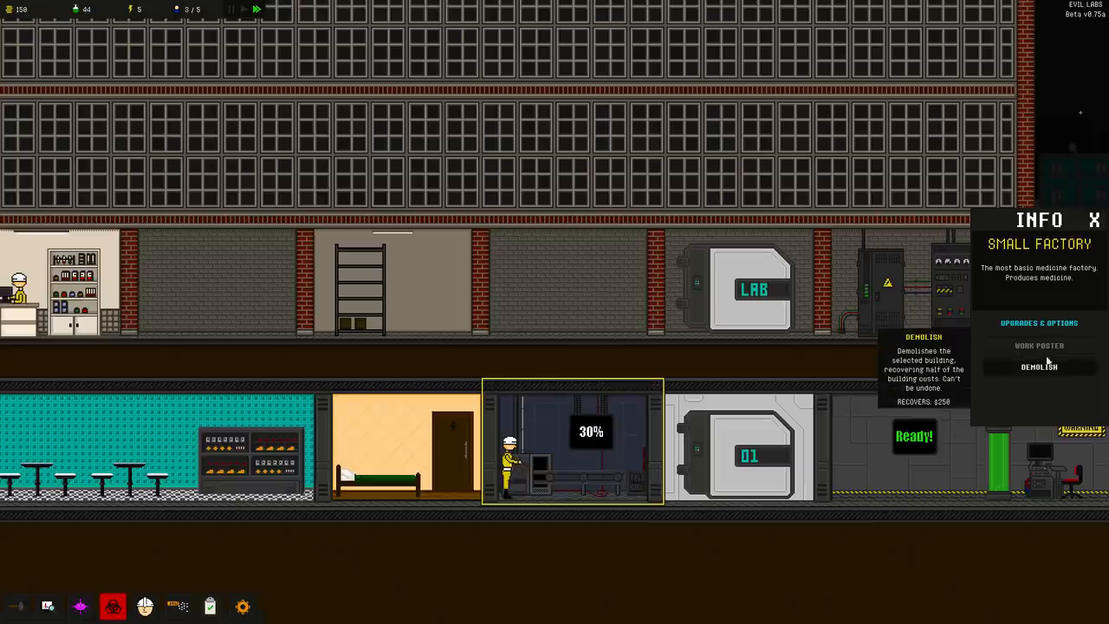
pyautogui.moveTo(1040, 346)
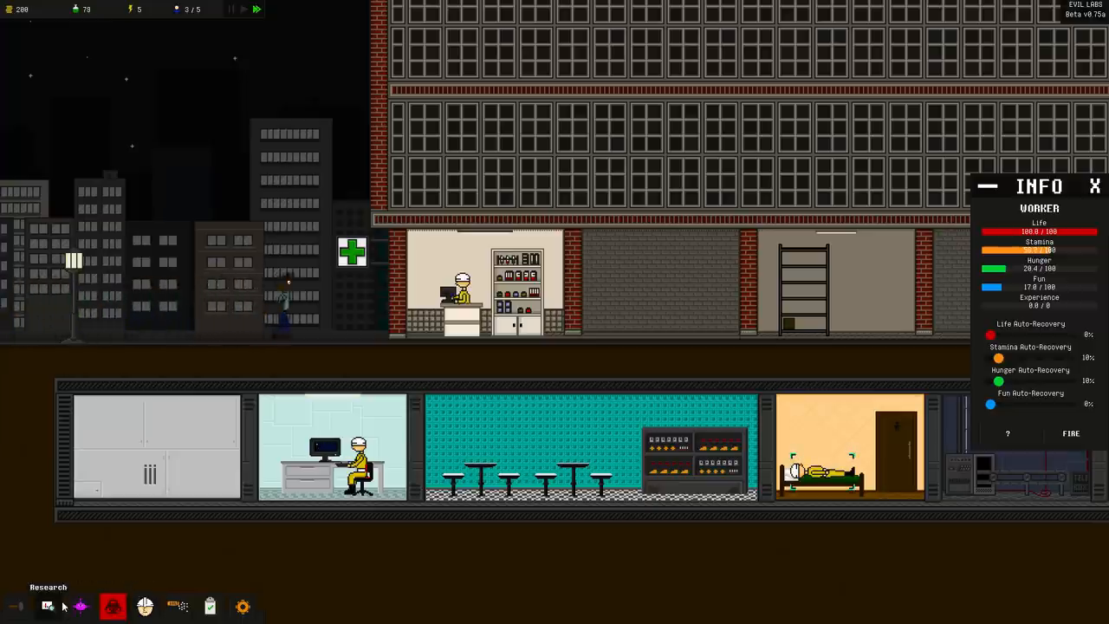
# Buy Disease Manipulation in the research tree and select Air Contagion under Disease
pyautogui.click(49, 606)
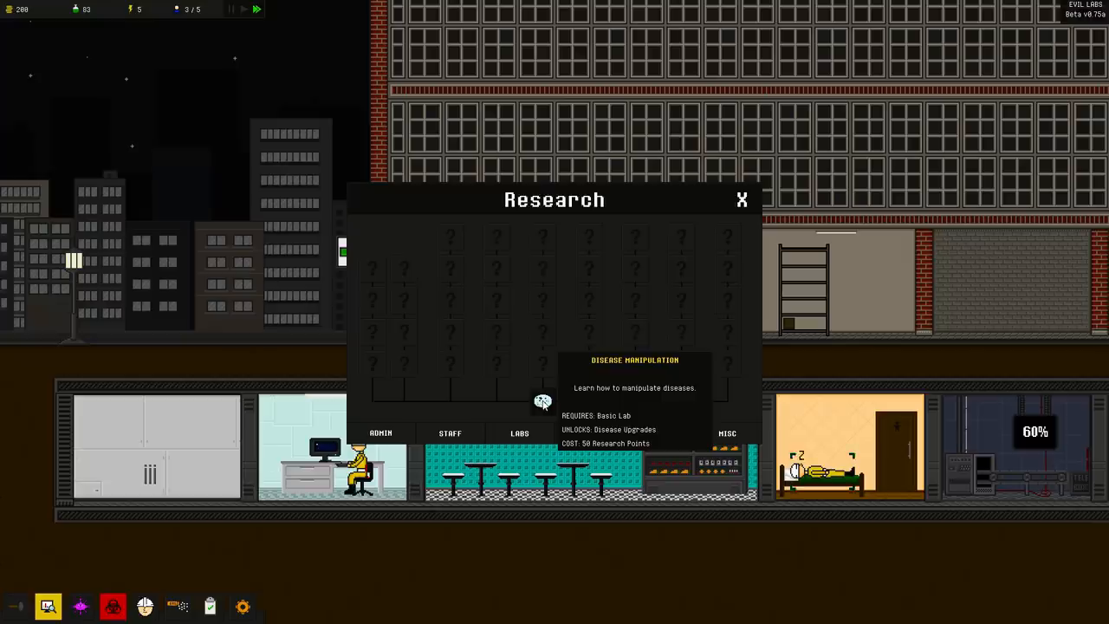
pyautogui.click(657, 434)
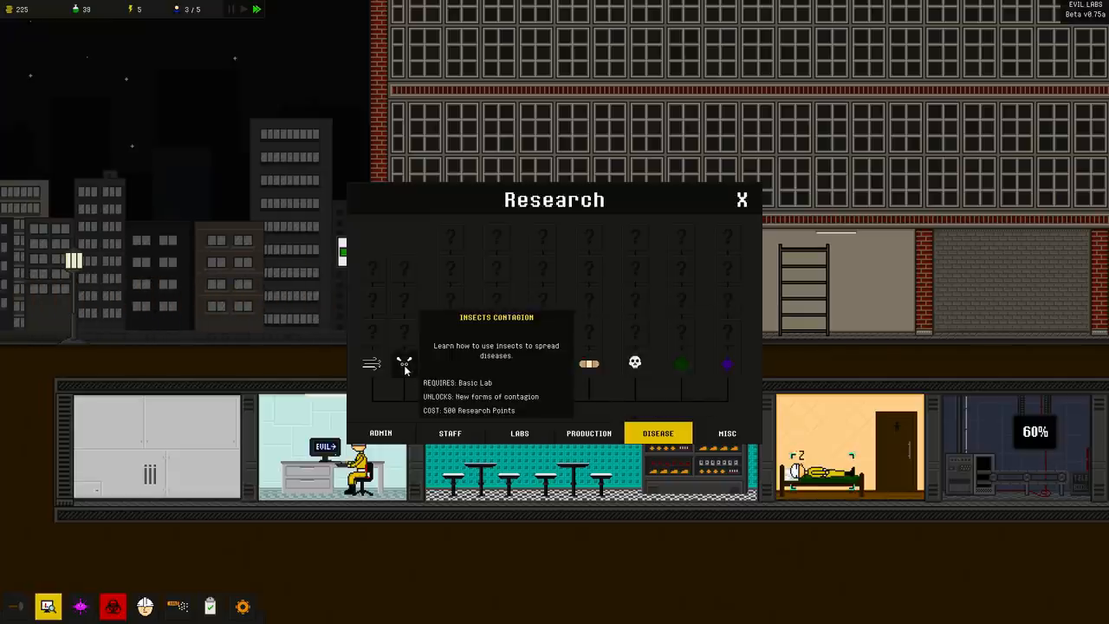
pyautogui.moveTo(371, 364)
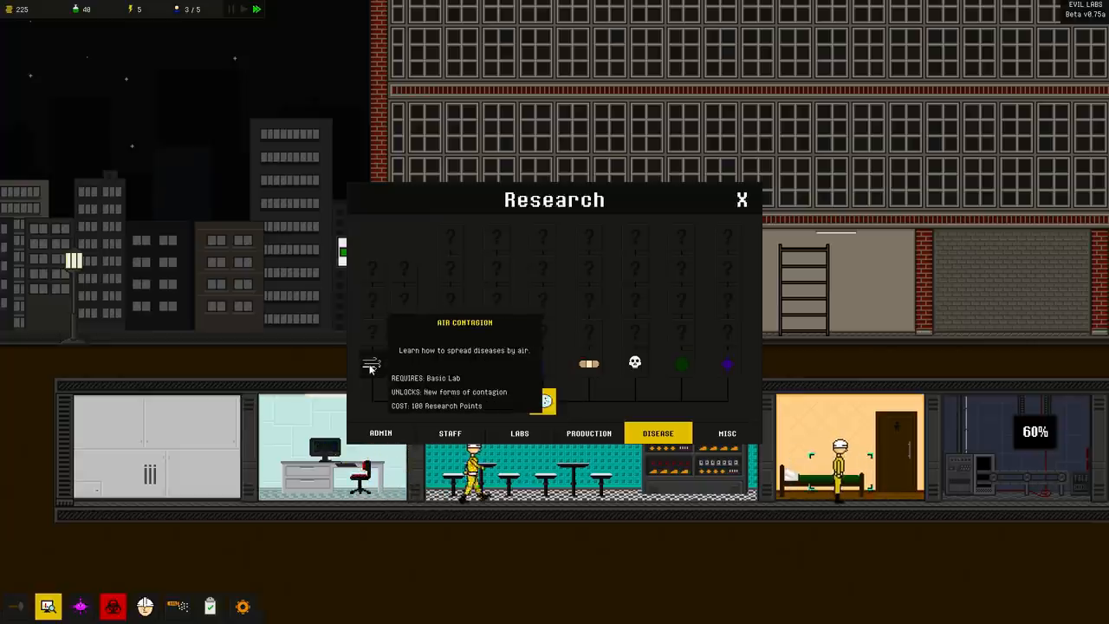
pyautogui.click(742, 201)
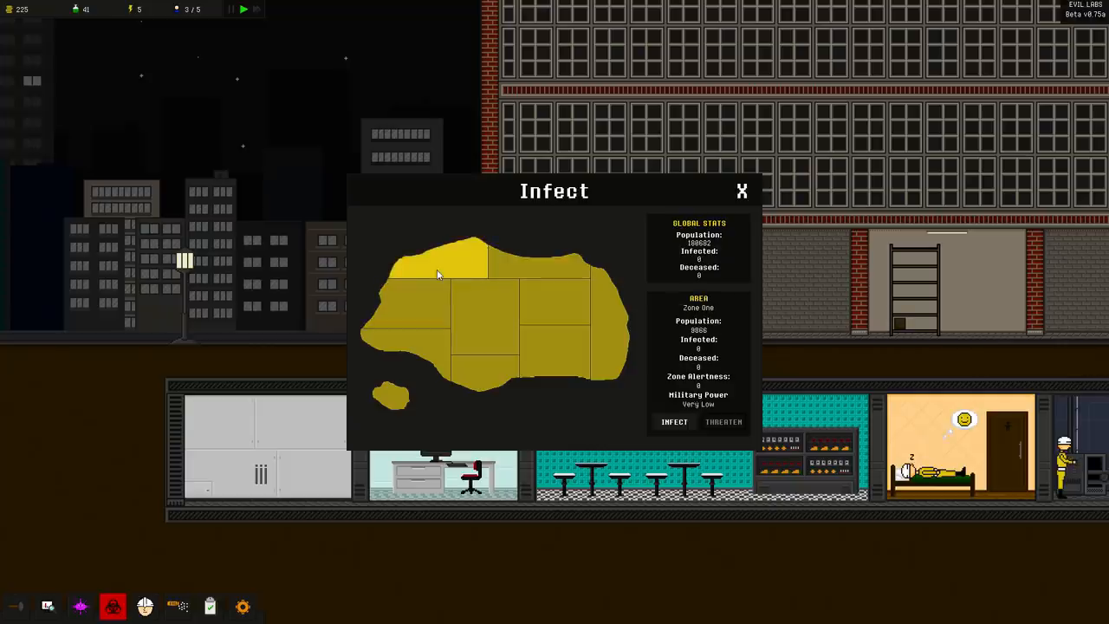
# Infect Zone One from the Infect window's map
pyautogui.click(742, 190)
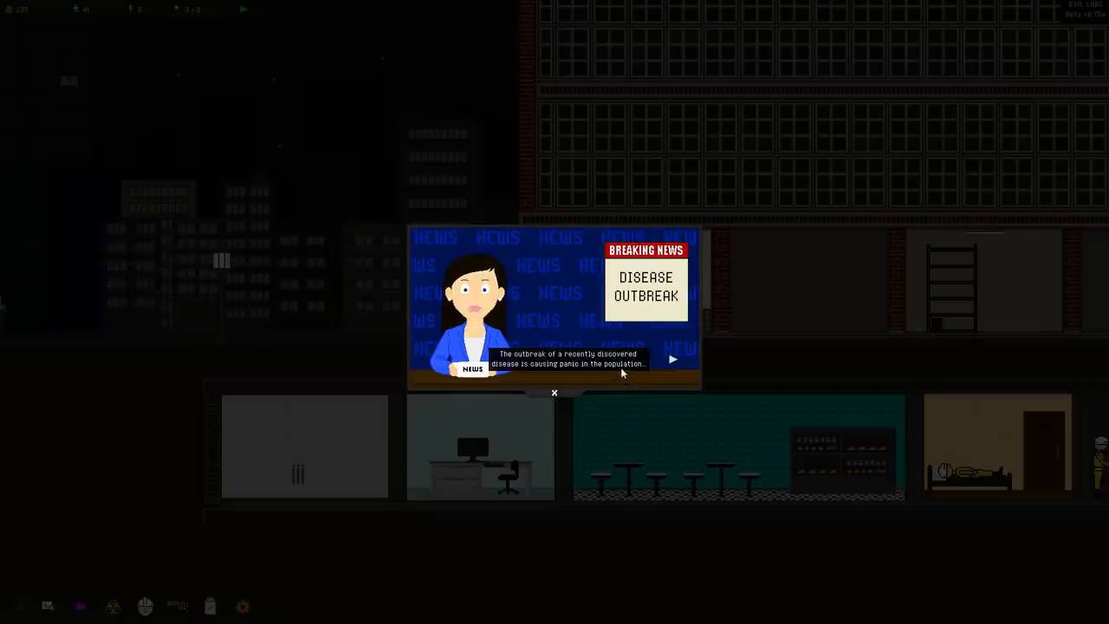
pyautogui.moveTo(555, 370)
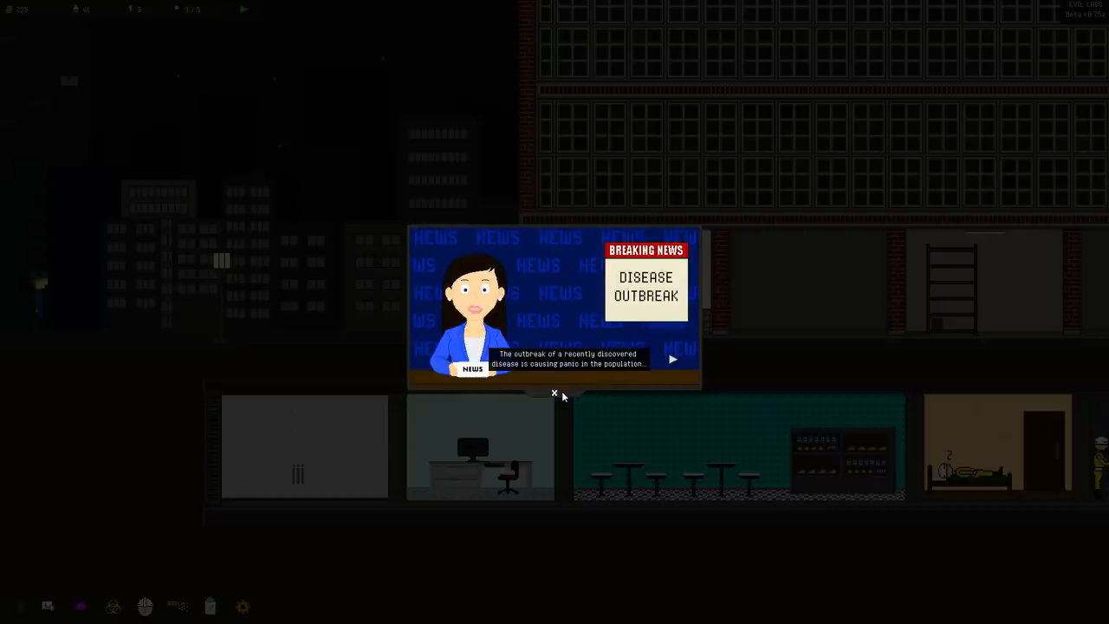
# Advance the Breaking News outbreak report to its infection summary and dismiss it
pyautogui.click(673, 358)
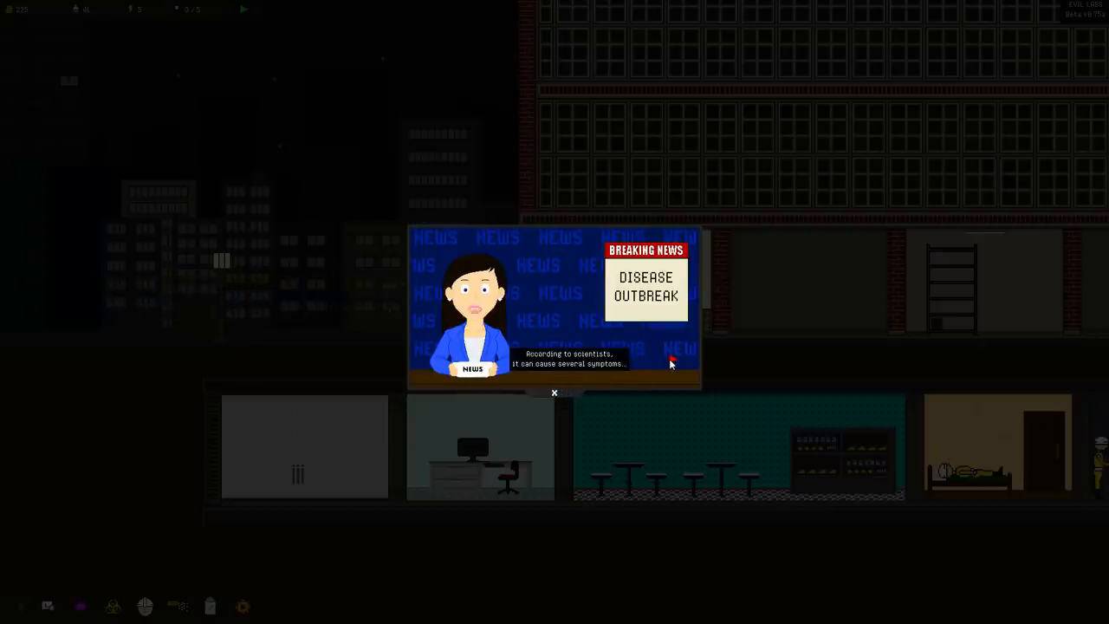
pyautogui.click(672, 362)
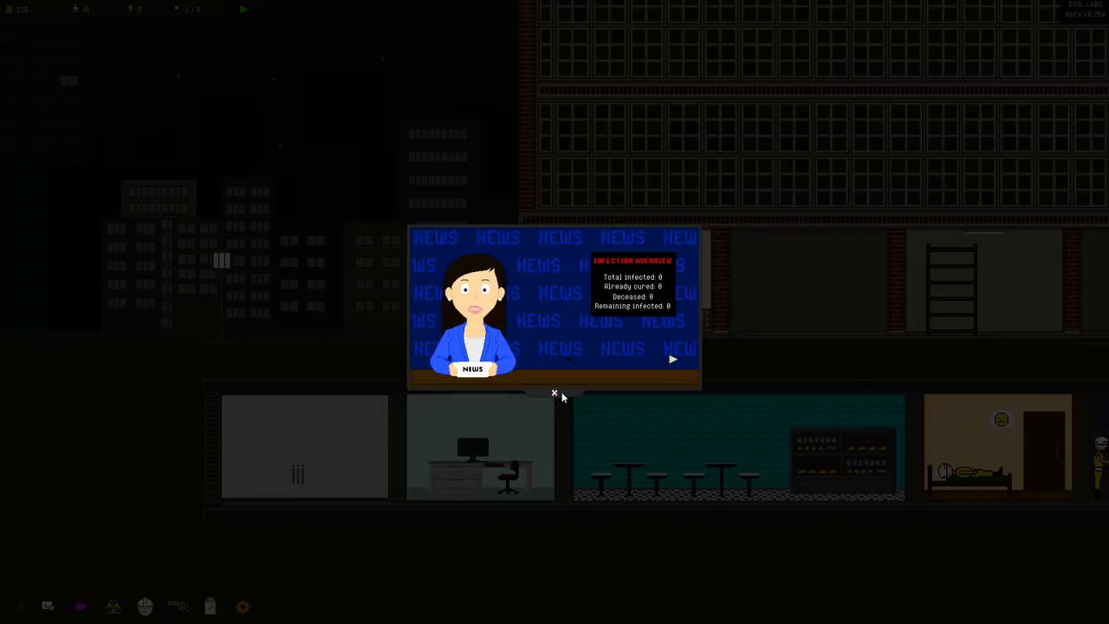
pyautogui.click(555, 394)
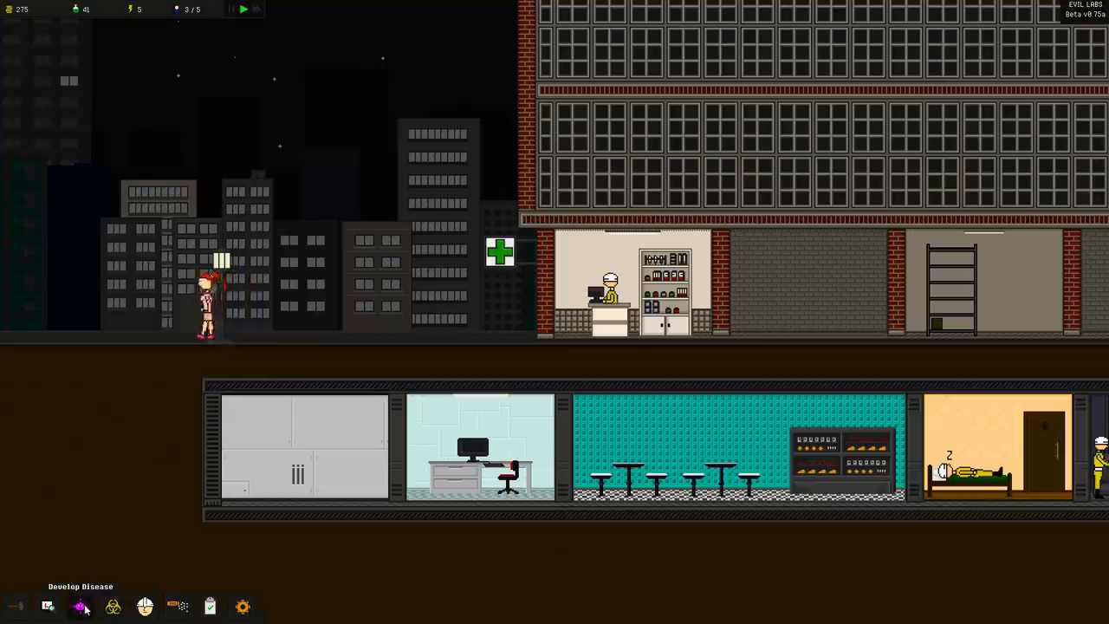
pyautogui.click(80, 606)
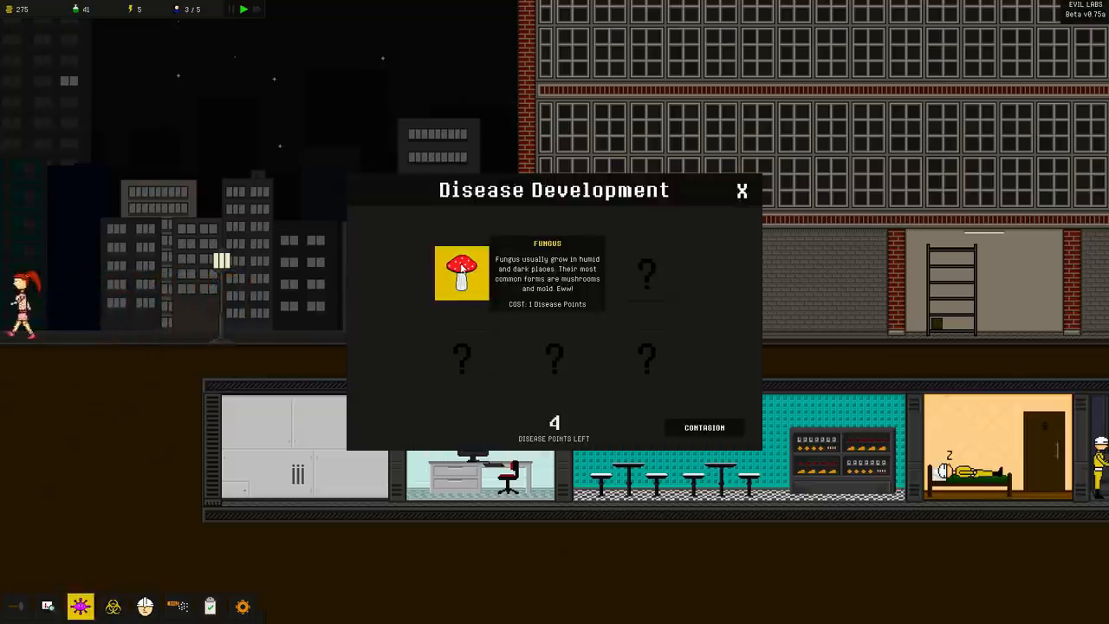
pyautogui.click(704, 426)
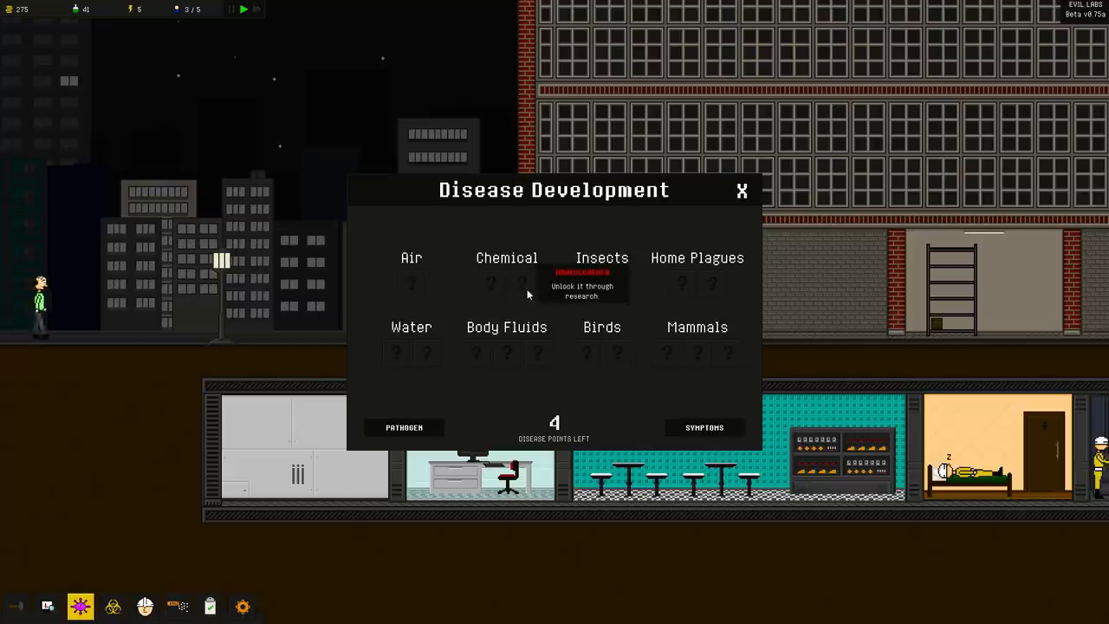
pyautogui.click(404, 426)
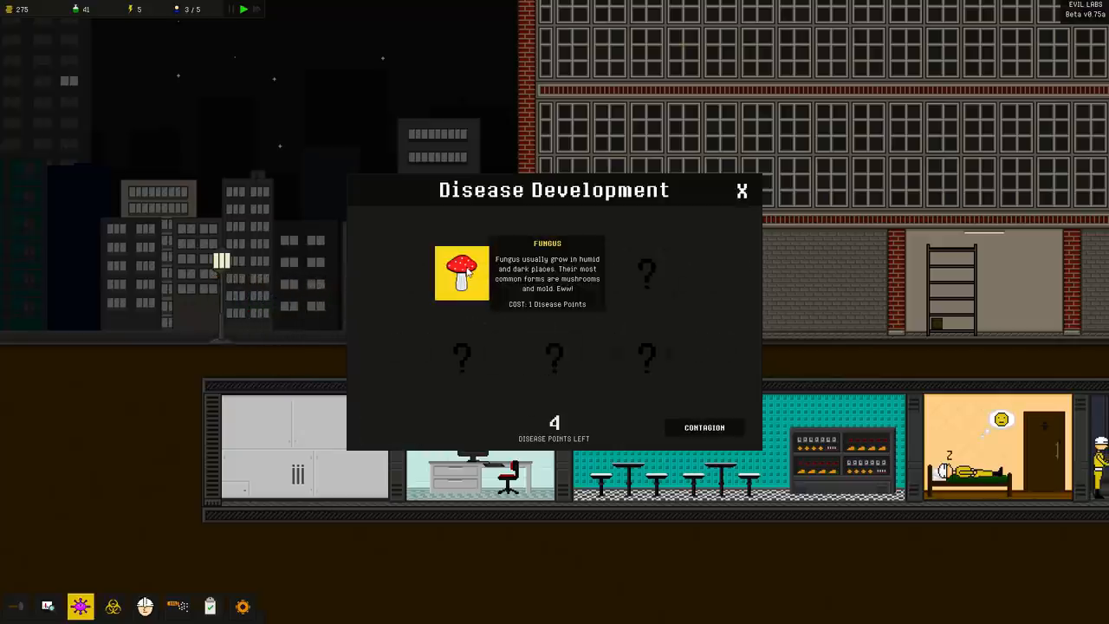
pyautogui.click(741, 191)
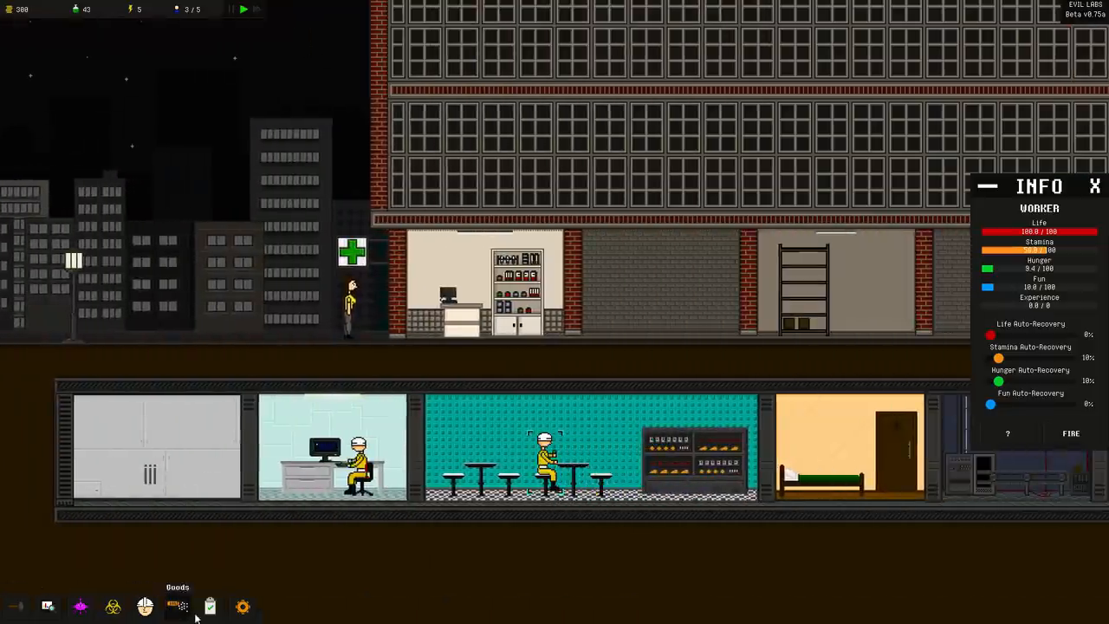
pyautogui.click(145, 606)
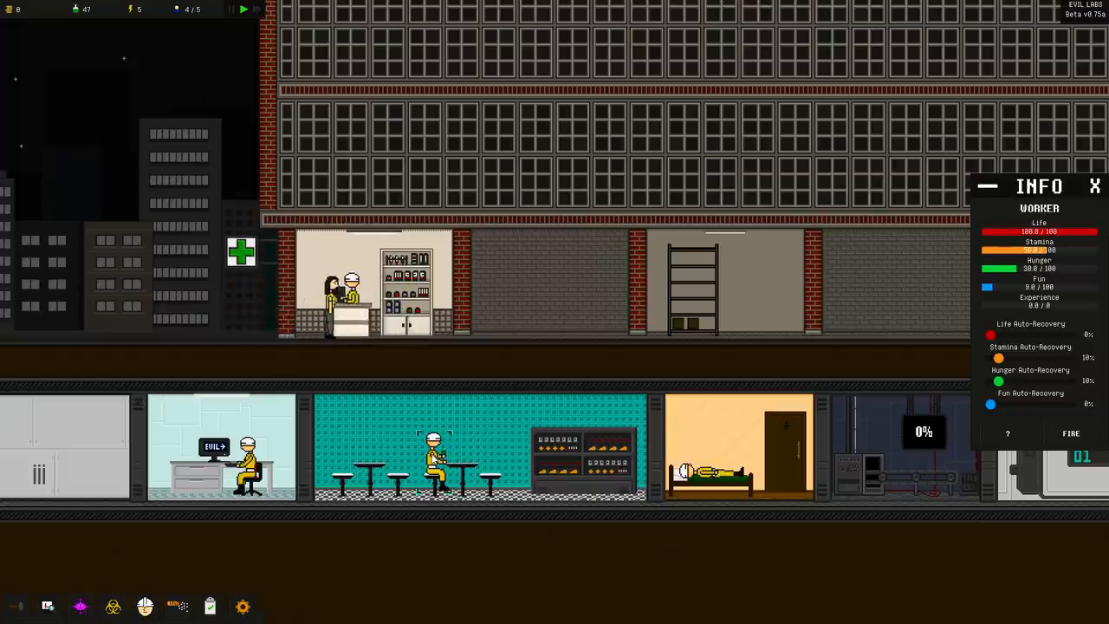
pyautogui.hscroll(3)
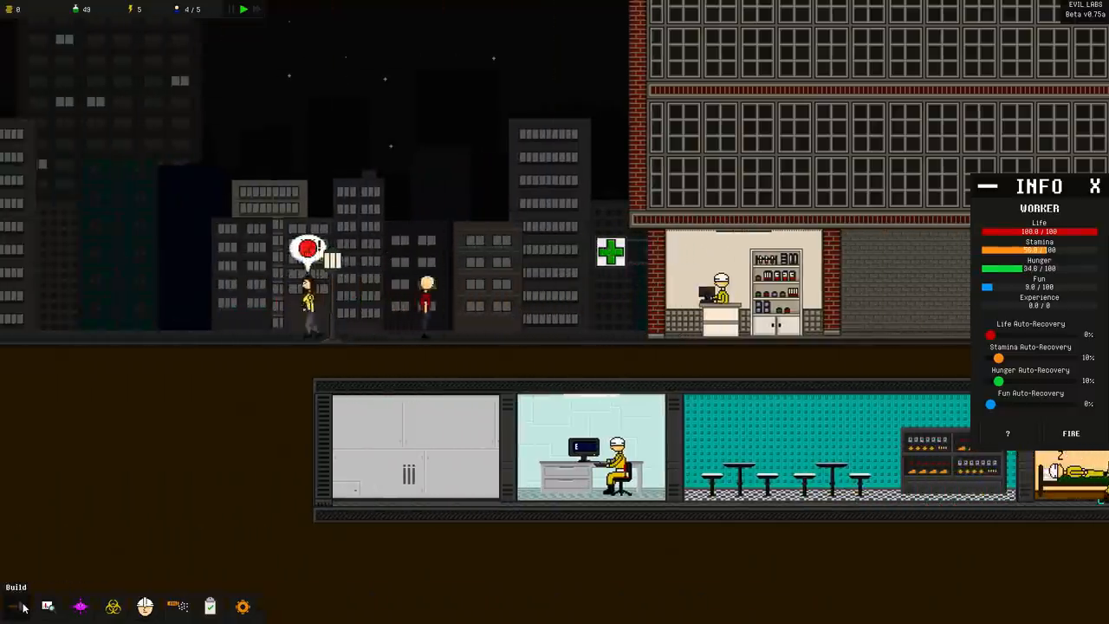
# Bring up the build catalogue to add a Living Room for staff
pyautogui.click(16, 607)
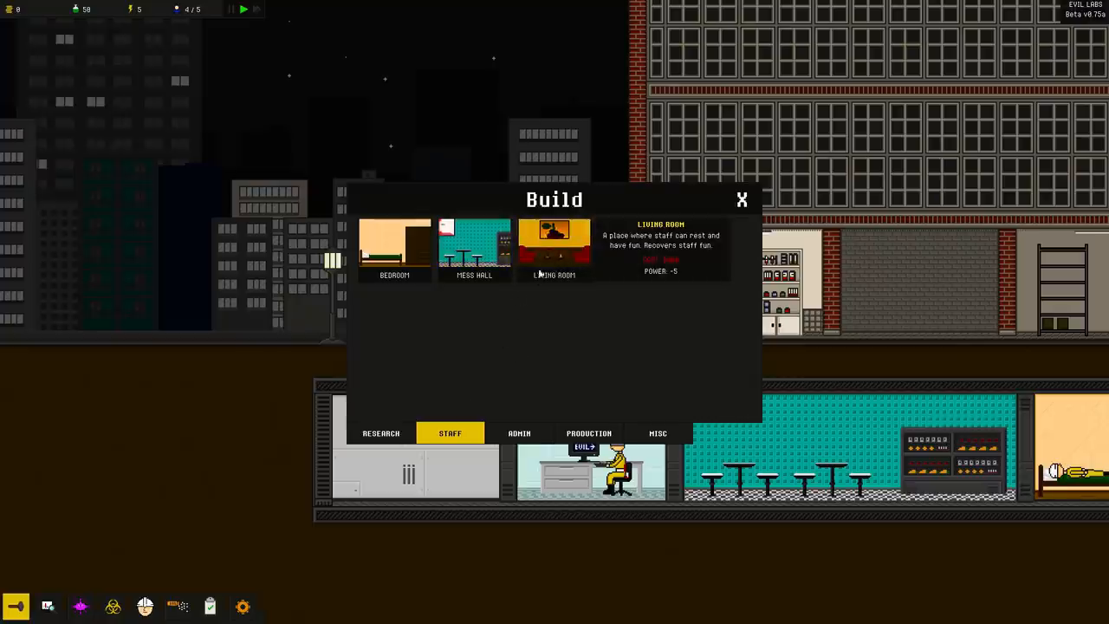
pyautogui.moveTo(726, 222)
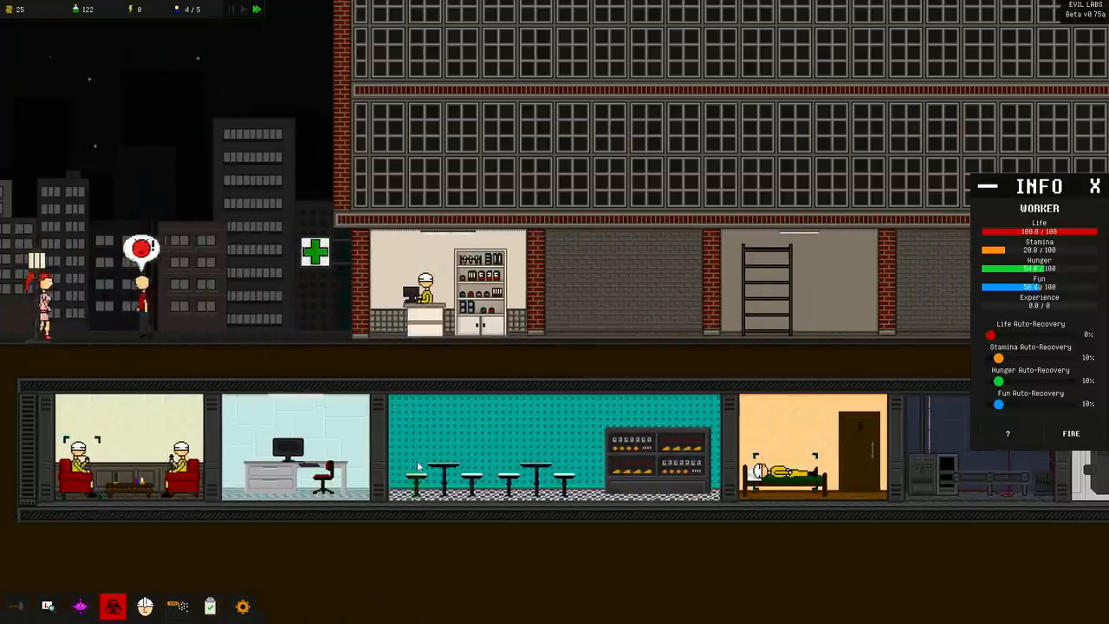
# Compare population and defences of Zones One, Two, Nine and Four on the infection map
pyautogui.click(112, 607)
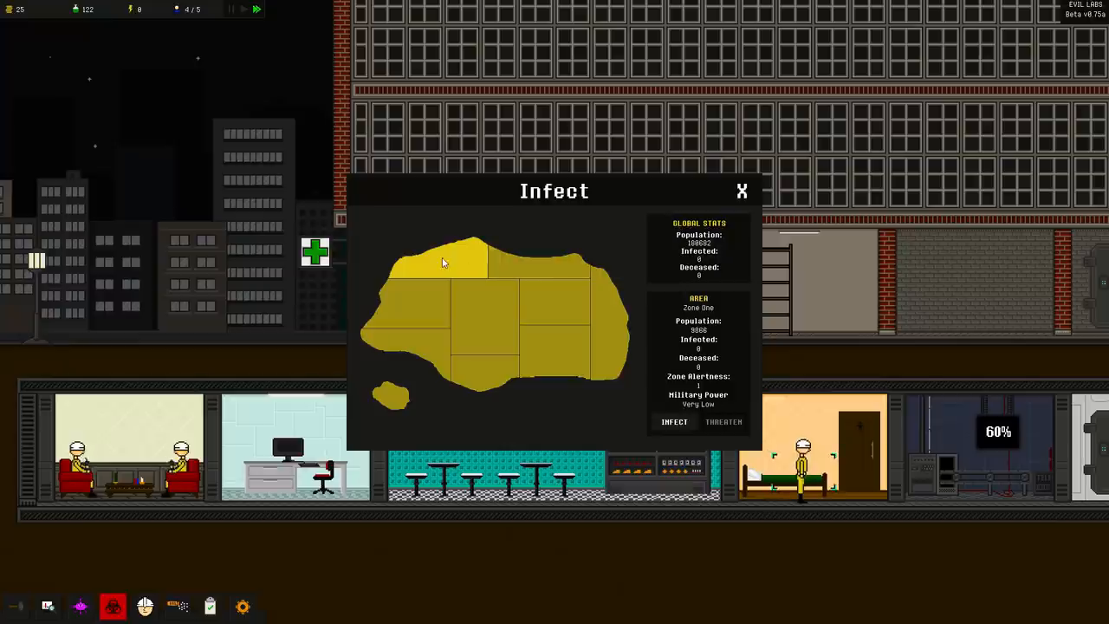
pyautogui.click(534, 263)
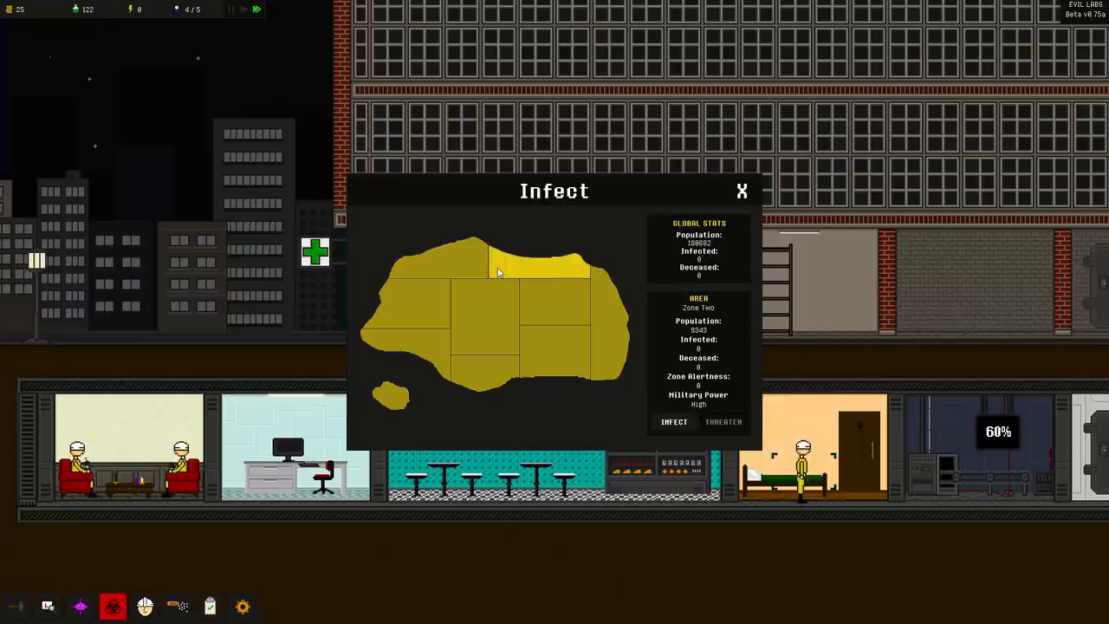
pyautogui.click(563, 350)
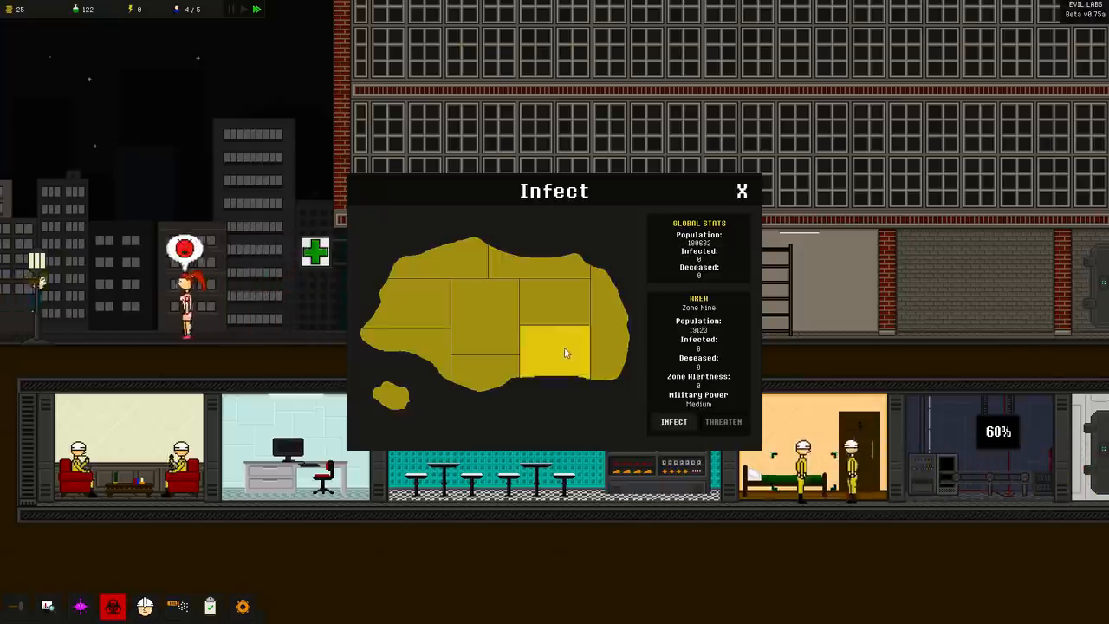
pyautogui.click(483, 316)
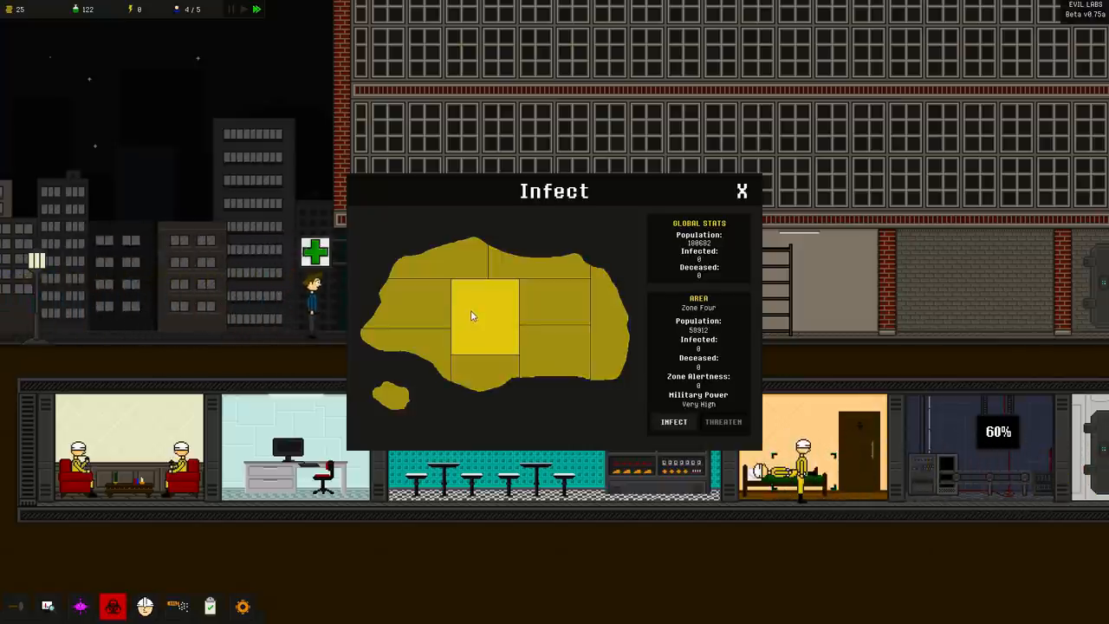
pyautogui.click(416, 338)
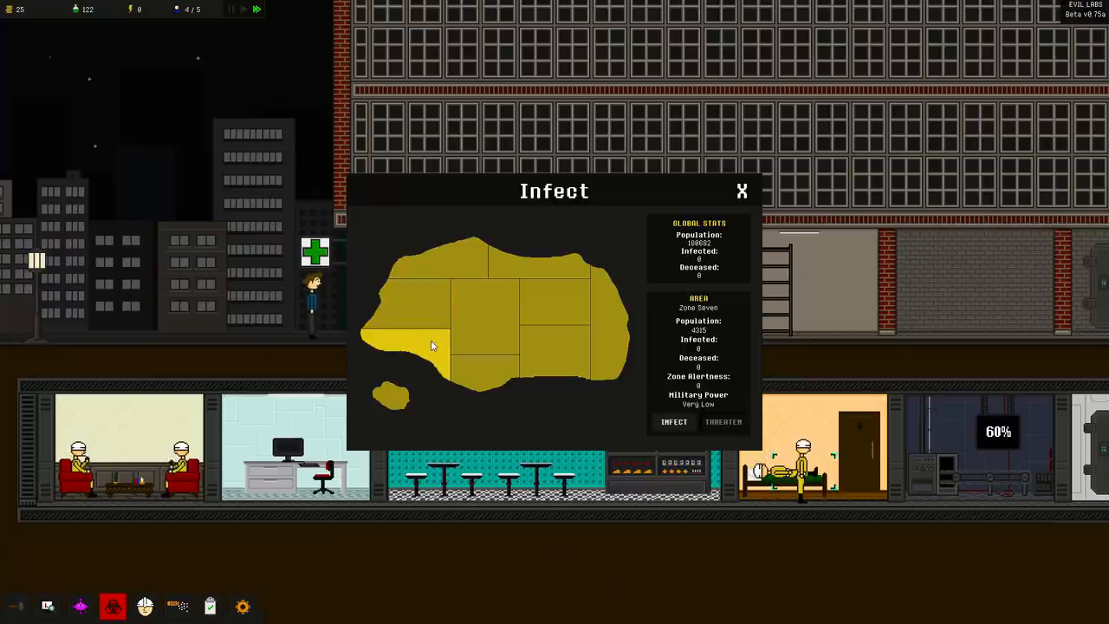
# Infect Zone Seven, the sparsely populated zone with very low military power
pyautogui.click(741, 191)
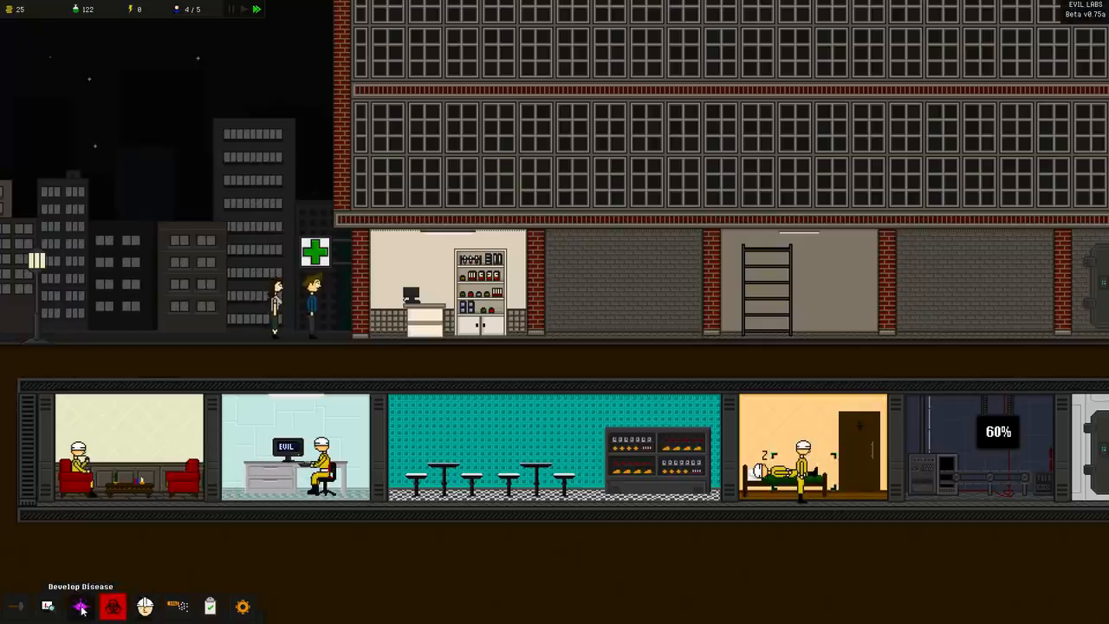
pyautogui.click(80, 607)
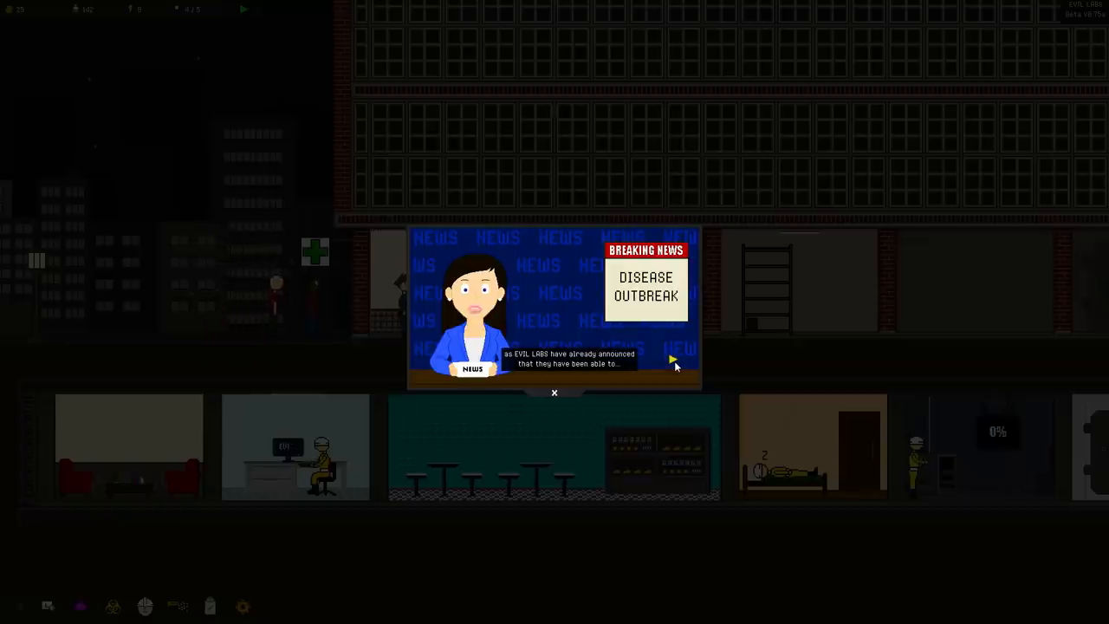
# Advance the second outbreak bulletin to its seven infected, five cured summary and dismiss it
pyautogui.click(674, 358)
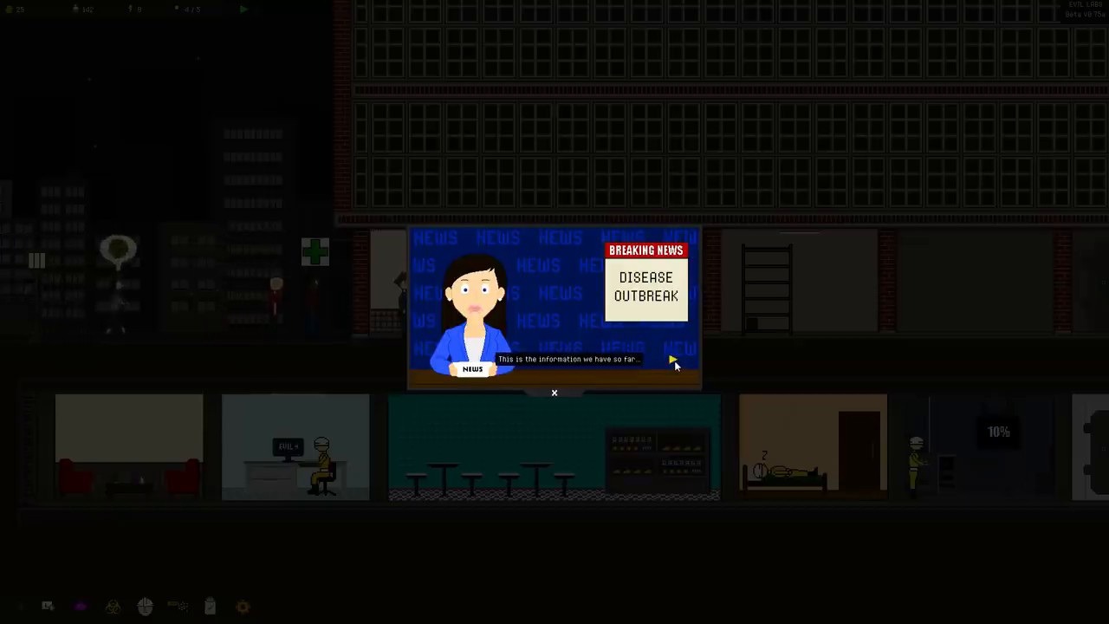
pyautogui.click(672, 359)
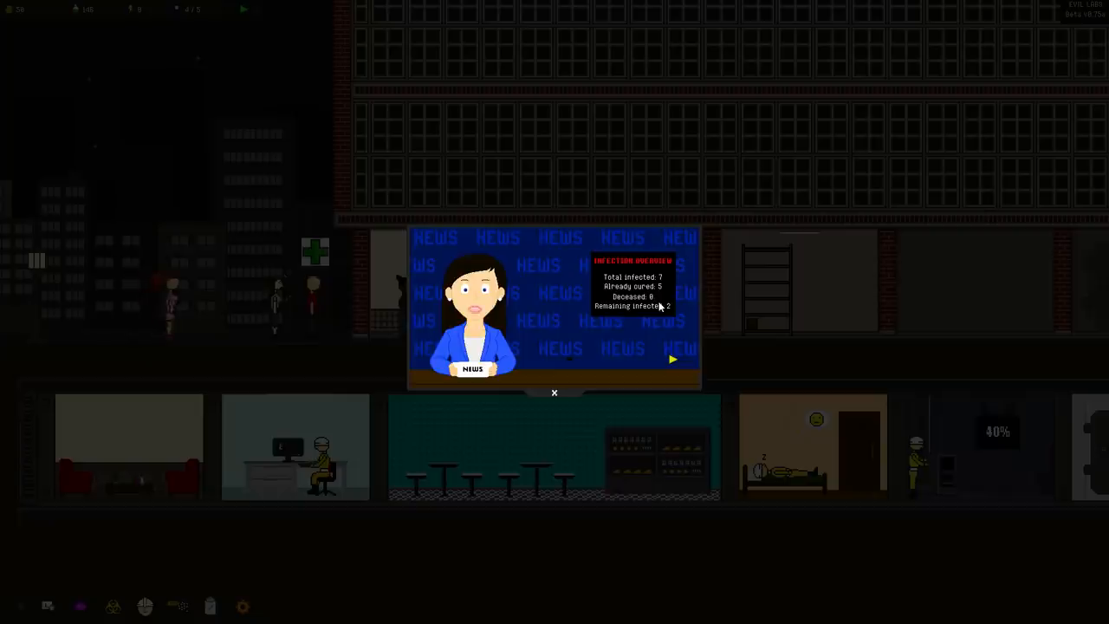
pyautogui.click(672, 359)
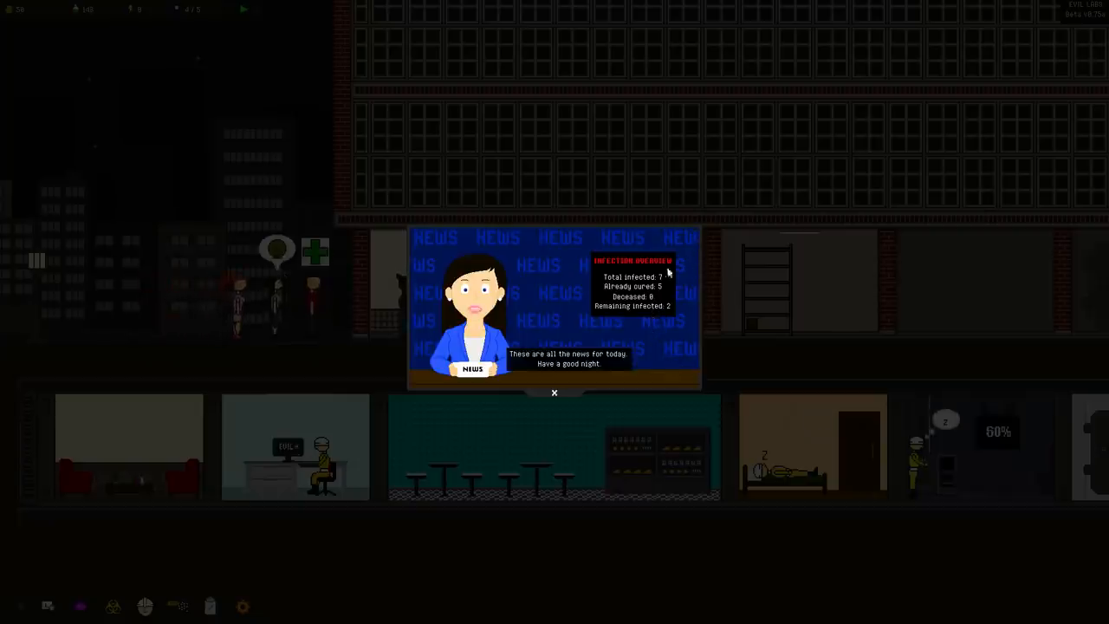
pyautogui.click(555, 392)
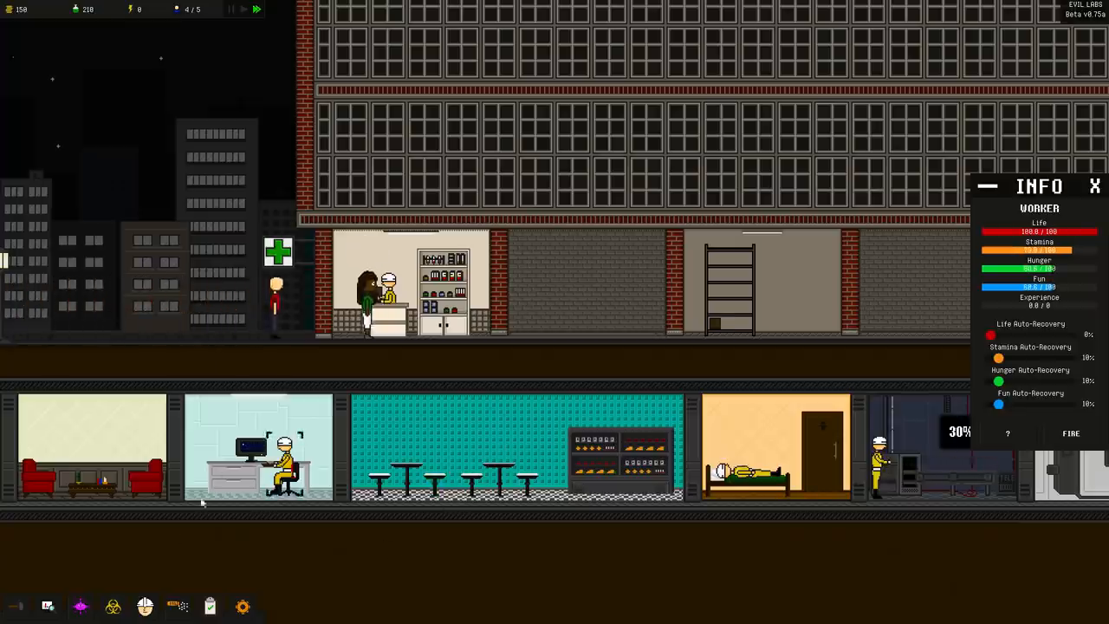
# Browse the staff research branch, then check the pharmacy goods pricing notice
pyautogui.click(49, 607)
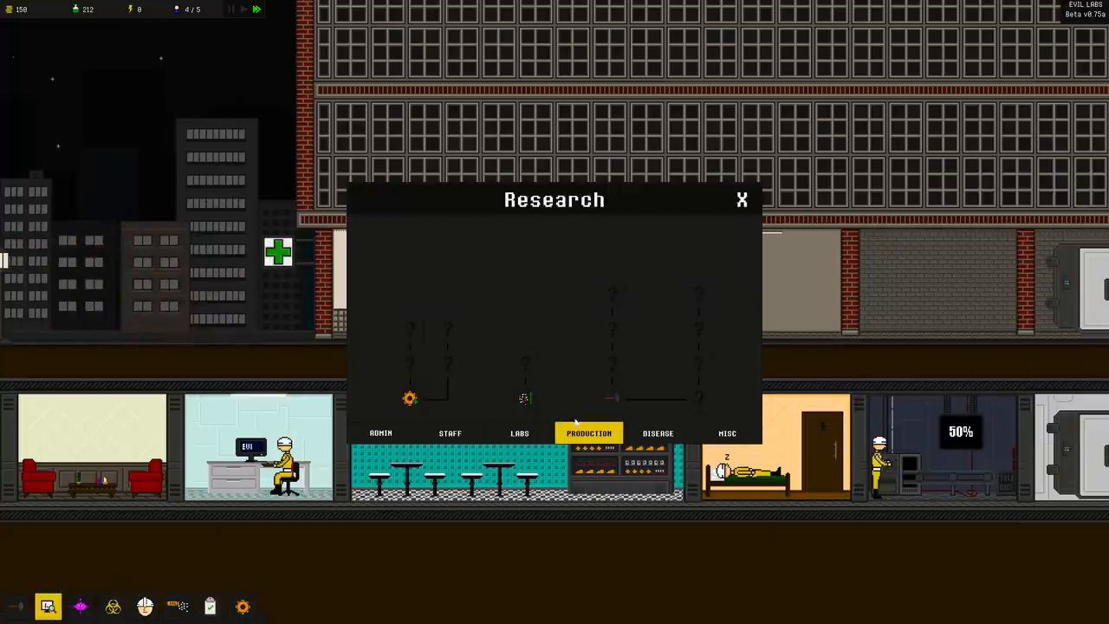
pyautogui.click(450, 433)
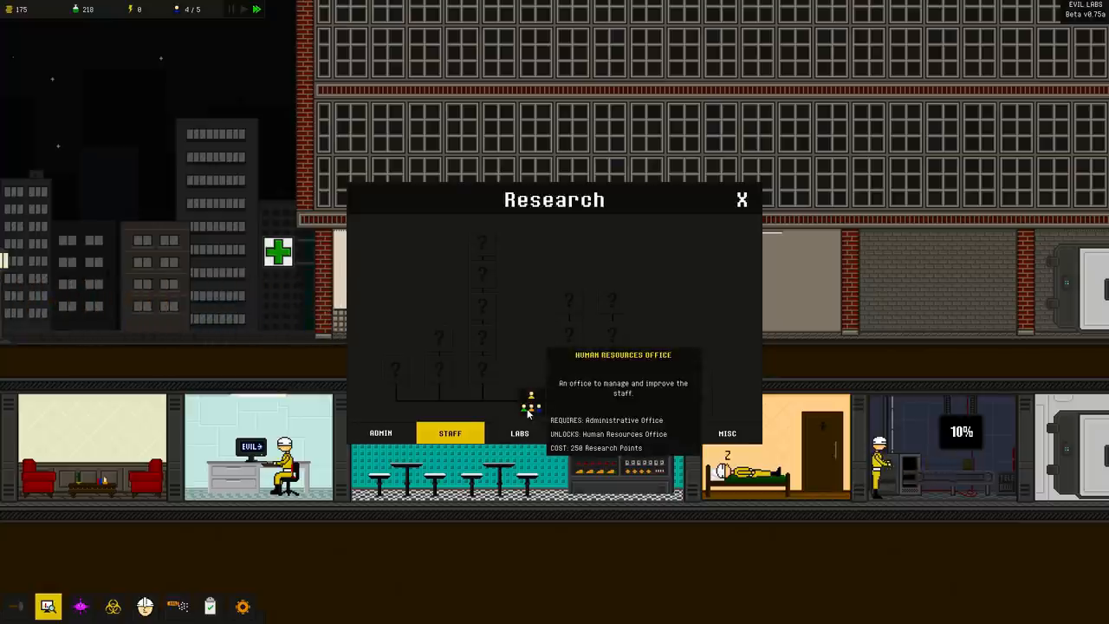
pyautogui.click(742, 201)
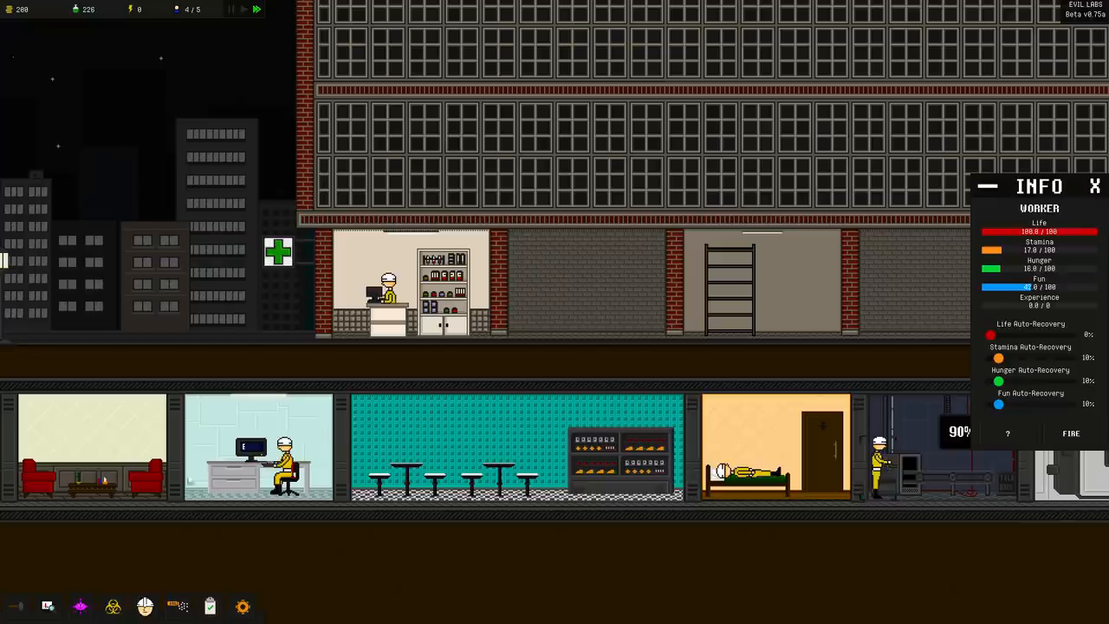
pyautogui.click(177, 607)
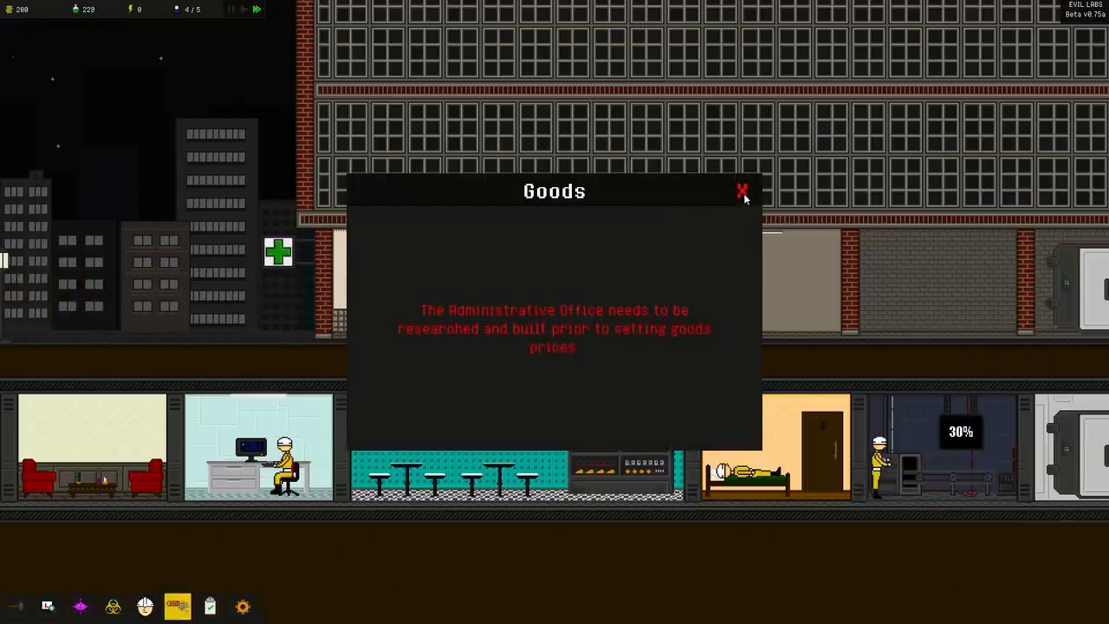
pyautogui.click(742, 191)
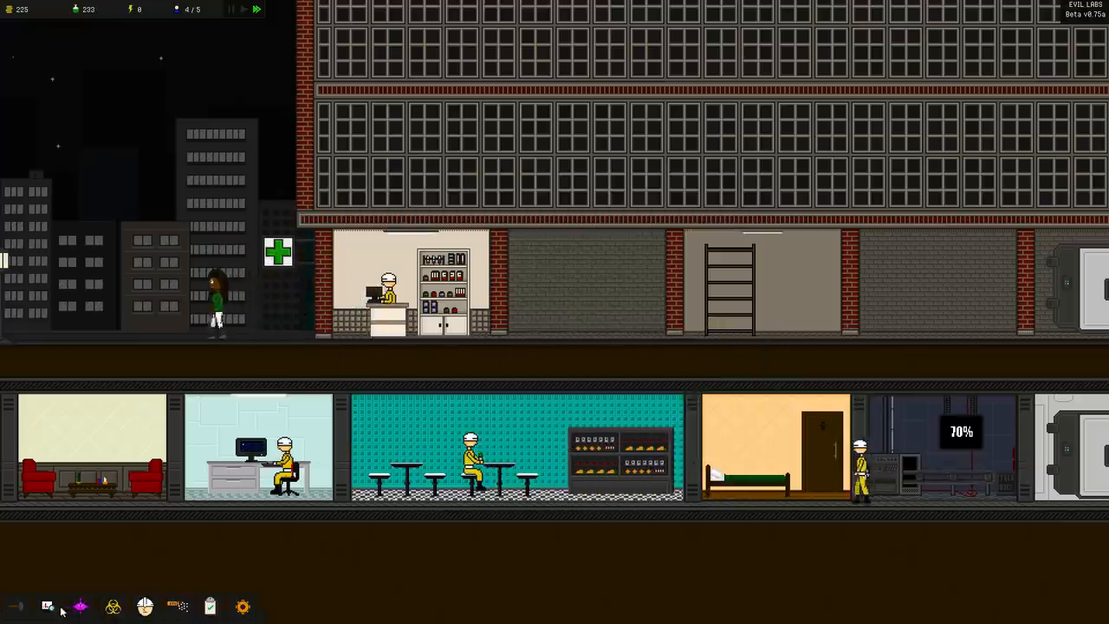
# Review the Production research branch and unlock Factory Upgrades I
pyautogui.click(49, 607)
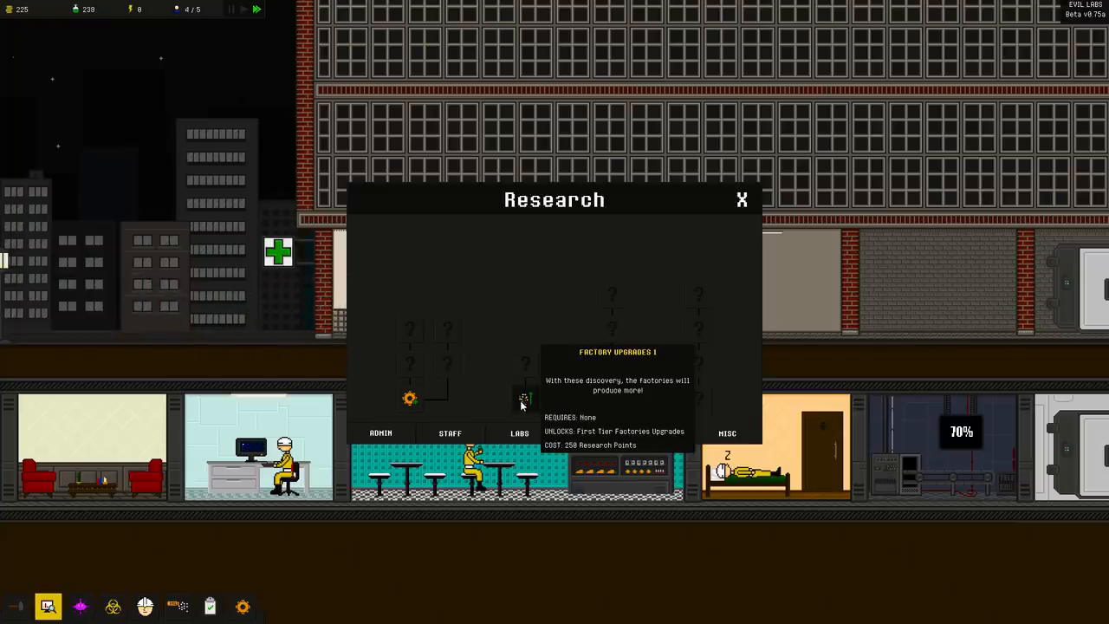
pyautogui.click(589, 433)
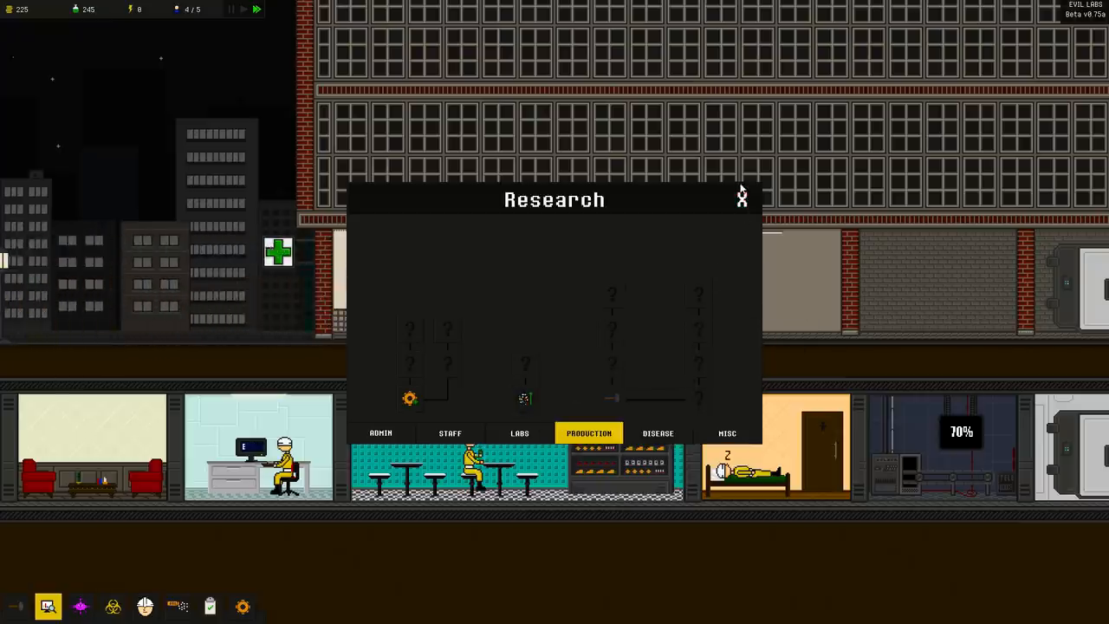
pyautogui.click(741, 198)
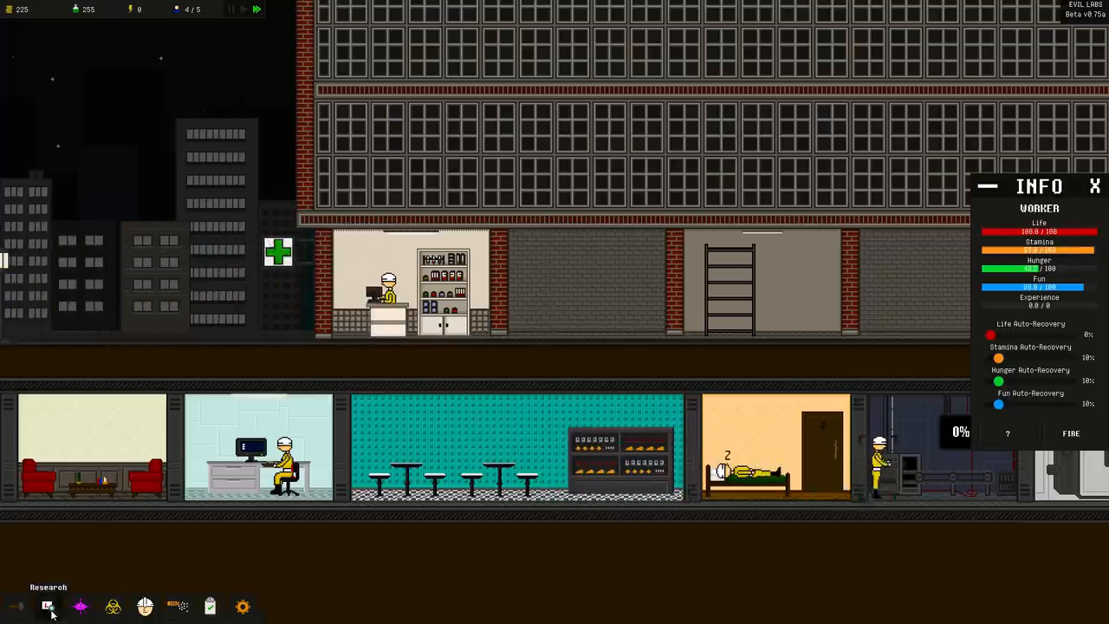
pyautogui.click(49, 606)
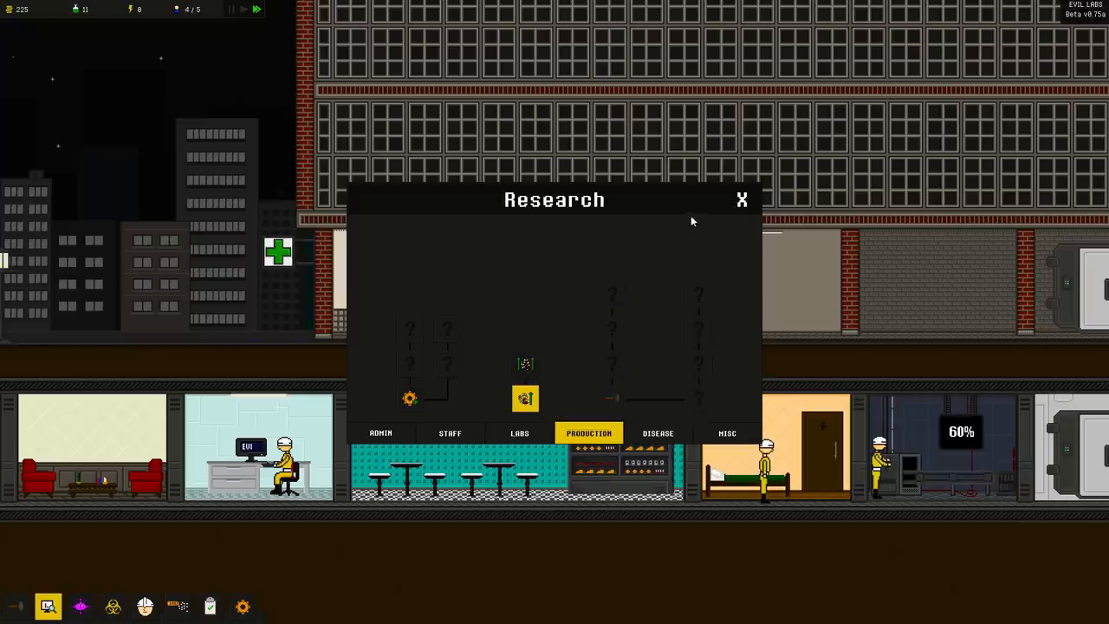
# Buy the Work Poster upgrade for the small medicine factory
pyautogui.click(742, 201)
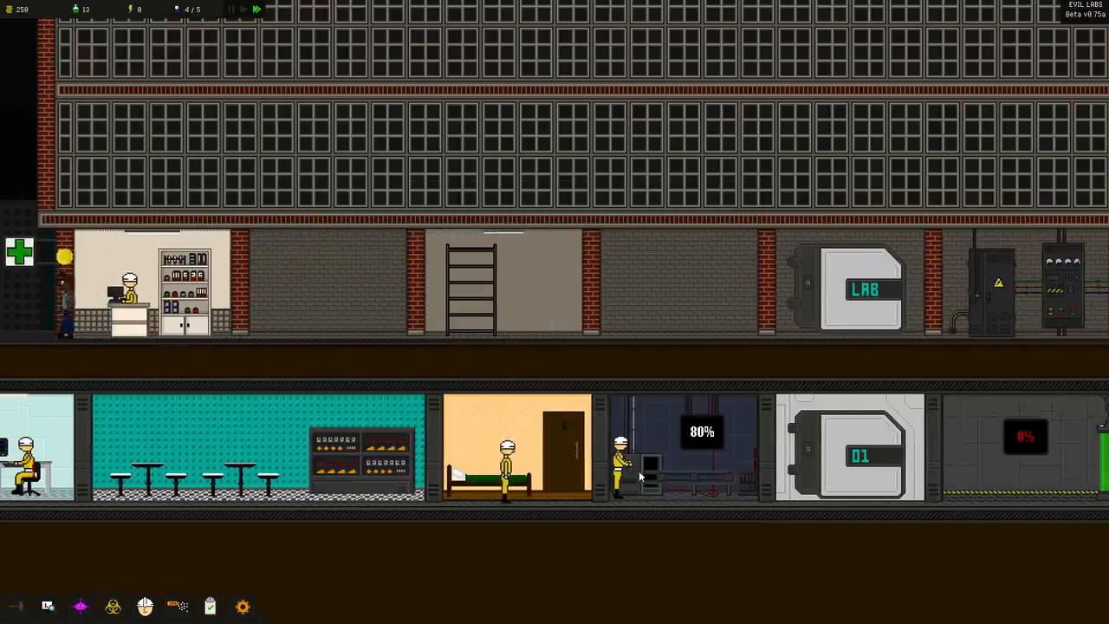
pyautogui.click(683, 451)
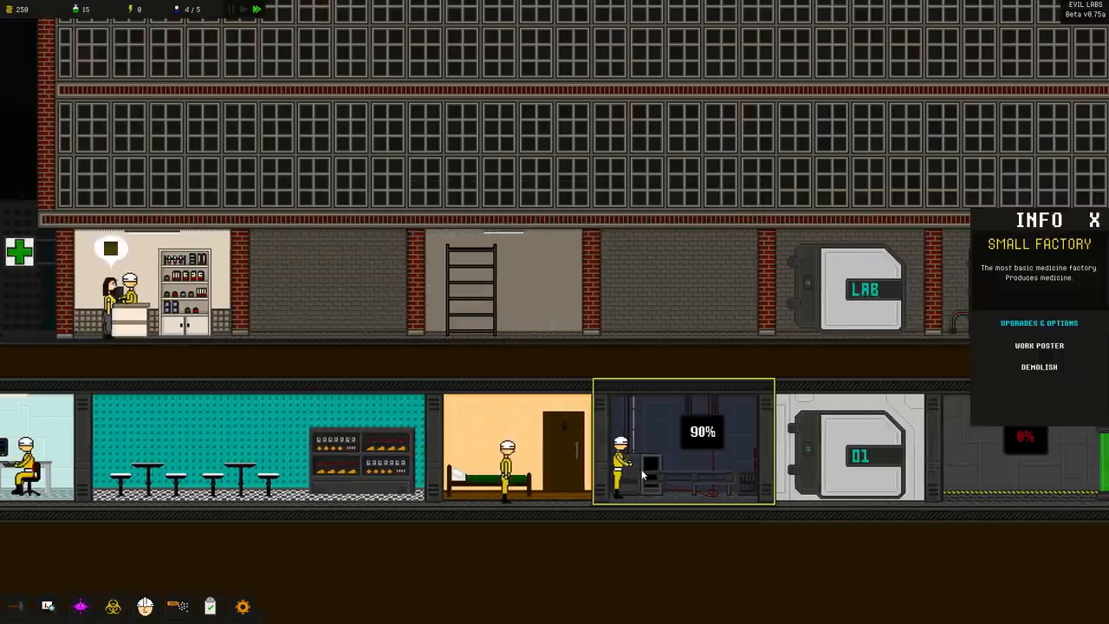
pyautogui.moveTo(1040, 347)
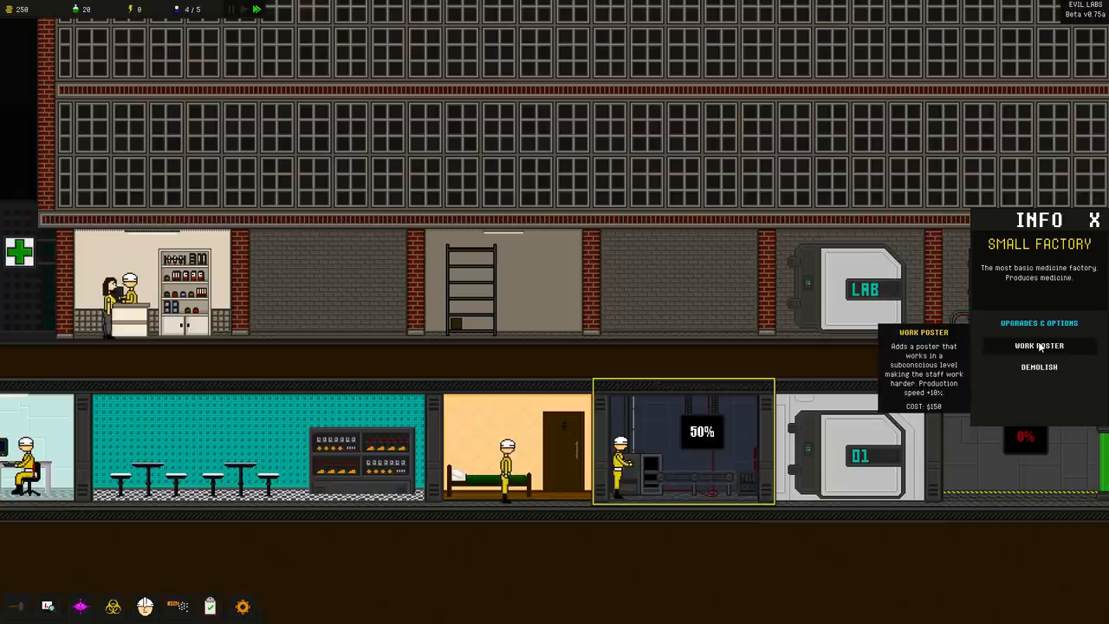
pyautogui.click(1038, 345)
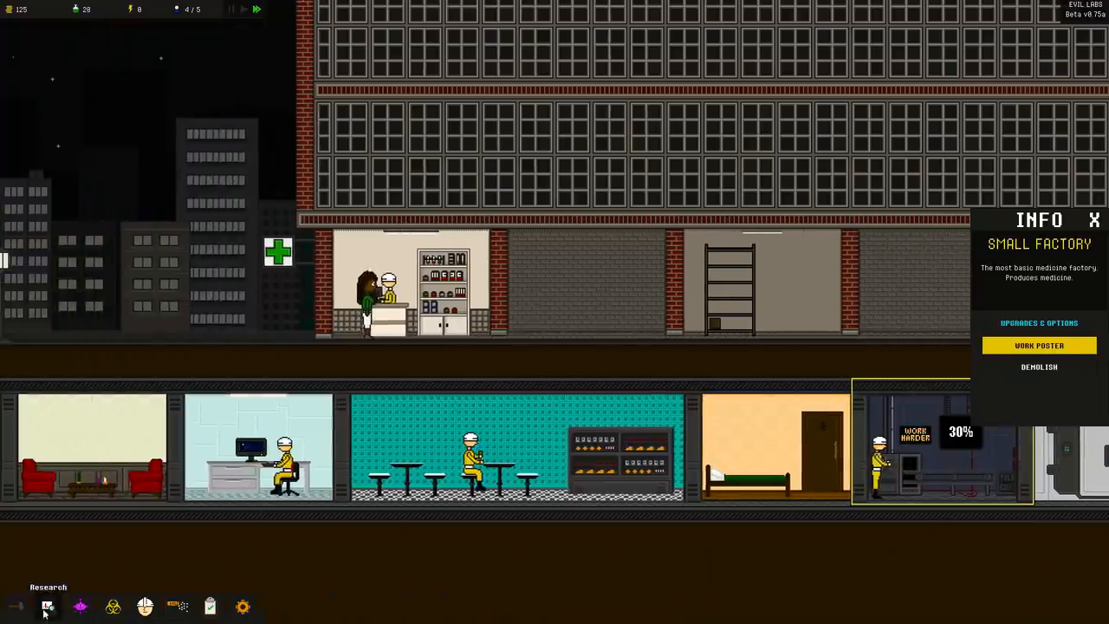
# Check the research tree and inspect a worker's stats
pyautogui.click(49, 606)
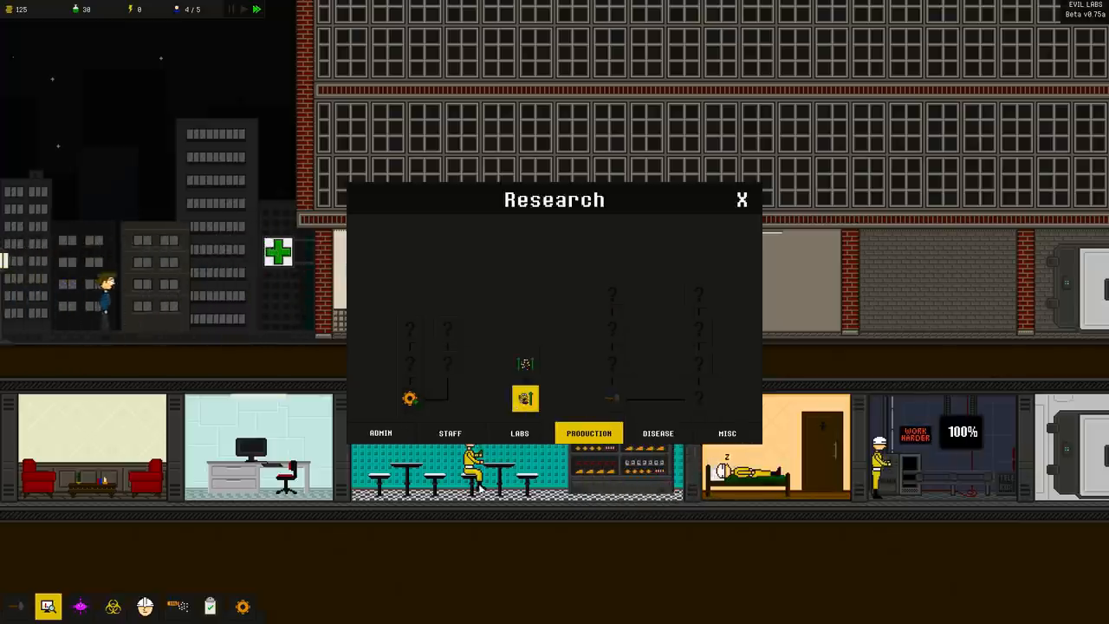
pyautogui.click(742, 201)
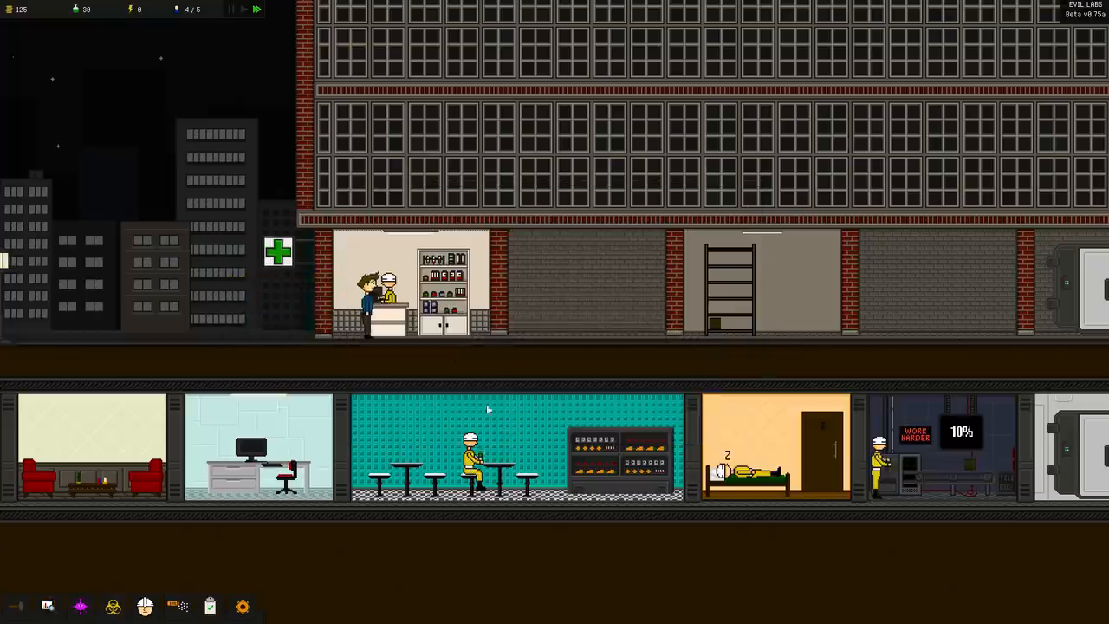
pyautogui.click(468, 441)
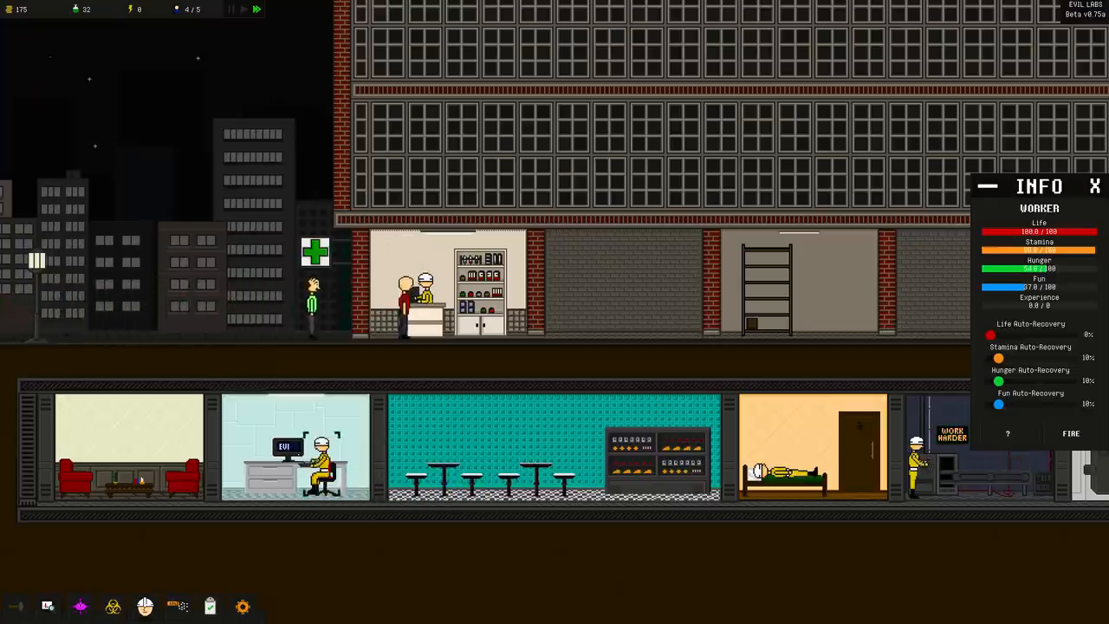
pyautogui.click(48, 606)
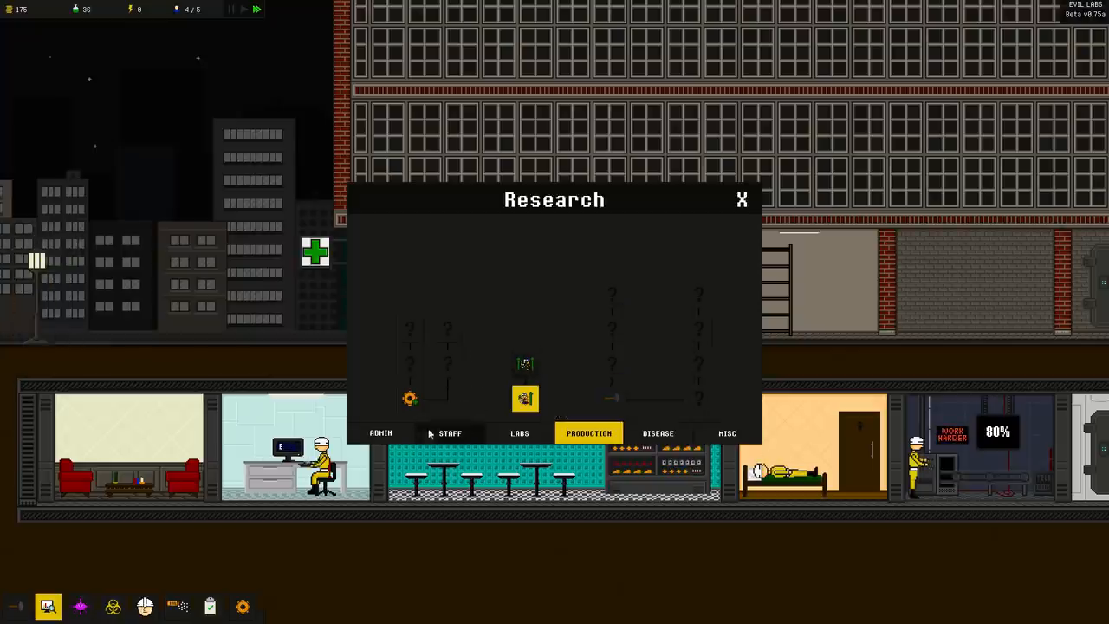
pyautogui.click(450, 433)
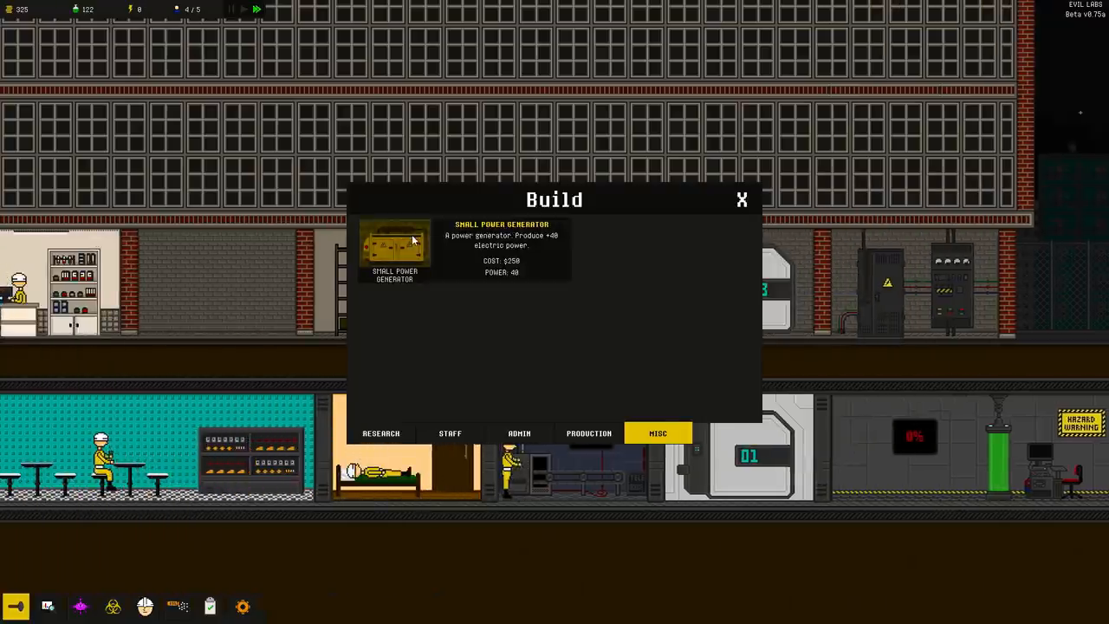
# Place a Small Power Generator from the Misc build tab in an empty underground room
pyautogui.click(741, 201)
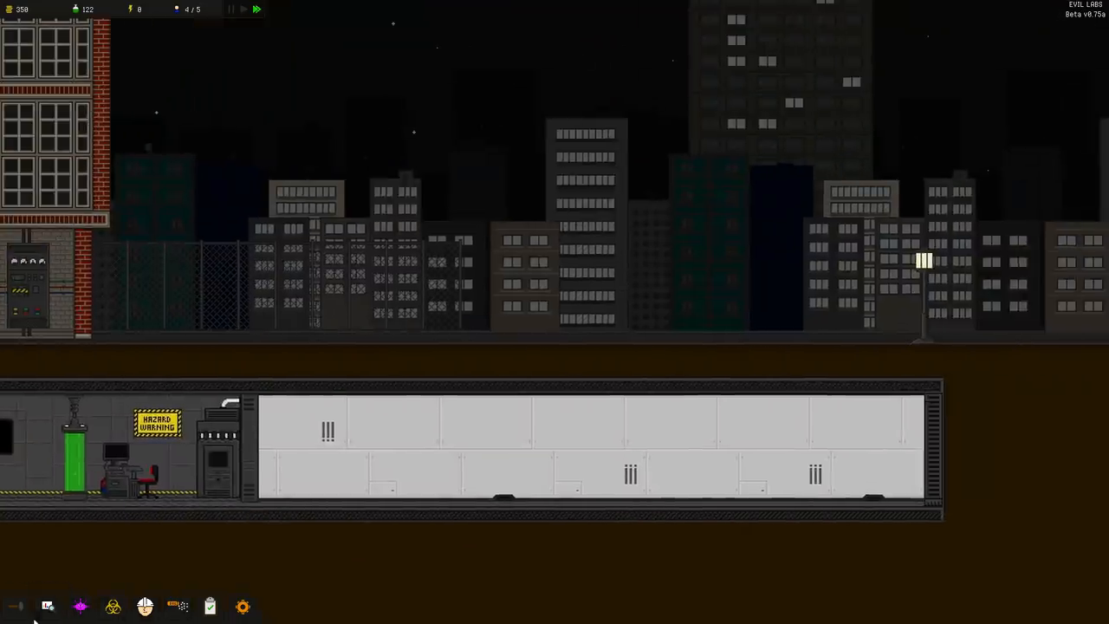
pyautogui.click(16, 607)
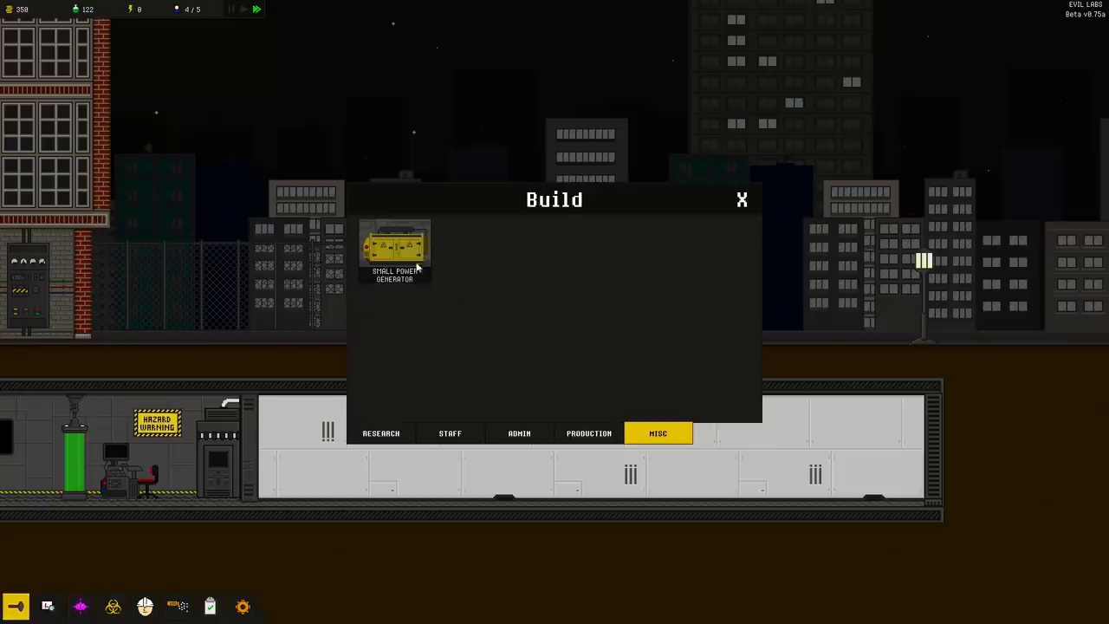
pyautogui.click(395, 251)
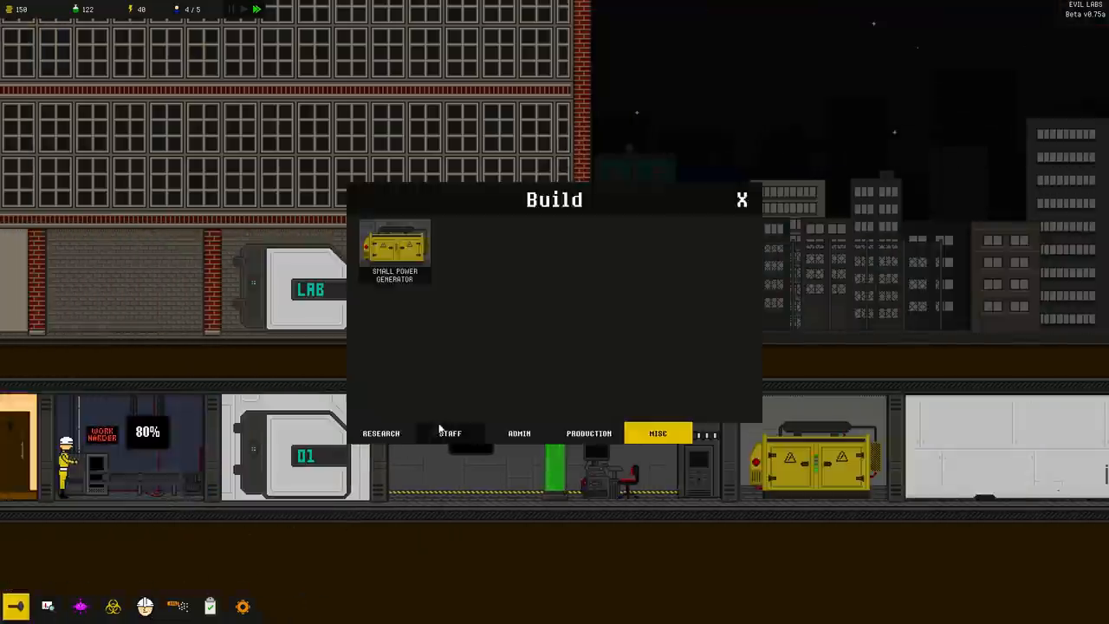
# View the production buildings, close the catalogue and bring up the research tree
pyautogui.click(589, 433)
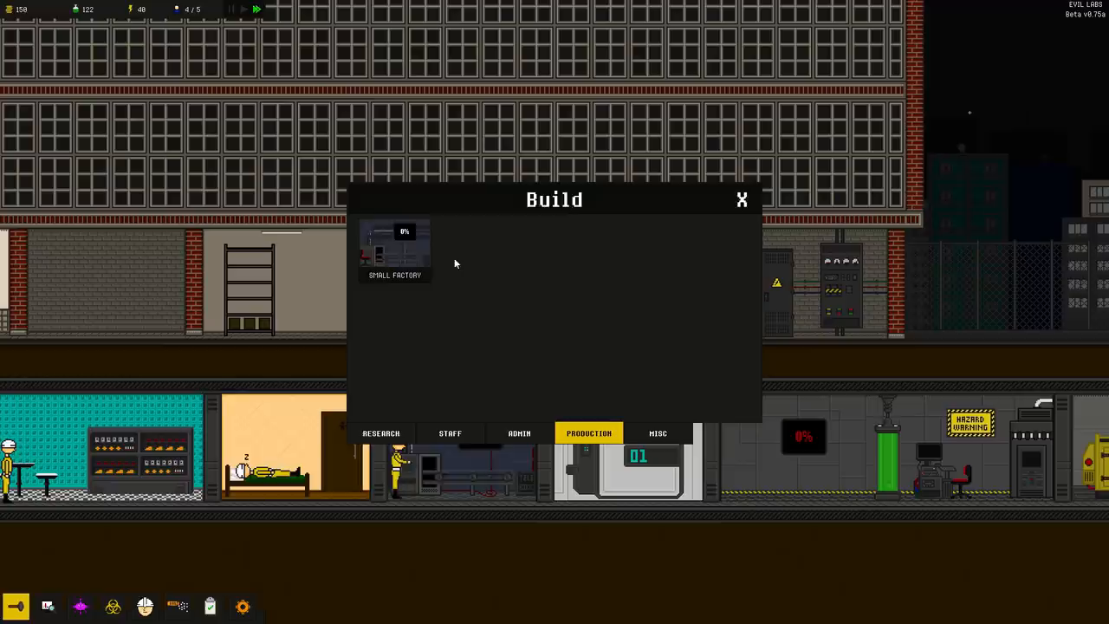
pyautogui.click(742, 201)
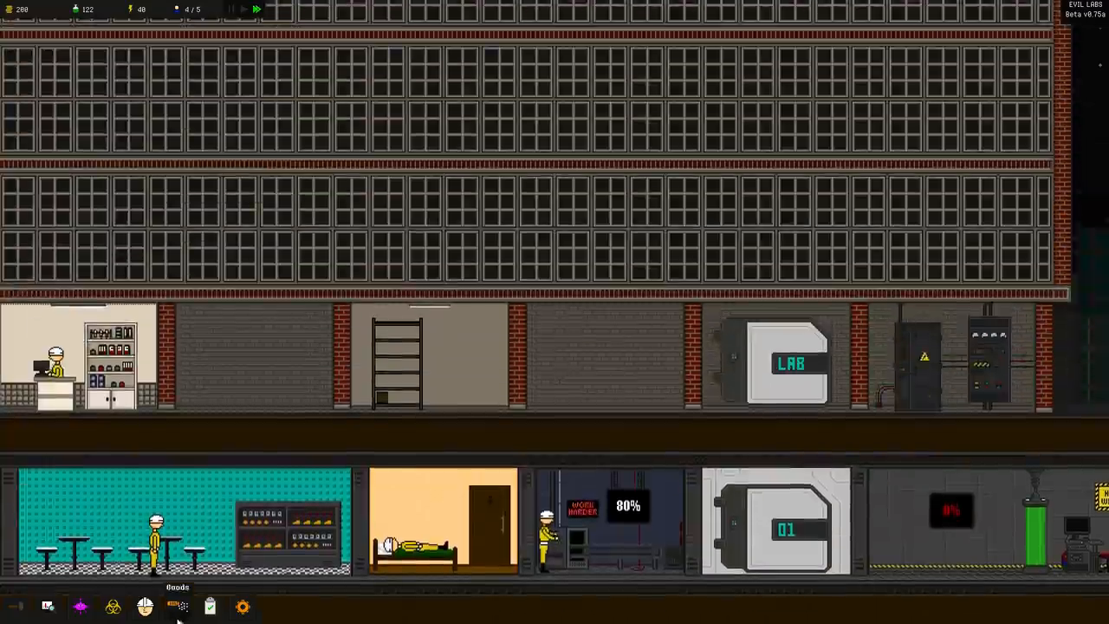
pyautogui.click(49, 607)
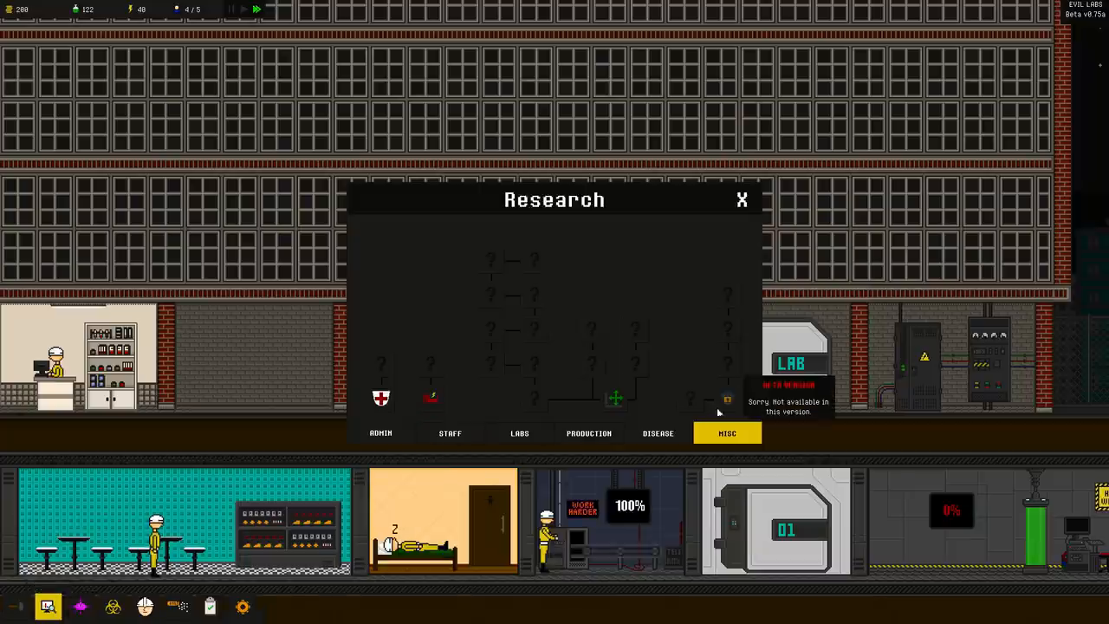
pyautogui.moveTo(615, 397)
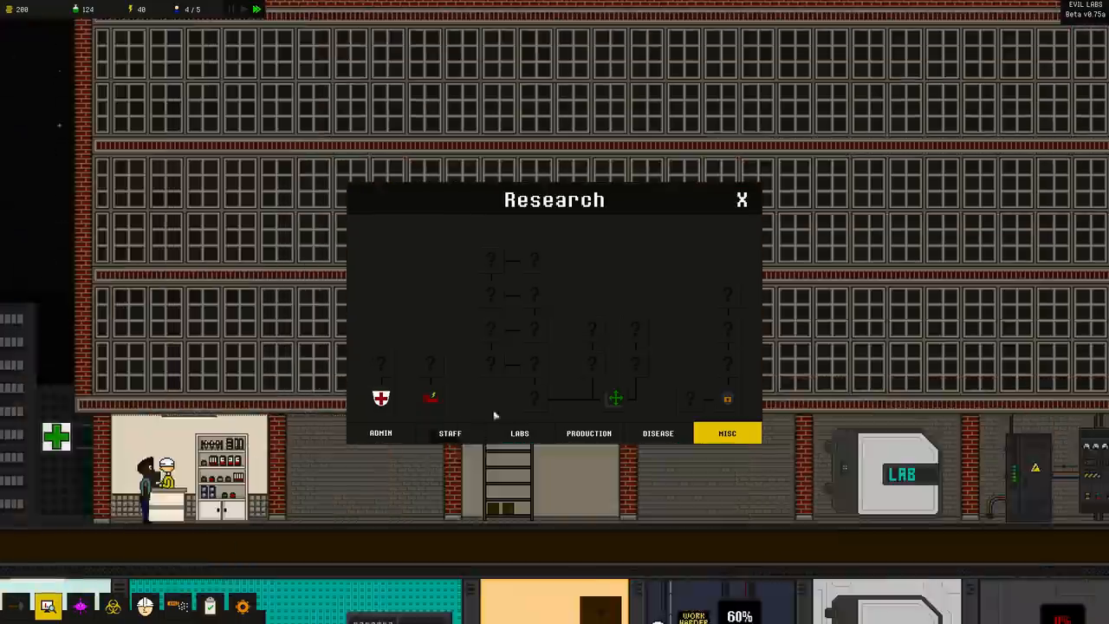
# Browse staff research to the Human Resources Office, then reopen Build on production rooms
pyautogui.click(451, 433)
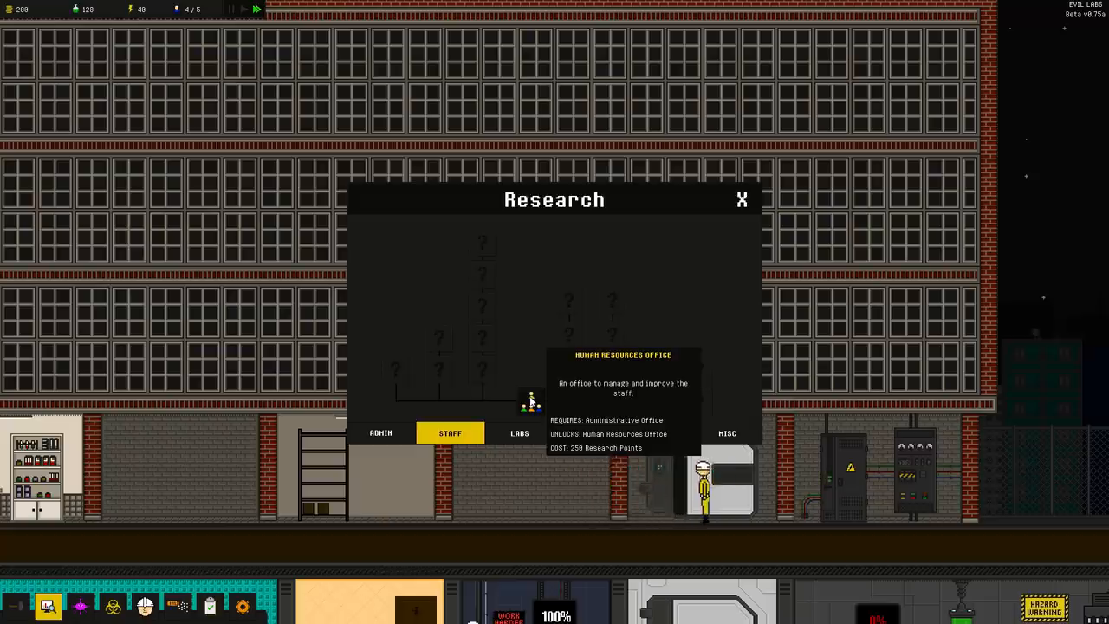
pyautogui.click(741, 201)
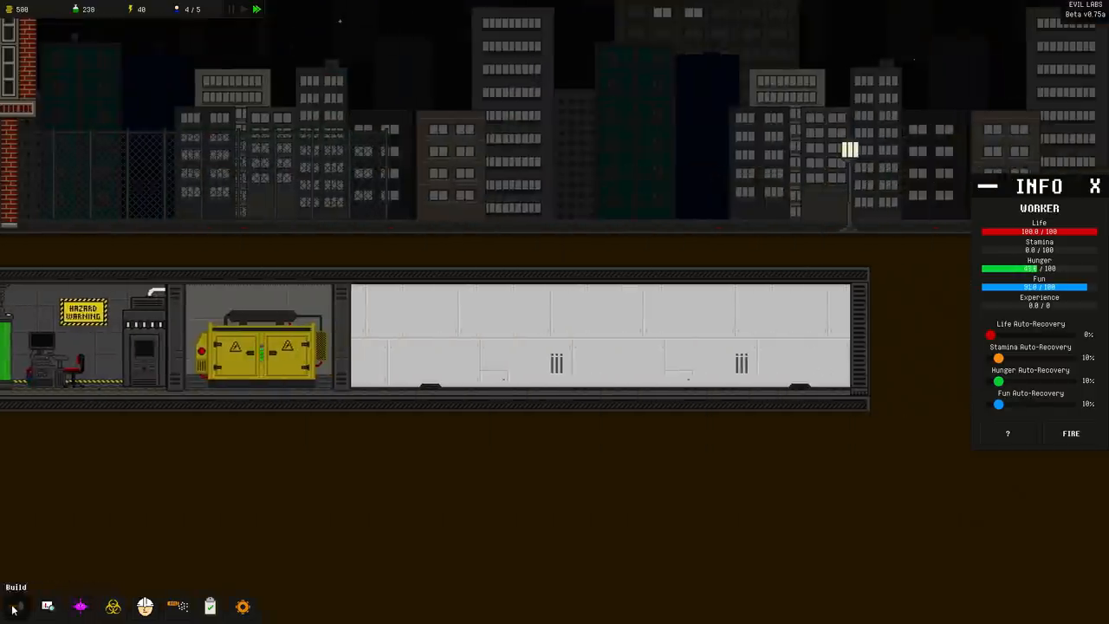
pyautogui.click(15, 606)
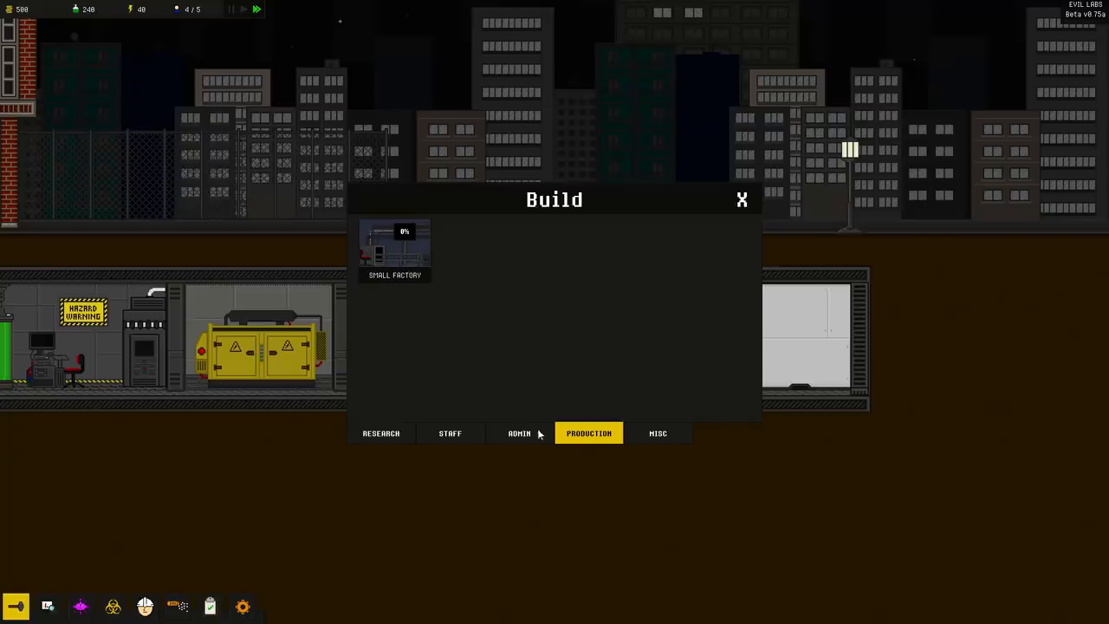
# Close the build catalogue and check a worker's life, stamina, hunger and fun
pyautogui.click(395, 250)
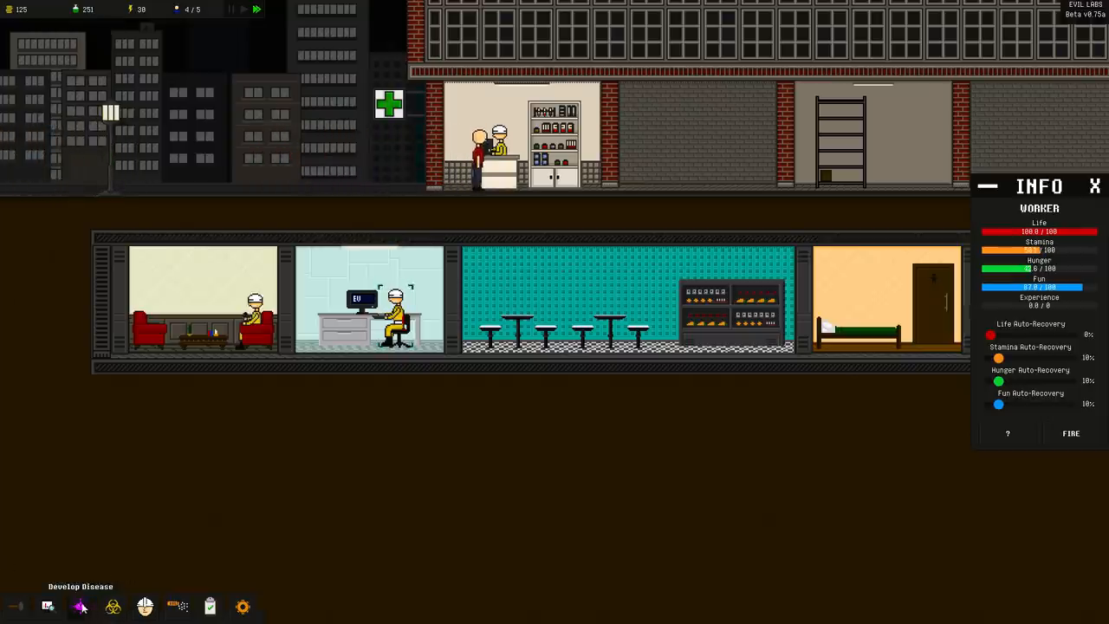
pyautogui.click(48, 604)
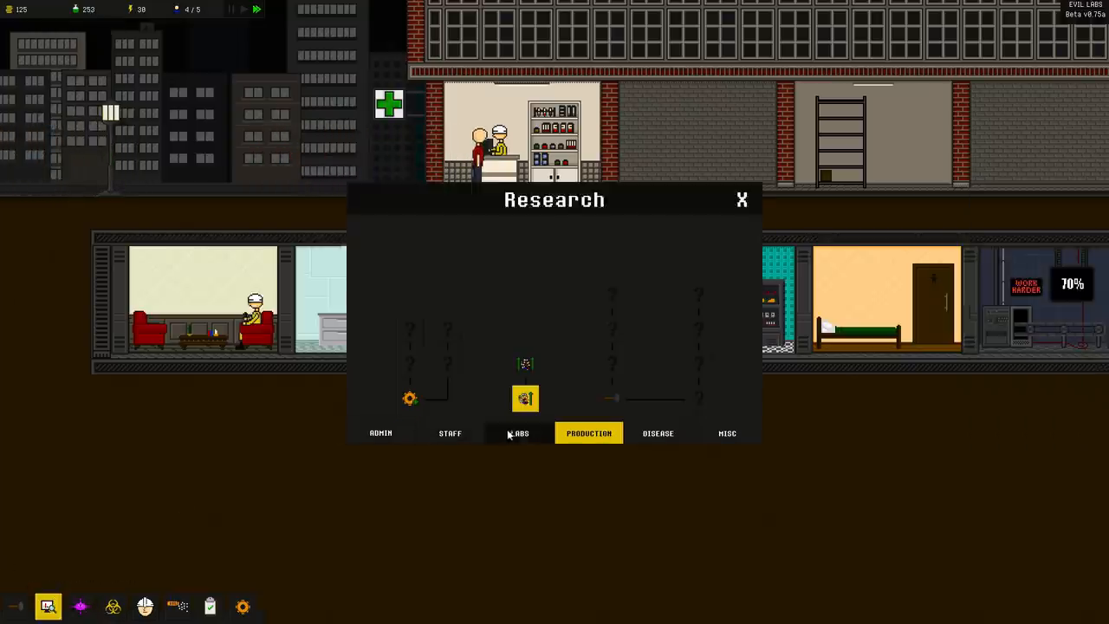
pyautogui.click(451, 434)
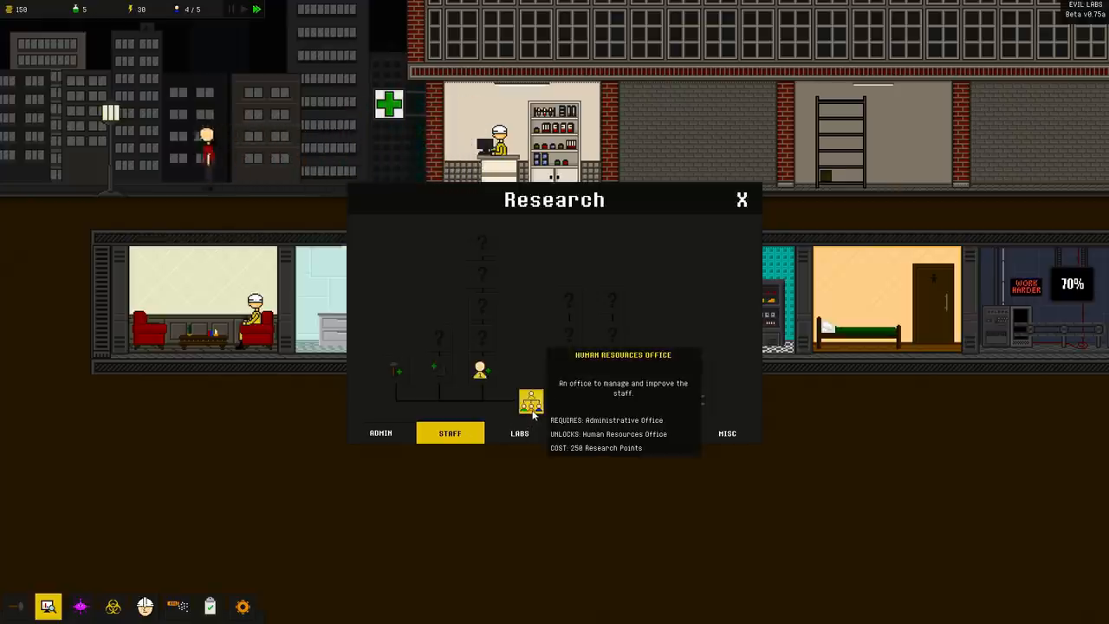
pyautogui.click(741, 201)
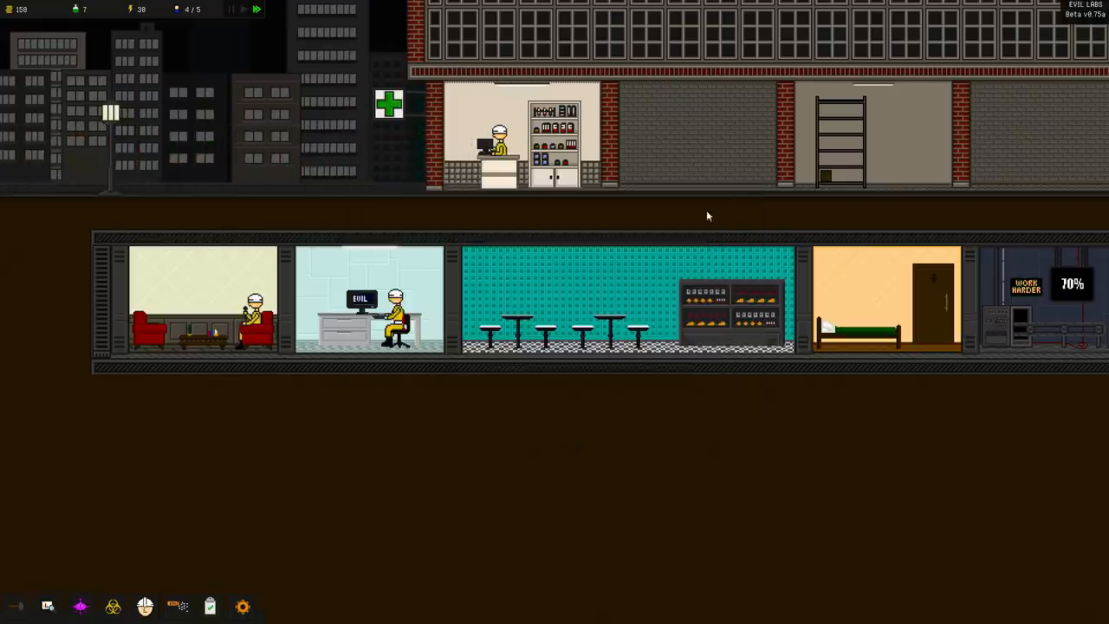
pyautogui.click(16, 605)
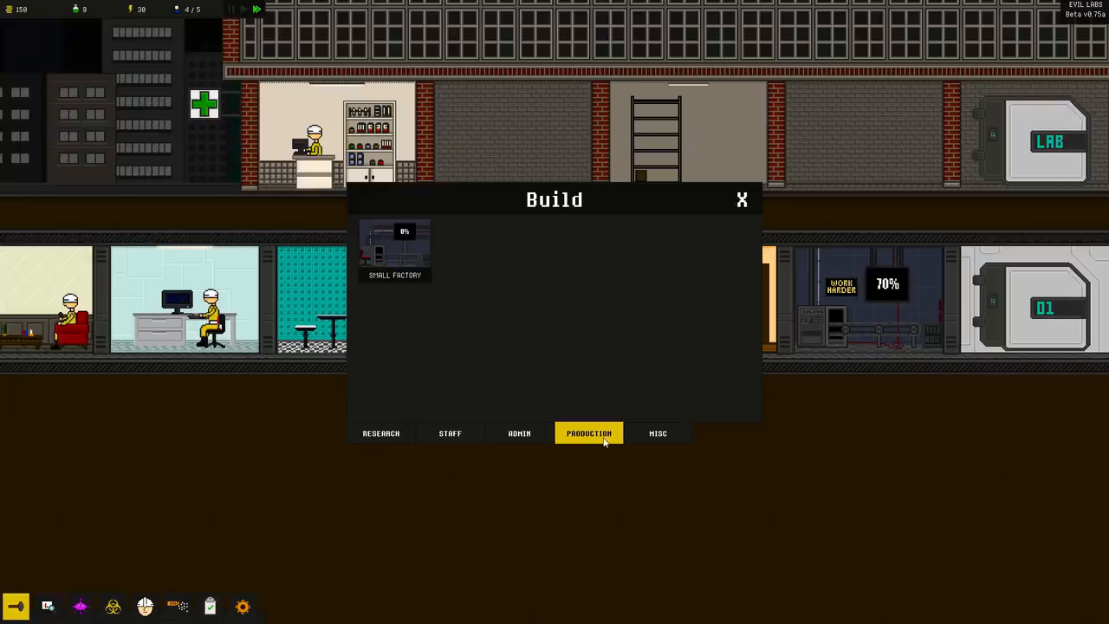
pyautogui.click(451, 433)
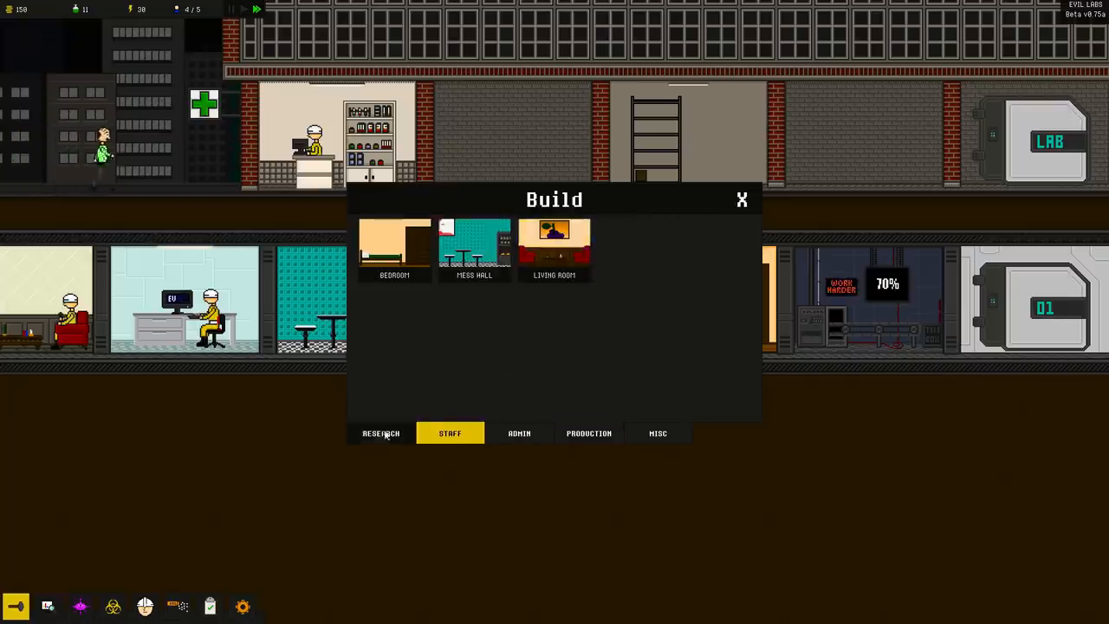
pyautogui.click(589, 433)
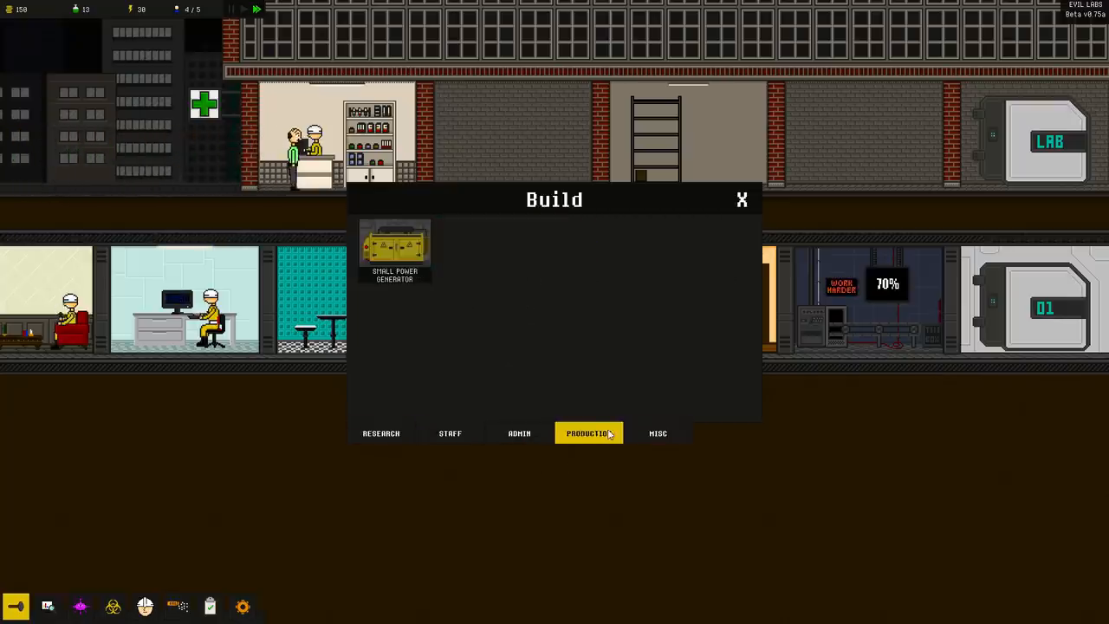
pyautogui.click(520, 433)
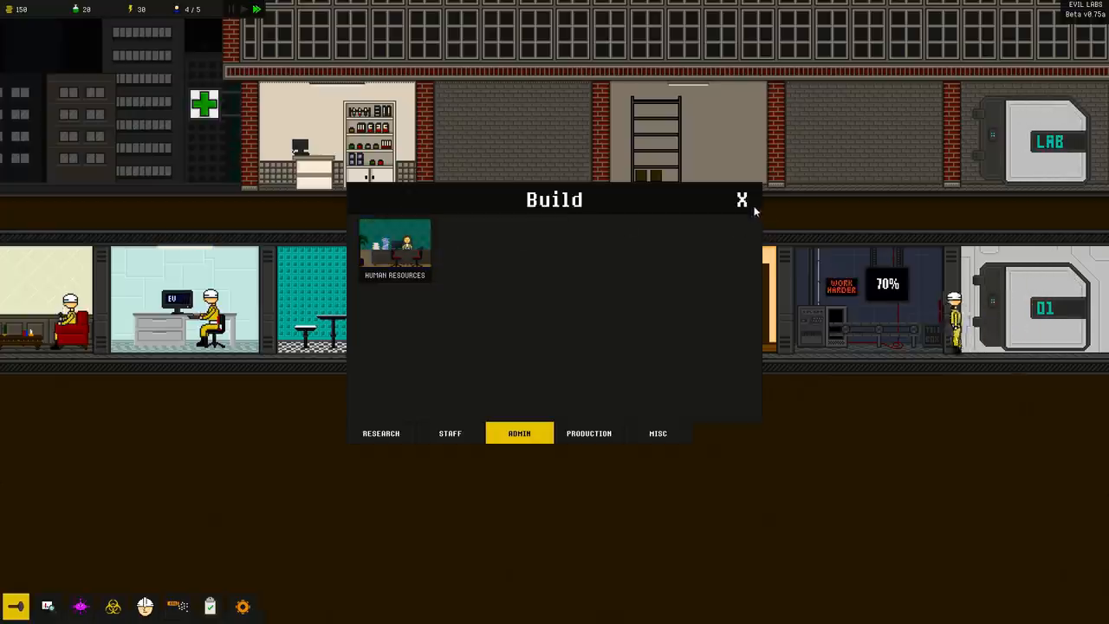
pyautogui.click(741, 200)
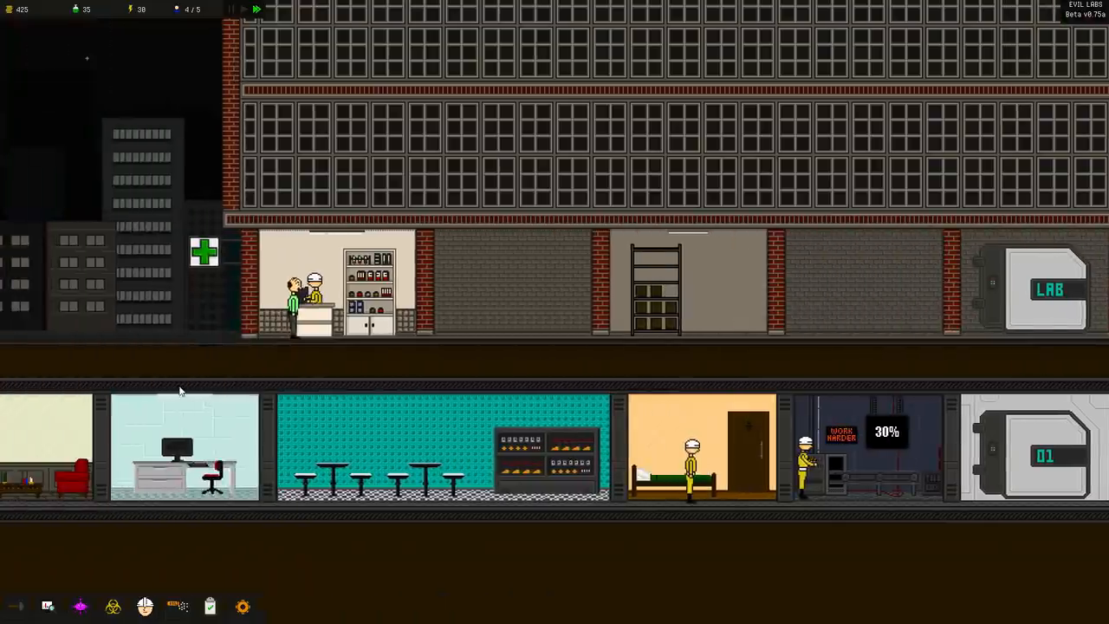
pyautogui.hscroll(3)
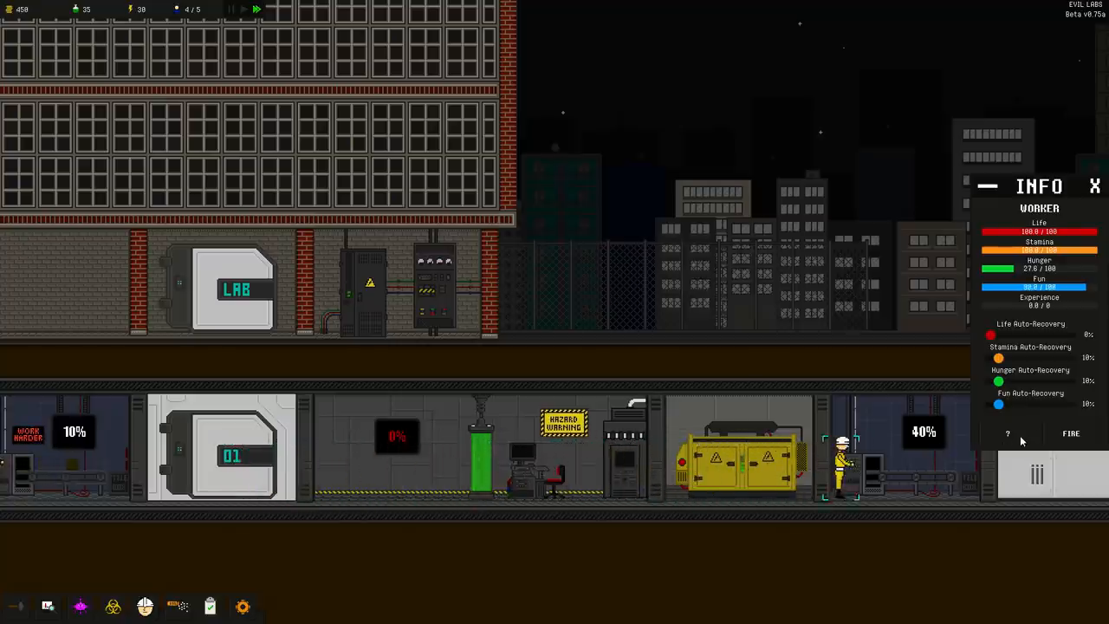
pyautogui.hscroll(-3)
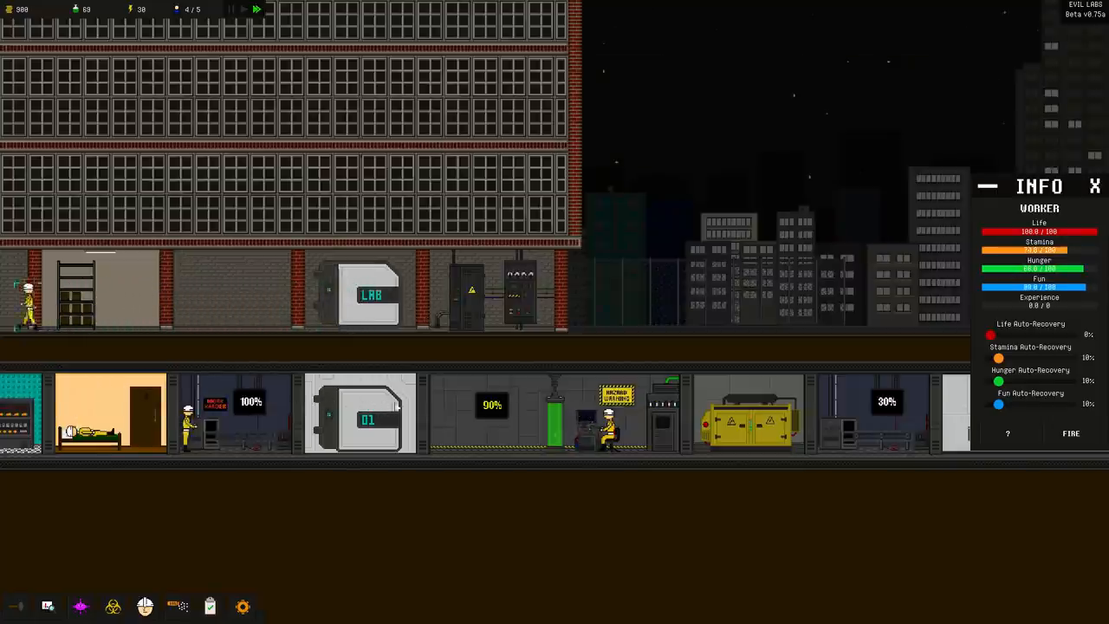
# On the Infect map, inspect Zones Seven and One, then release the disease in Zone Six
pyautogui.click(112, 606)
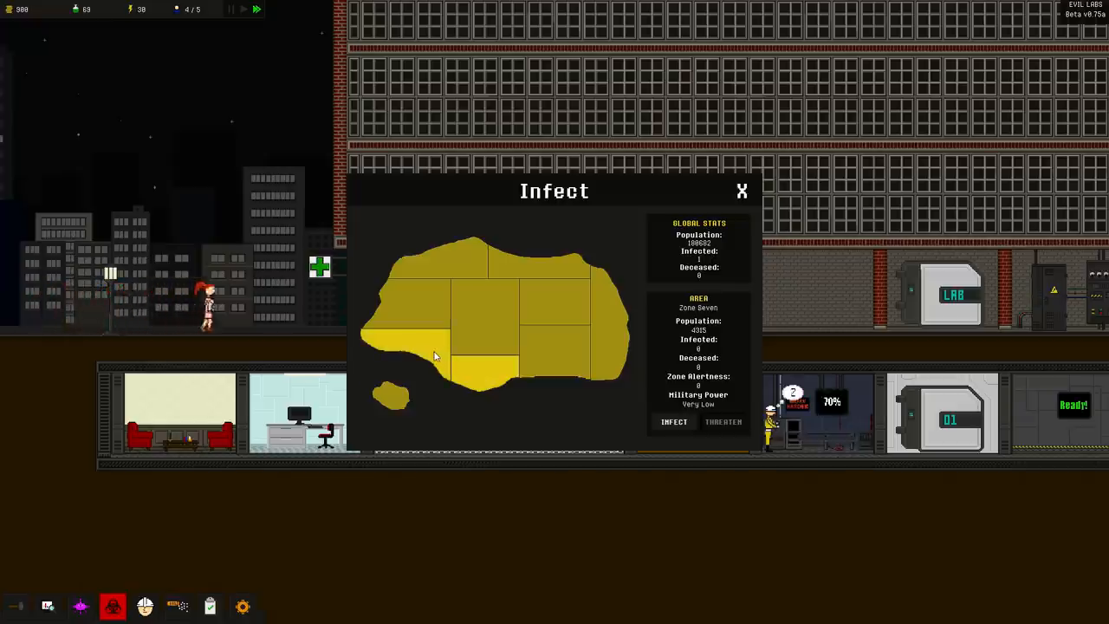
pyautogui.click(433, 260)
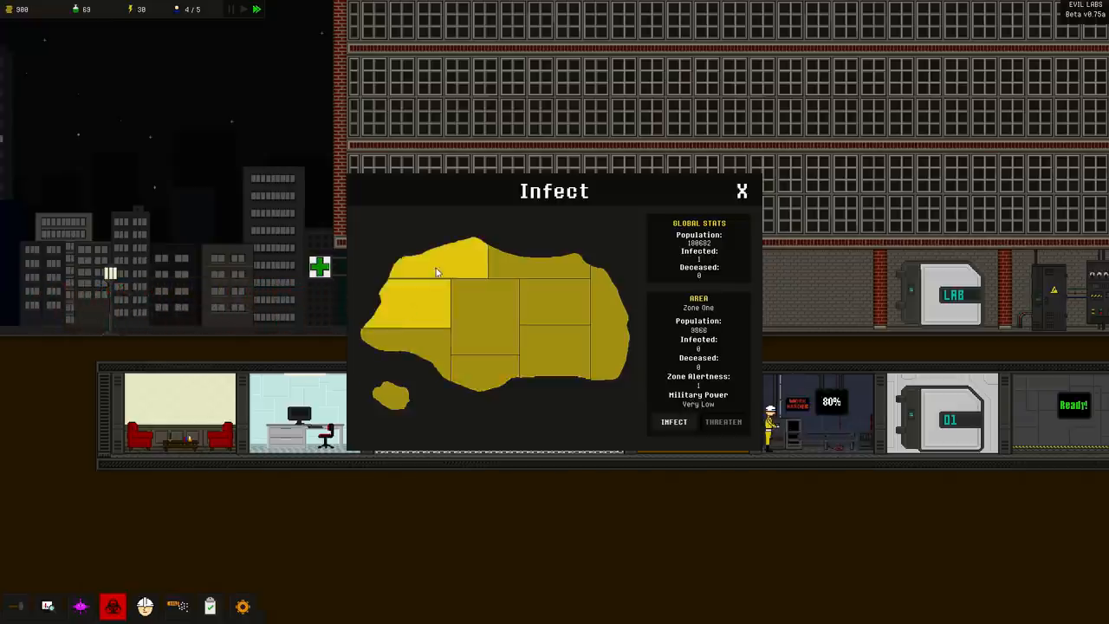
pyautogui.click(607, 338)
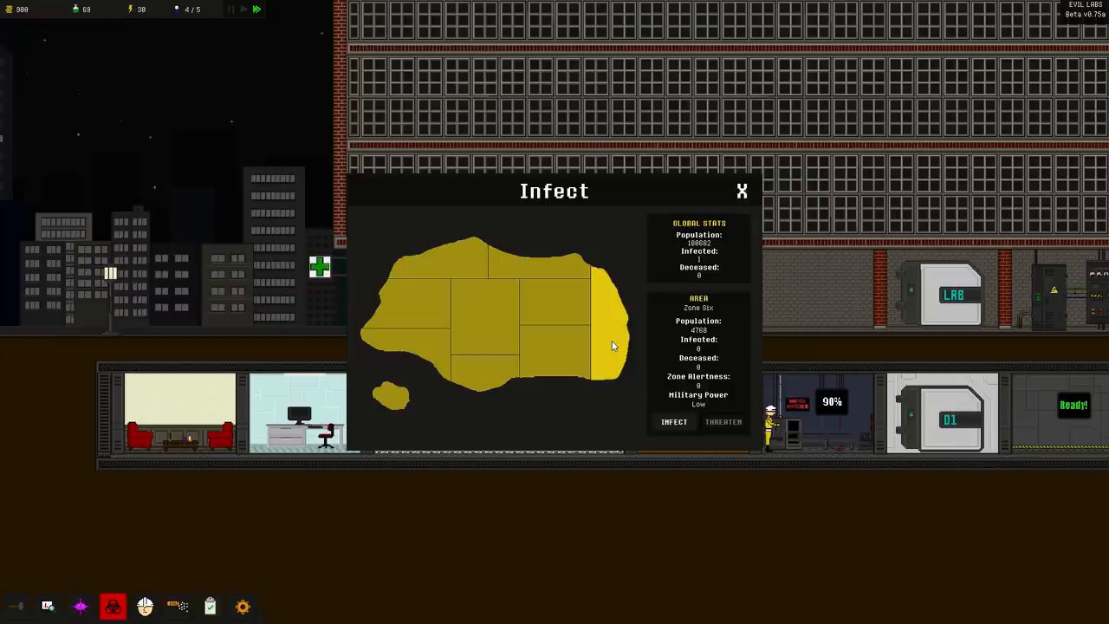
pyautogui.click(674, 423)
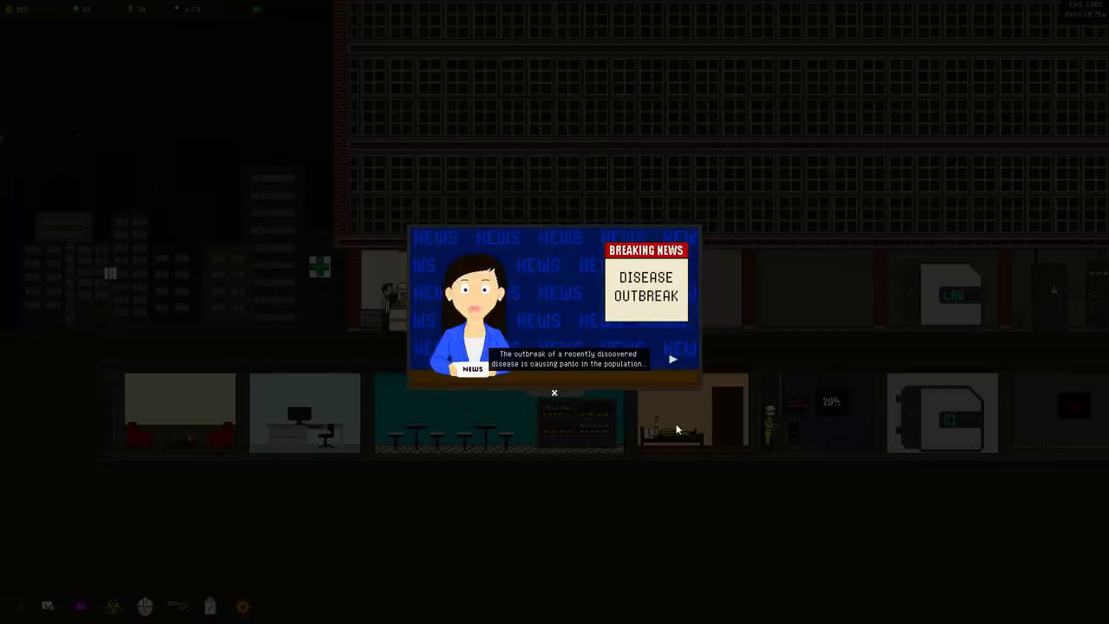
# Get through the Breaking News outbreak report and its infection statistics
pyautogui.click(673, 359)
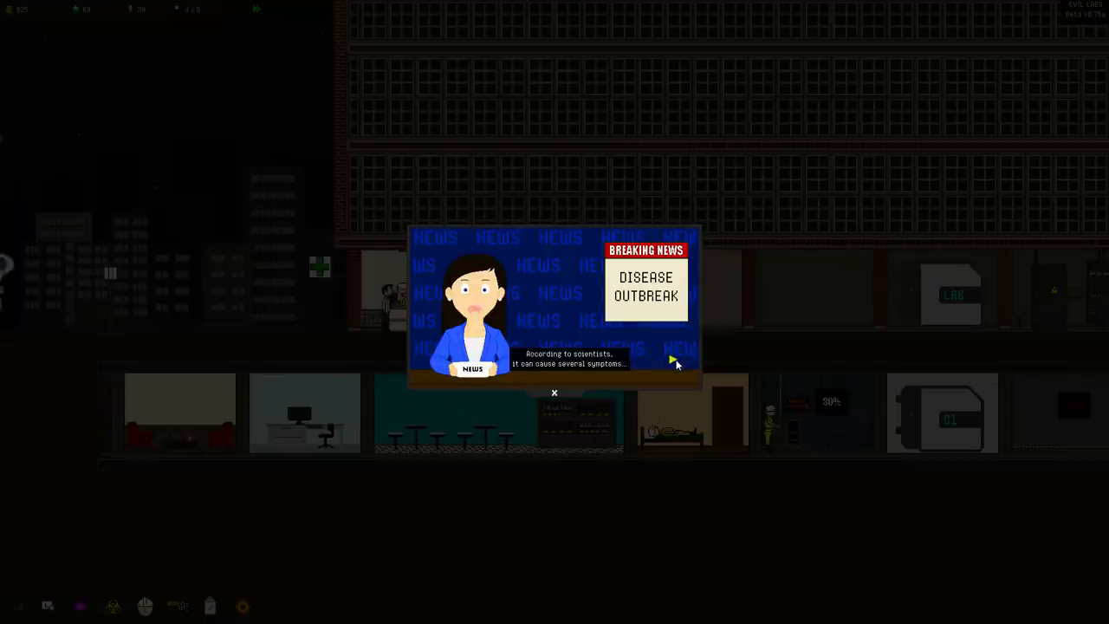
pyautogui.click(674, 359)
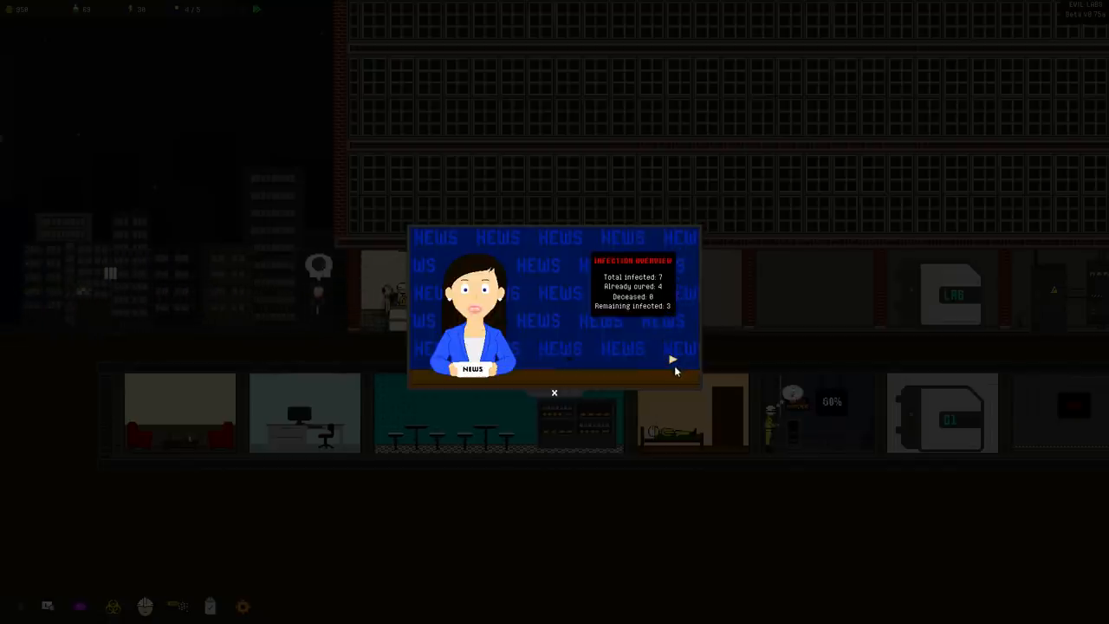
pyautogui.click(672, 359)
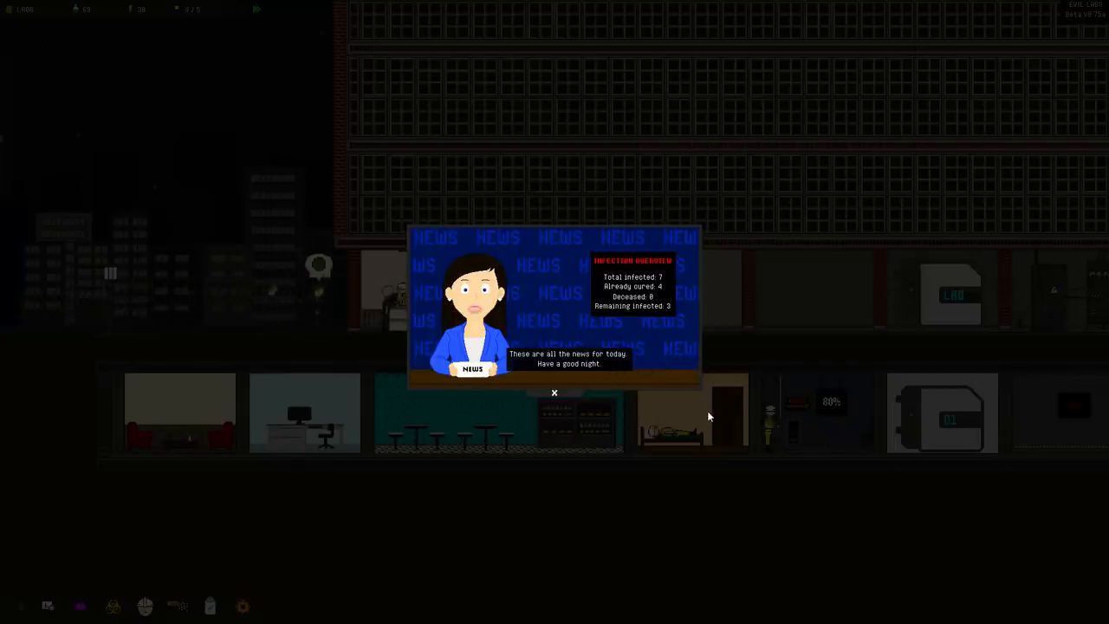
pyautogui.click(555, 391)
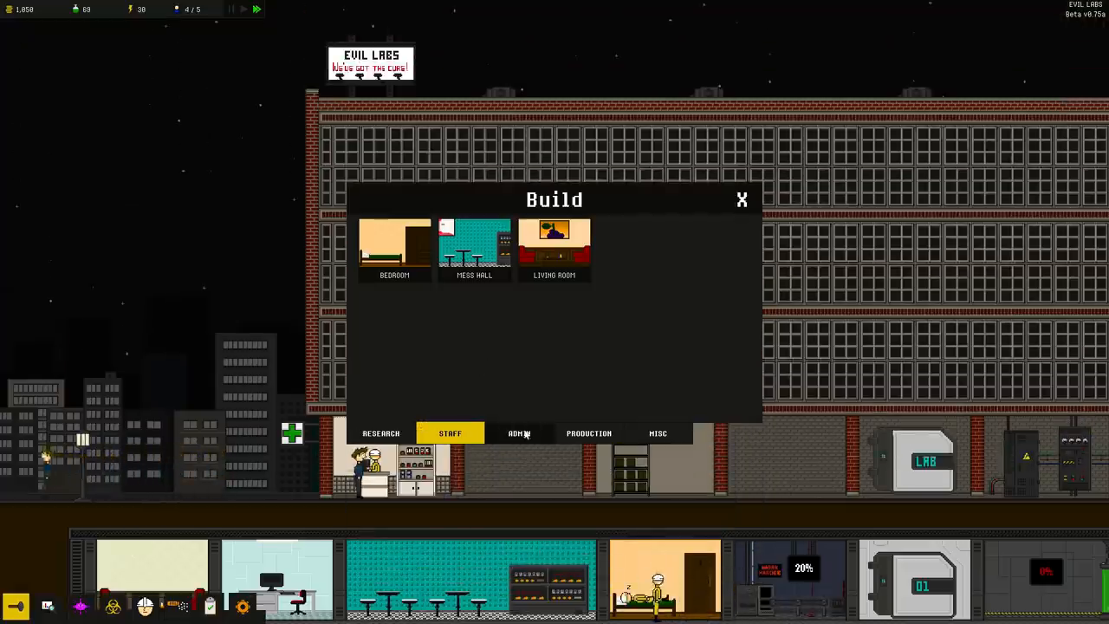
# Choose a Living Room from the staff rooms and place it in the surface building
pyautogui.click(555, 246)
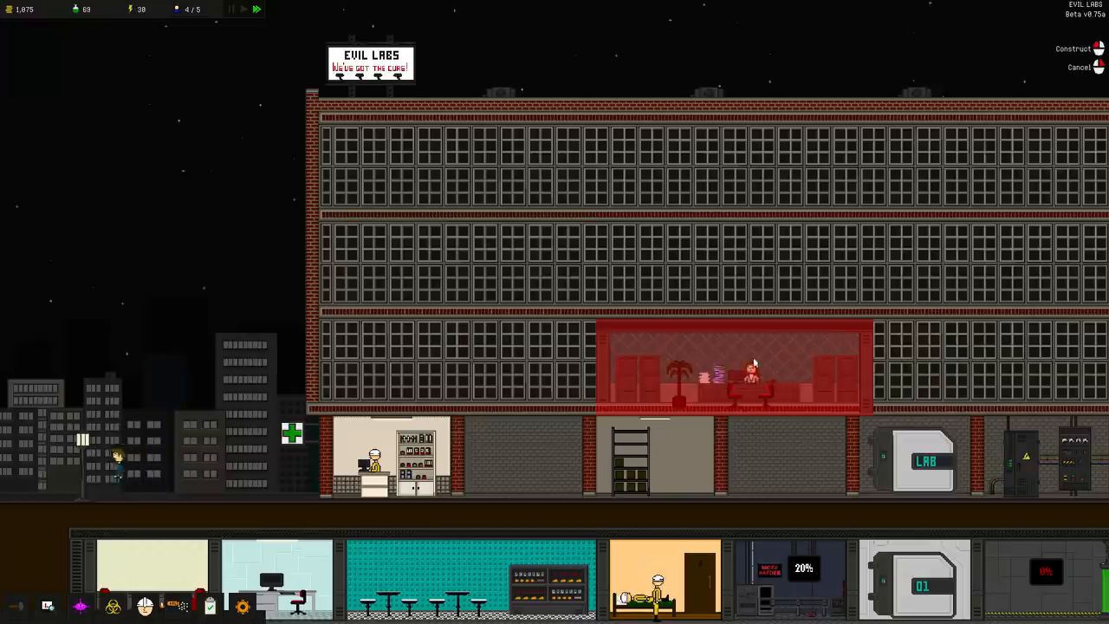
pyautogui.click(49, 606)
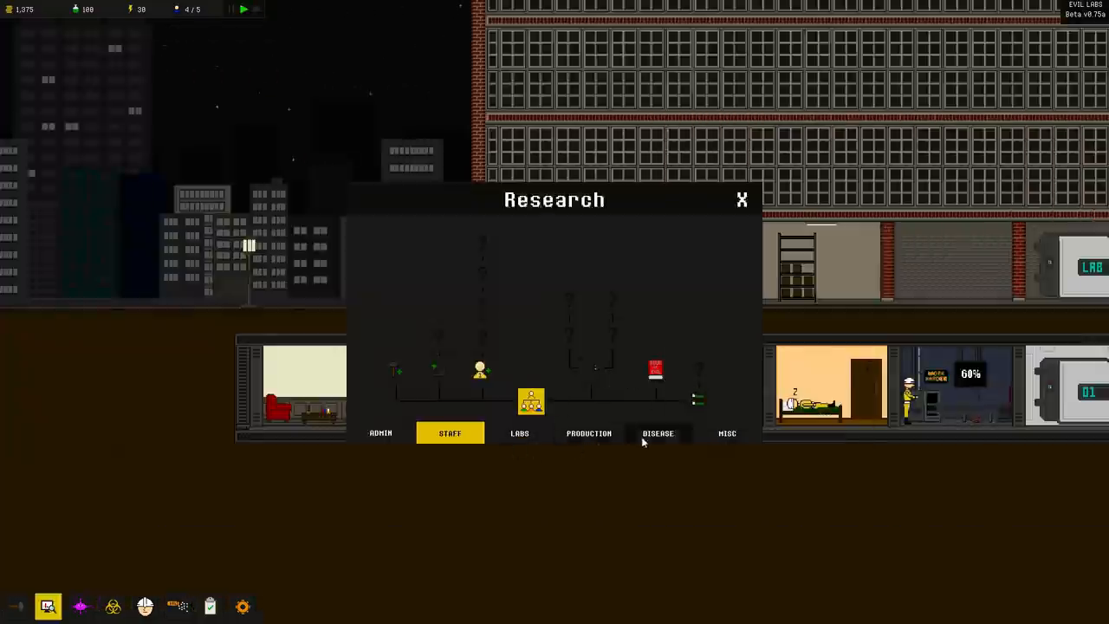
# Browse the Labs, Production and Misc research branches, then close the tree over the new floor 02
pyautogui.click(519, 433)
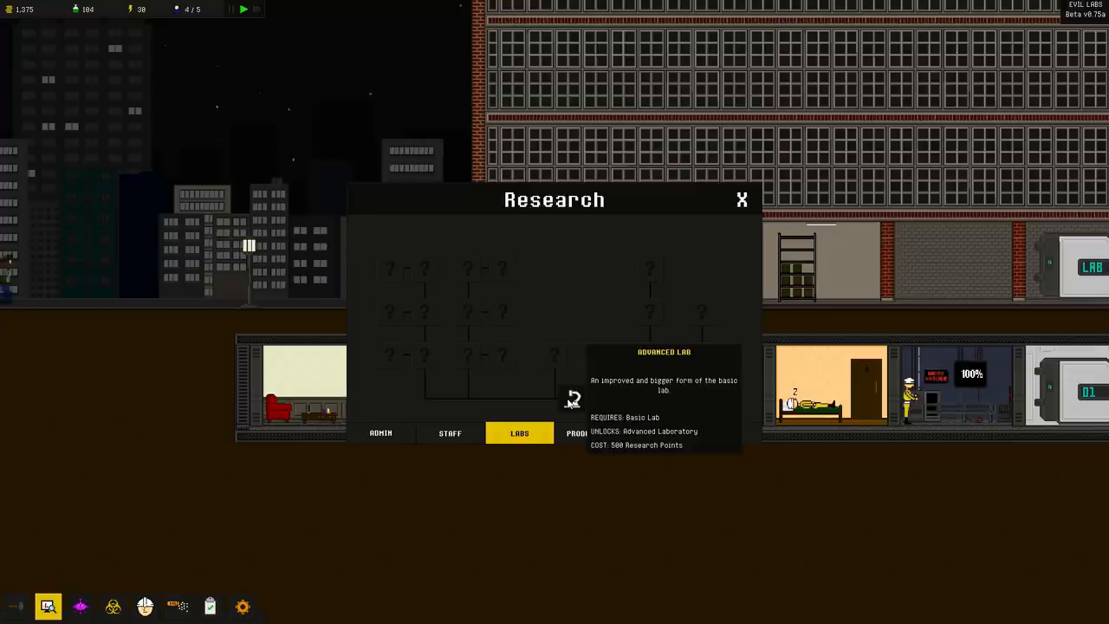
pyautogui.click(589, 433)
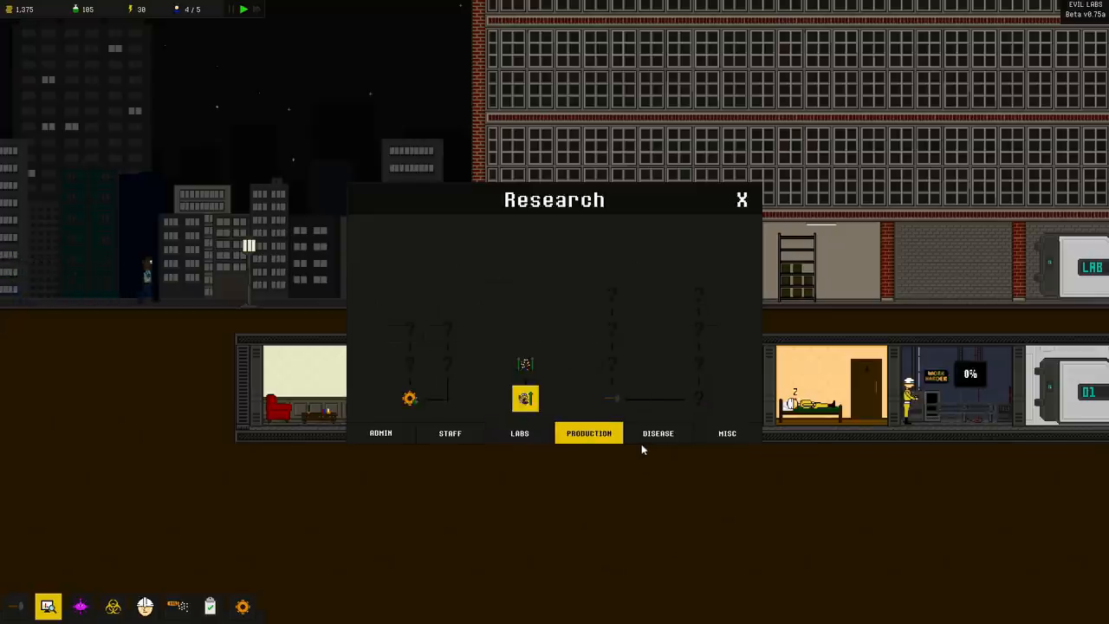
pyautogui.click(659, 433)
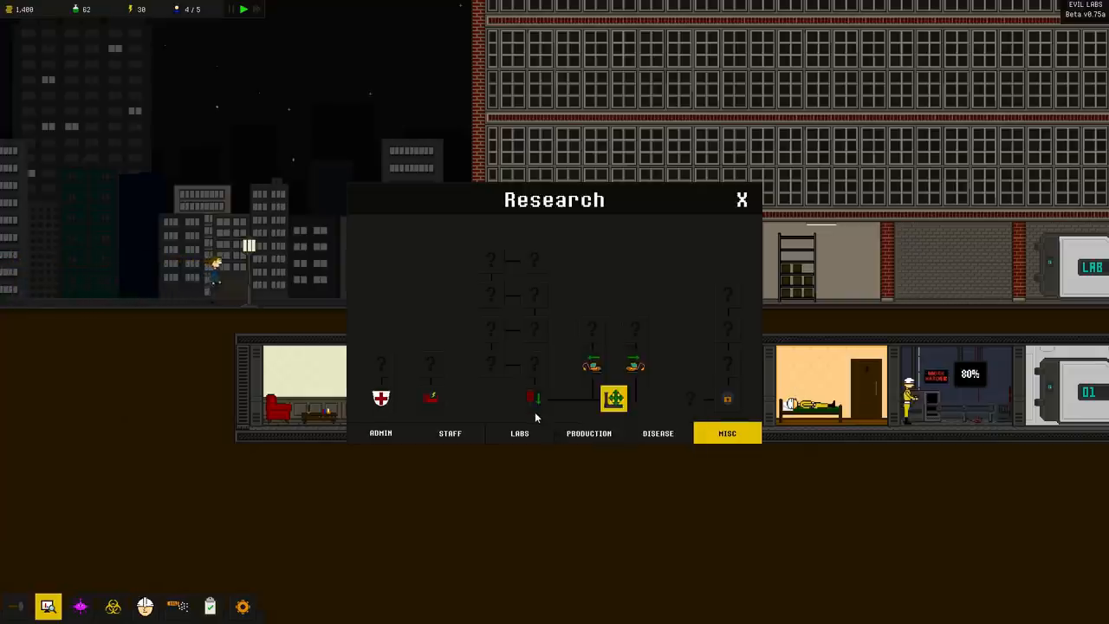
pyautogui.click(742, 201)
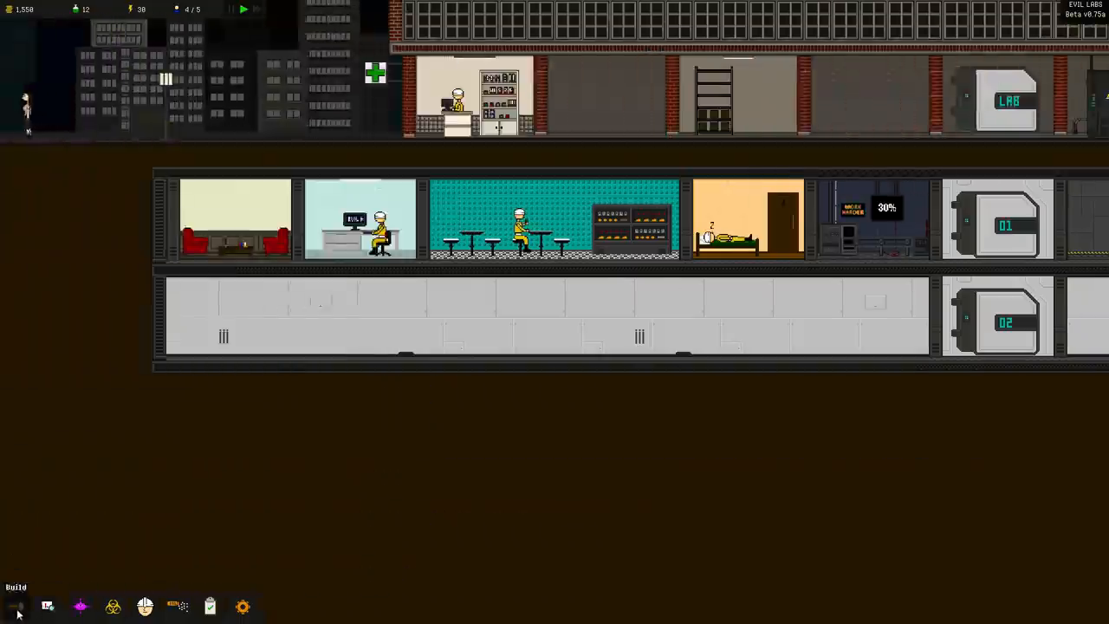
# Bring up the room catalogue to build an admin office on floor 02
pyautogui.click(16, 607)
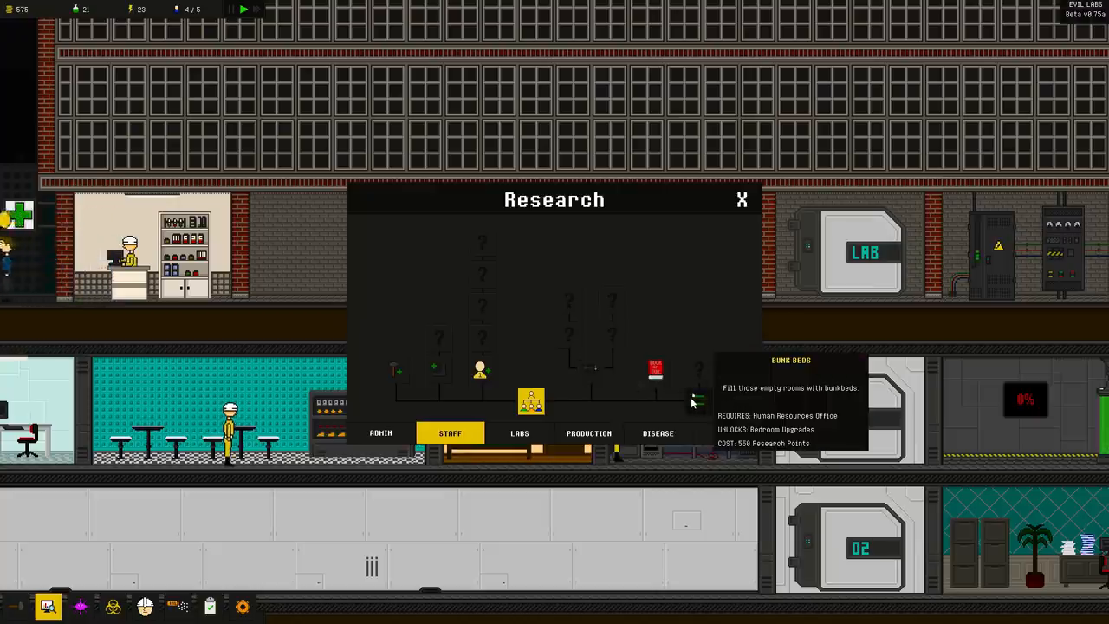
pyautogui.moveTo(694, 385)
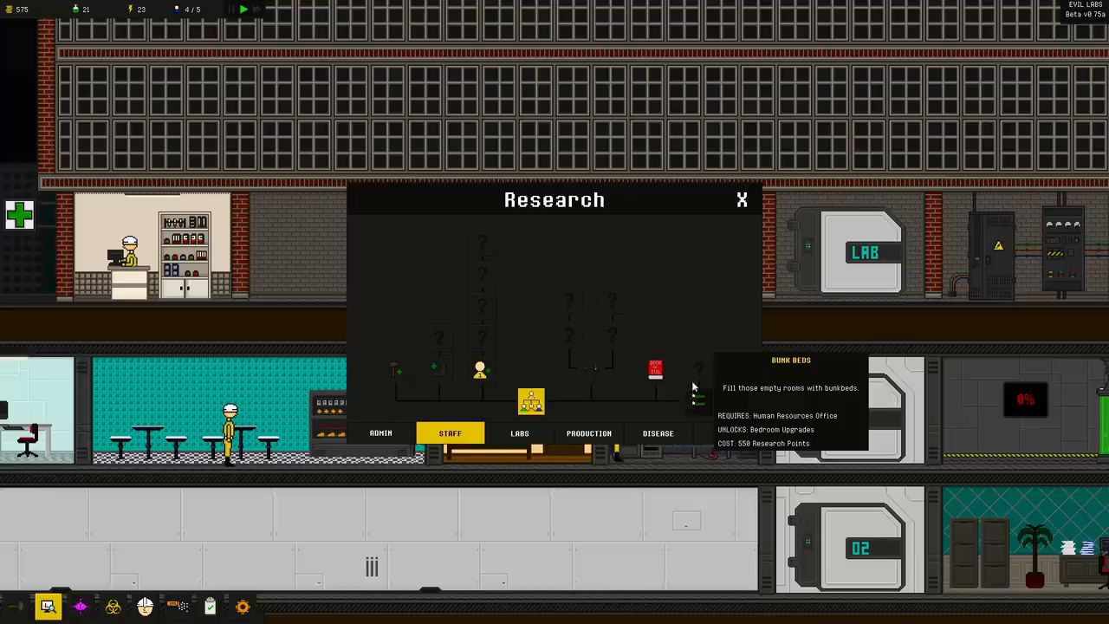
# Close the open panels and the staff overview ahead of choosing Zone Six on the infection map
pyautogui.click(742, 201)
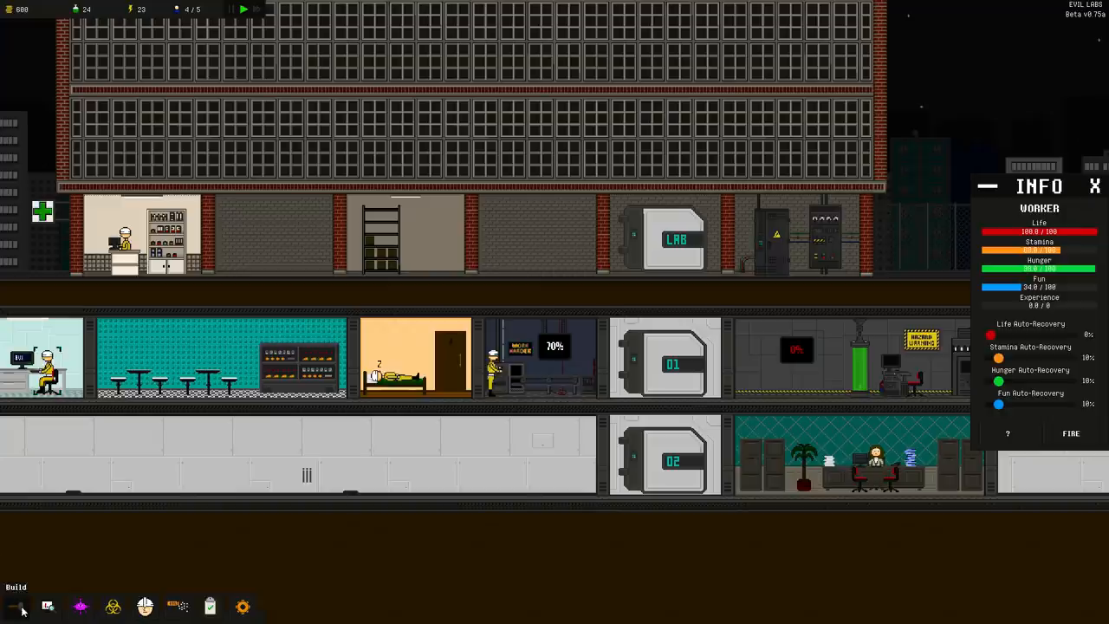
pyautogui.moveTo(146, 607)
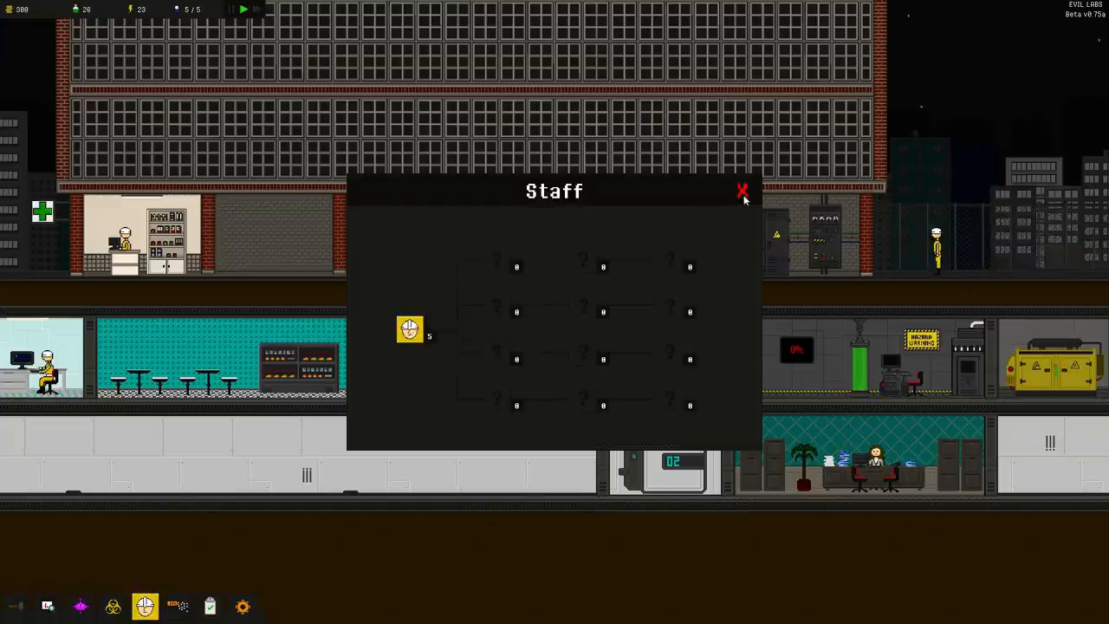
pyautogui.click(741, 188)
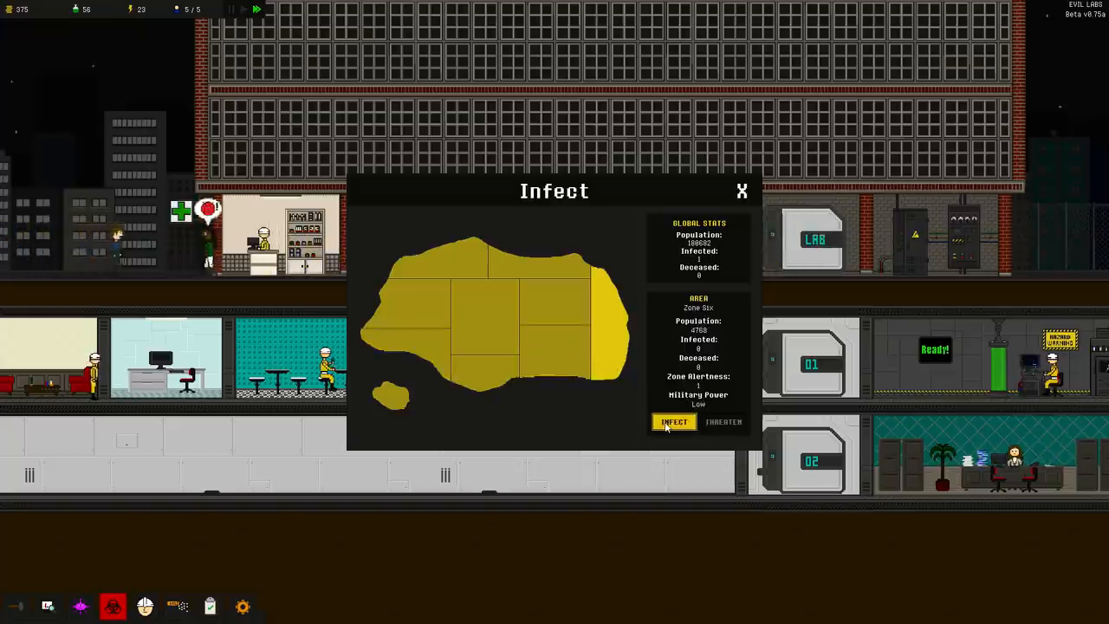
# Release the disease into the chosen zone and get through the outbreak news report
pyautogui.click(742, 191)
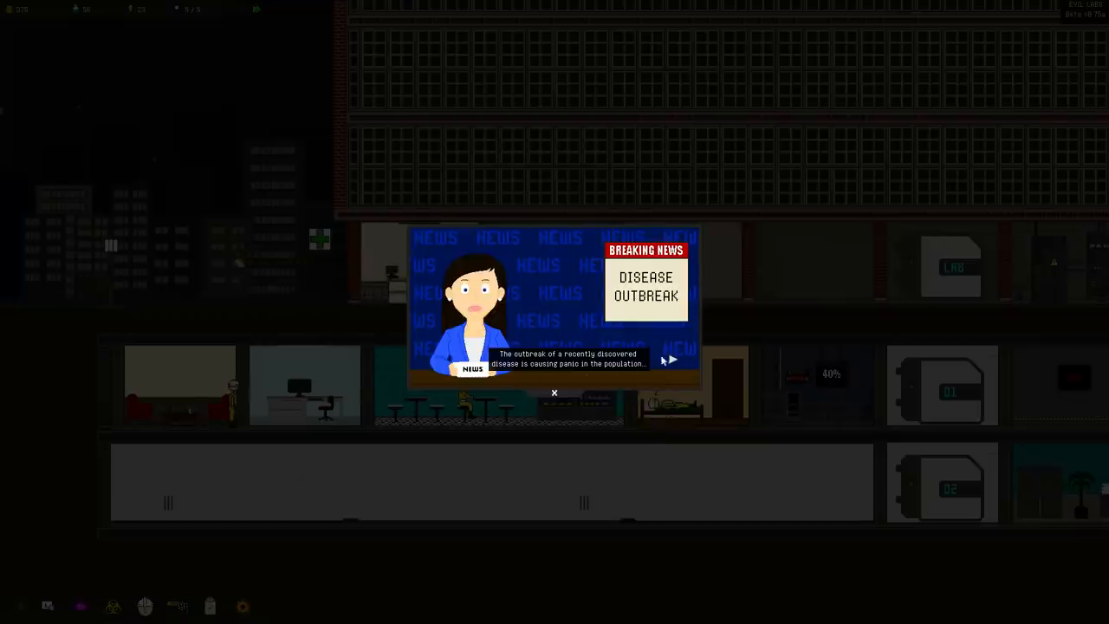
pyautogui.click(669, 359)
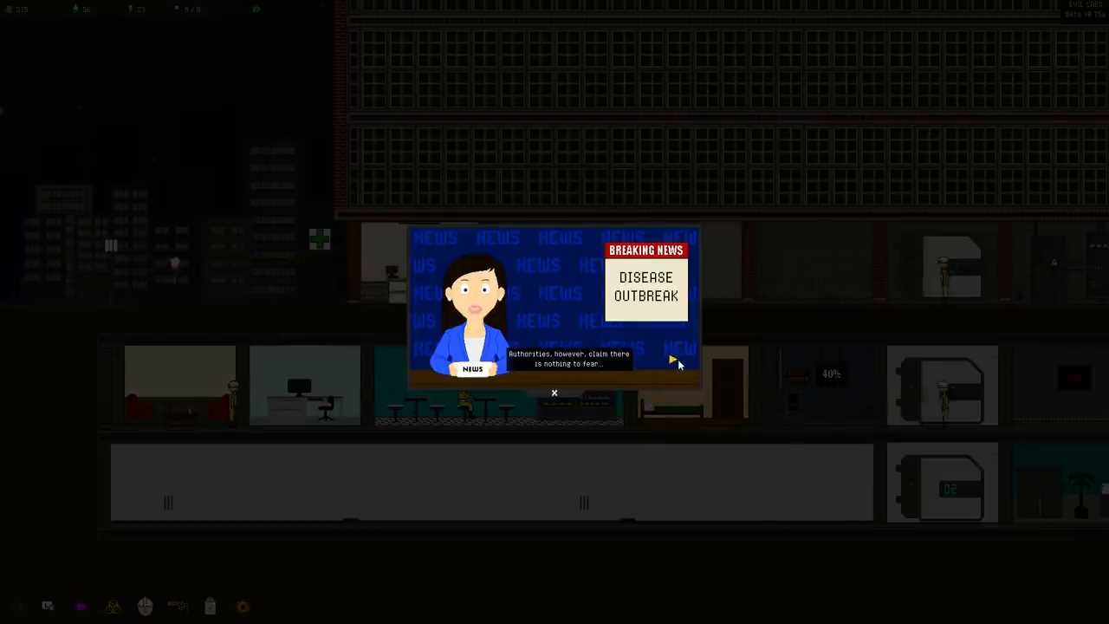
pyautogui.click(674, 359)
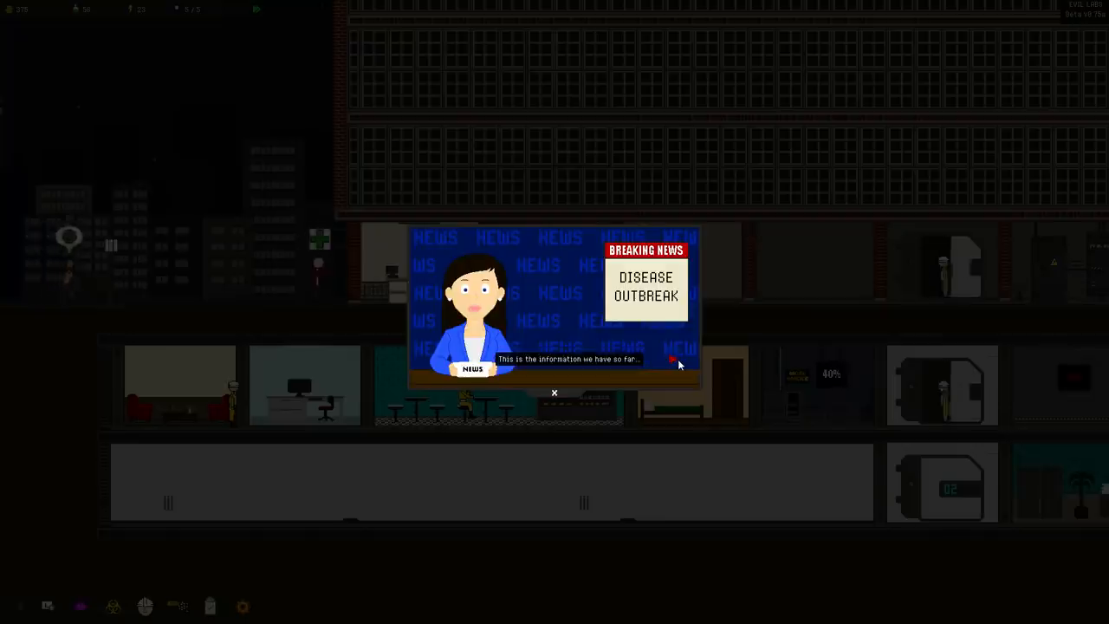
pyautogui.click(672, 359)
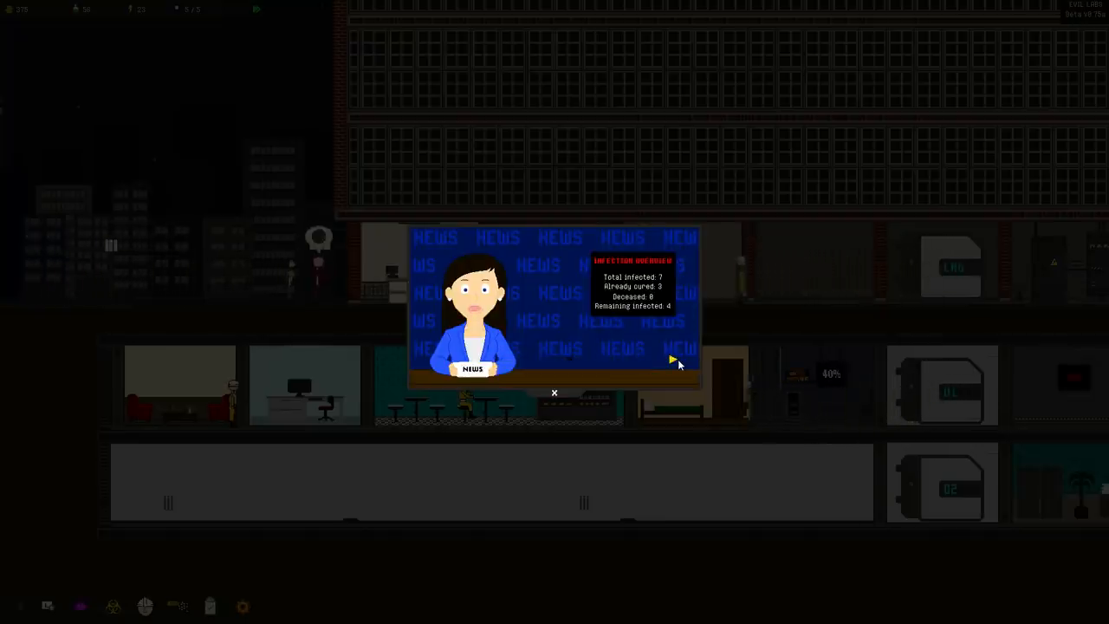
pyautogui.click(674, 359)
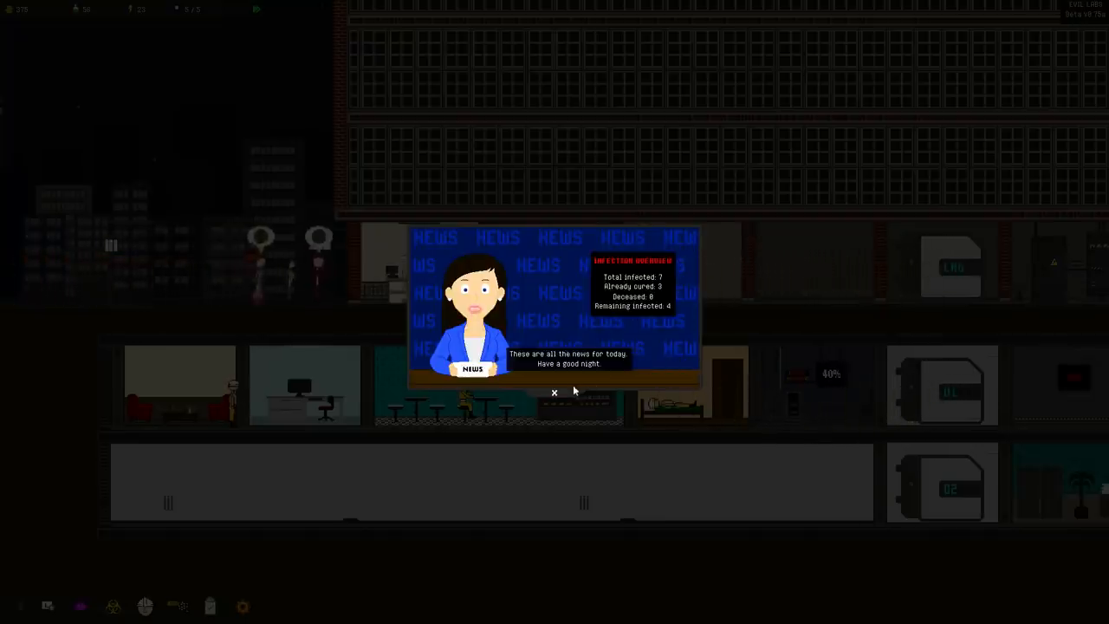
pyautogui.click(555, 391)
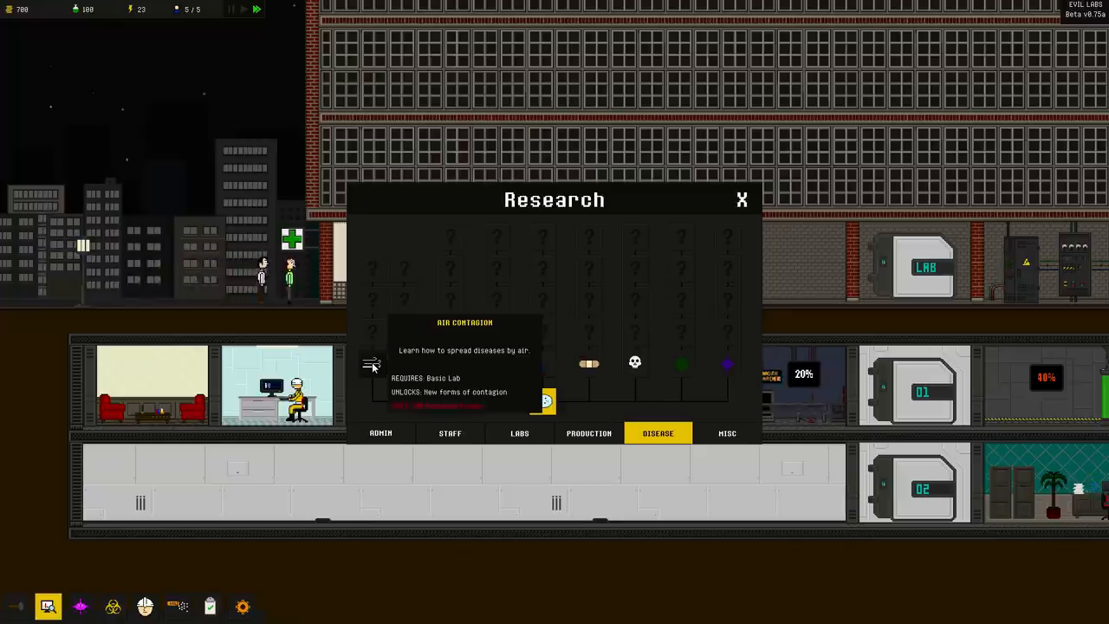
# Check Water Contagion's requirements and close the research tree
pyautogui.click(371, 363)
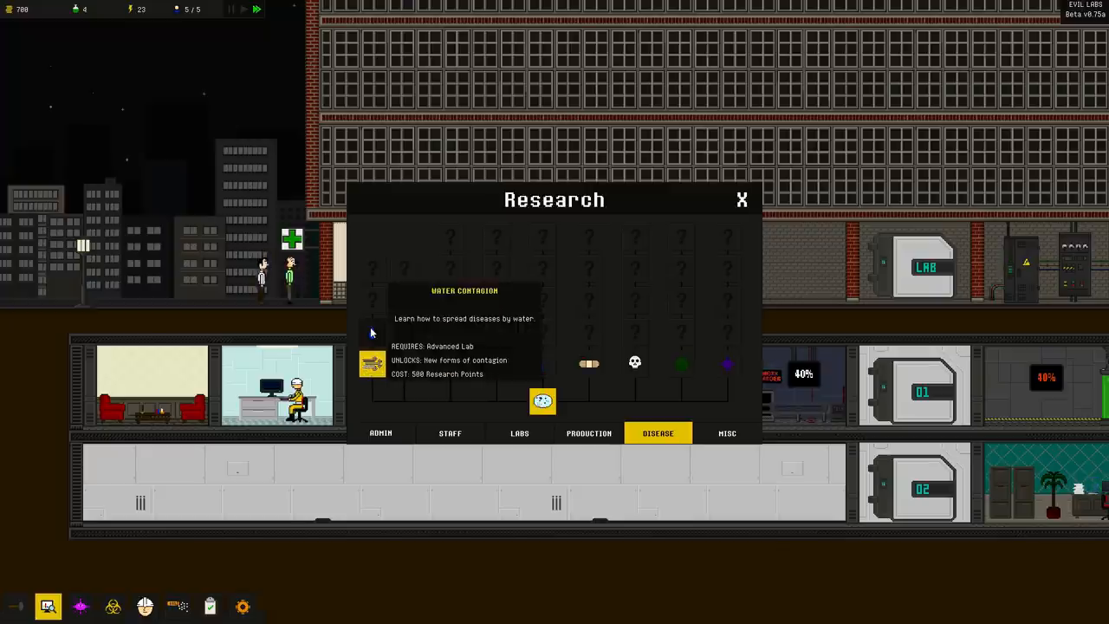
pyautogui.click(741, 199)
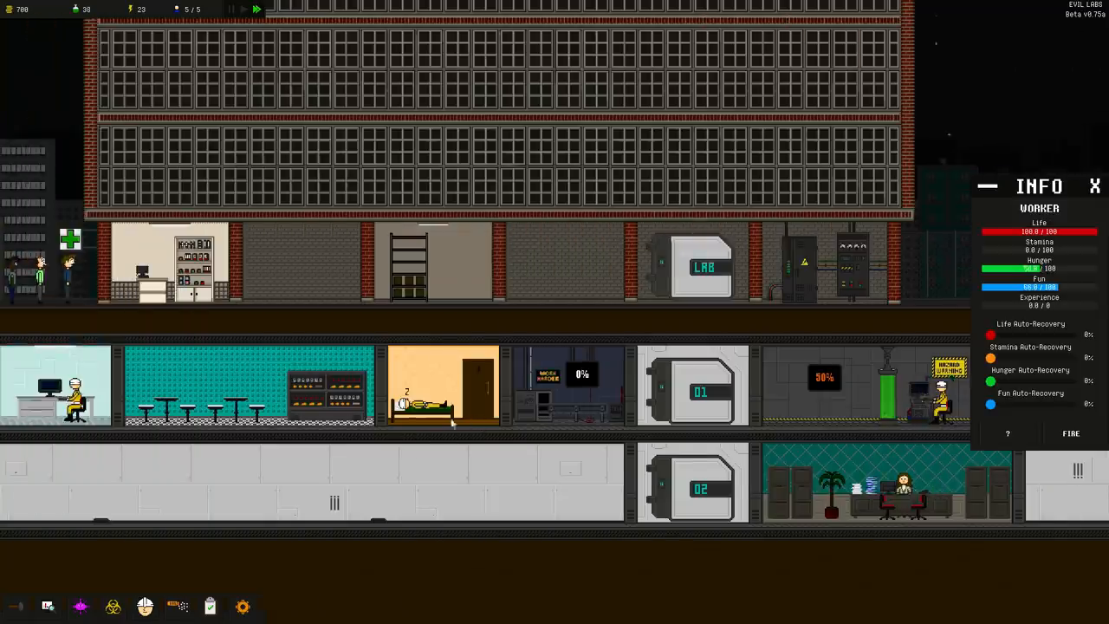
# Bring up the infection map showing global stats and Zone Seven's population and military power
pyautogui.hscroll(3)
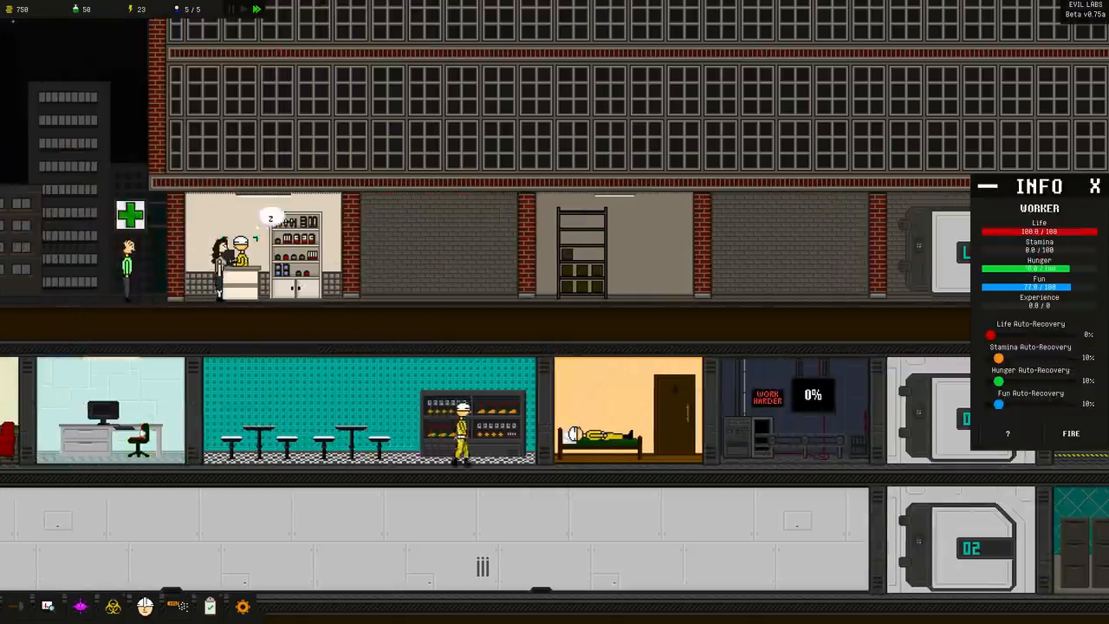
pyautogui.click(793, 408)
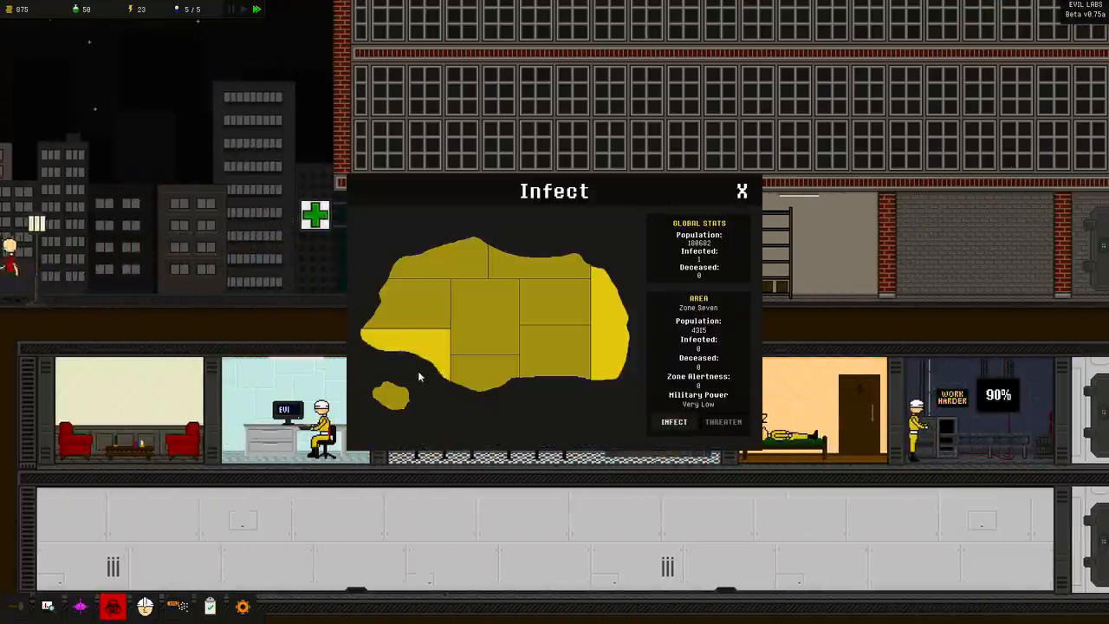
# Close the map and buy Air contagion for the disease in Disease Development
pyautogui.click(742, 191)
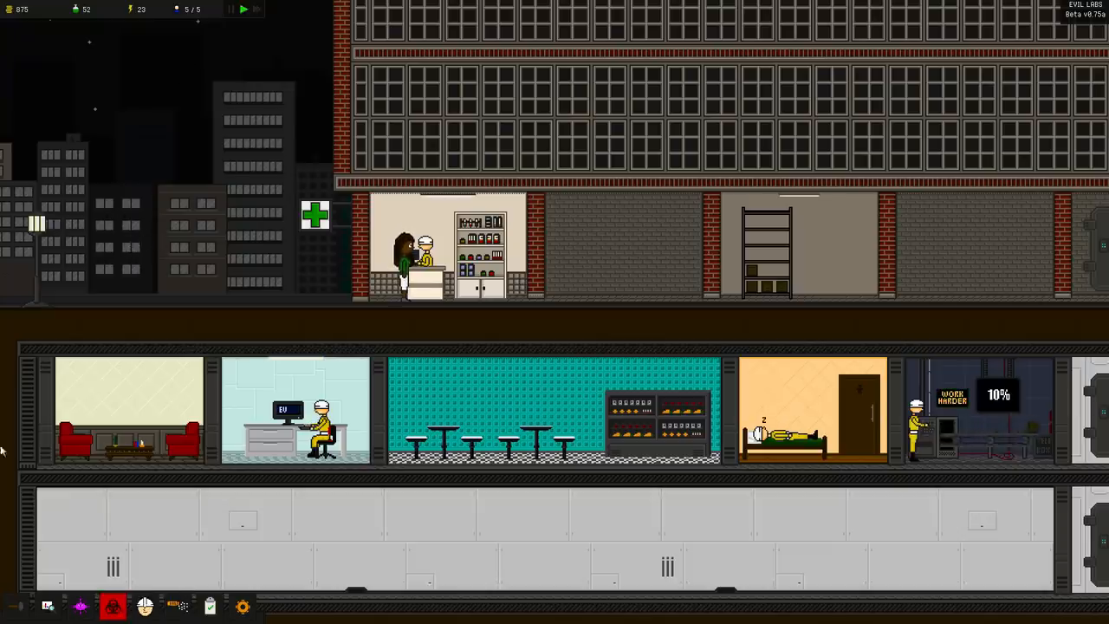
pyautogui.click(79, 605)
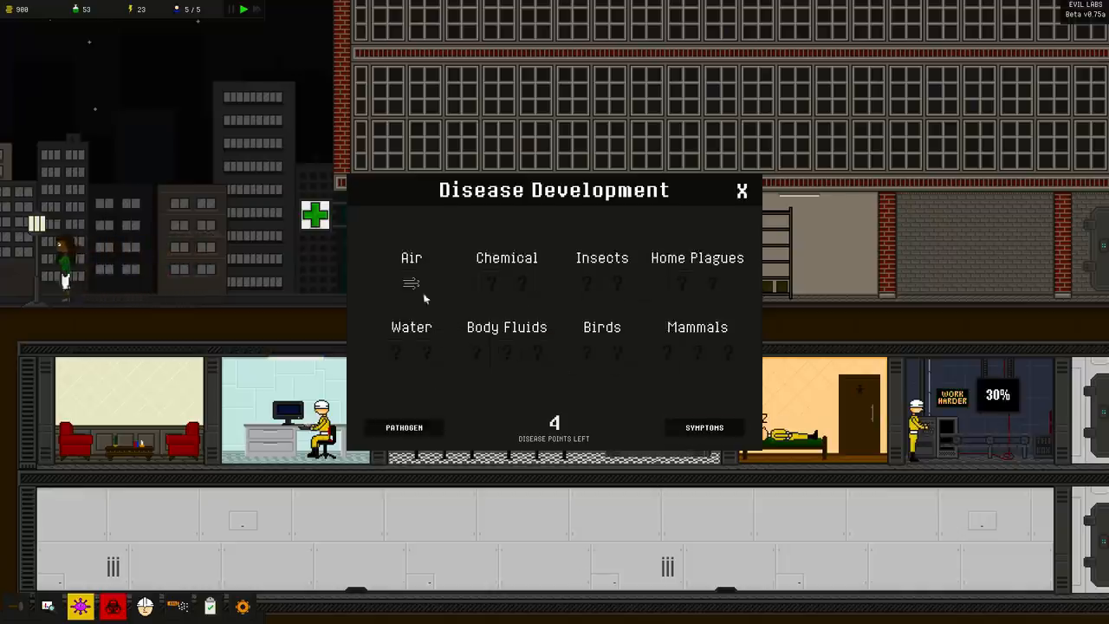
pyautogui.click(411, 284)
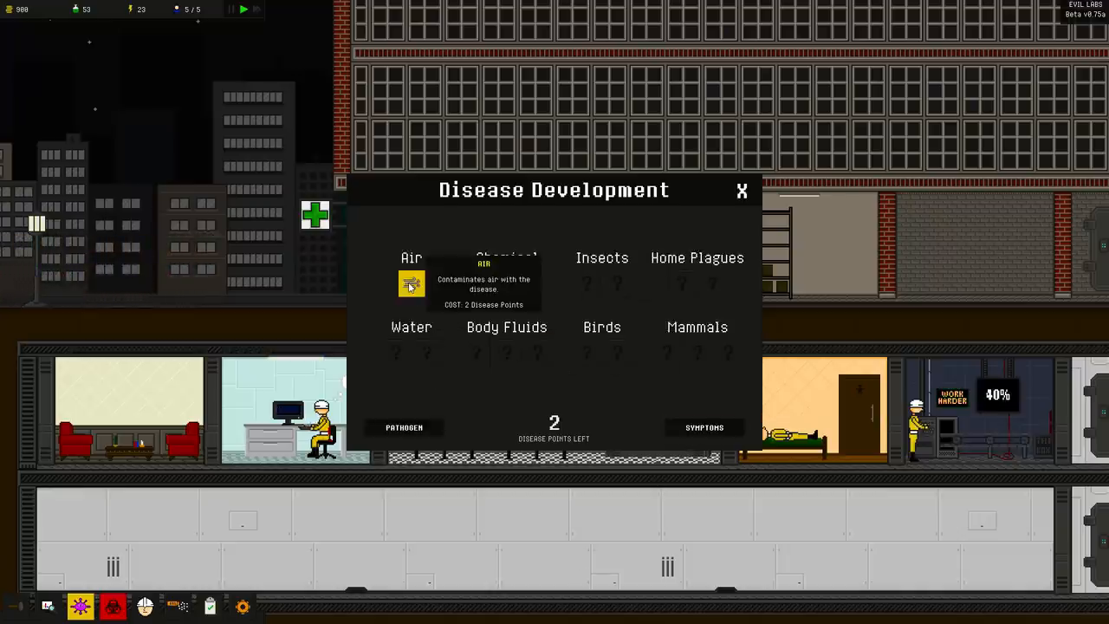
# Glance over the symptom options, return to contagion, and reopen the infection map on Zone Six
pyautogui.click(703, 426)
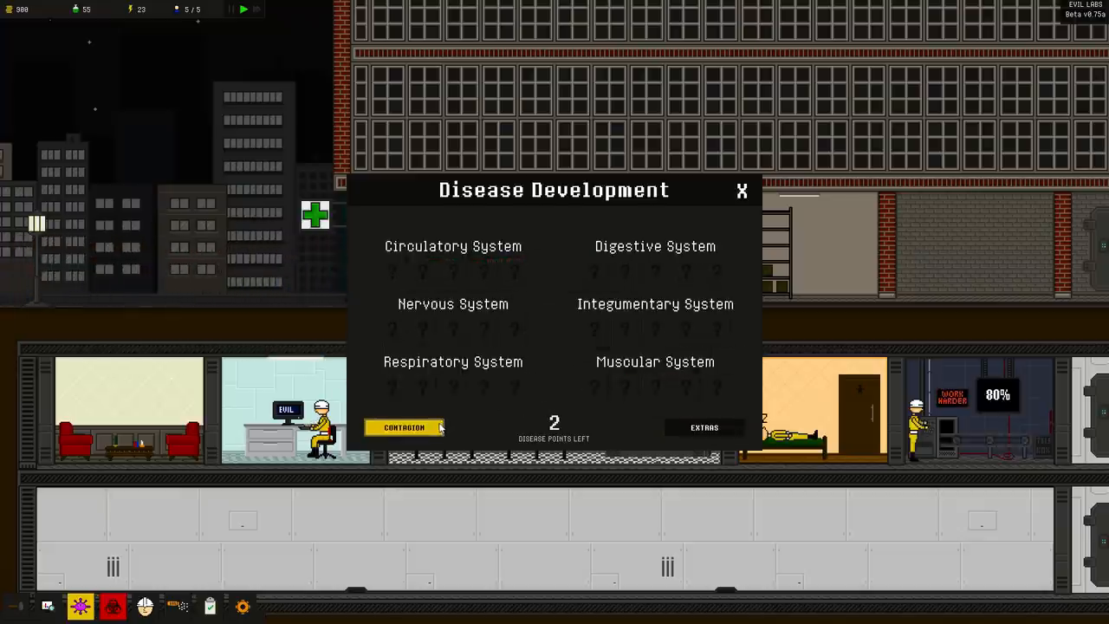
pyautogui.click(404, 427)
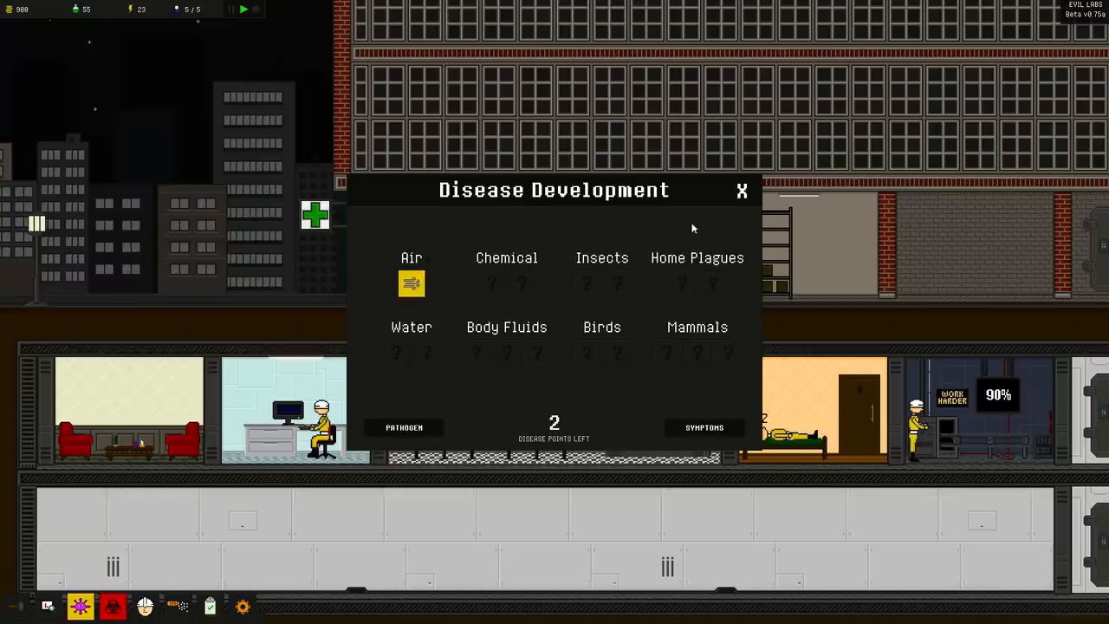
pyautogui.click(113, 607)
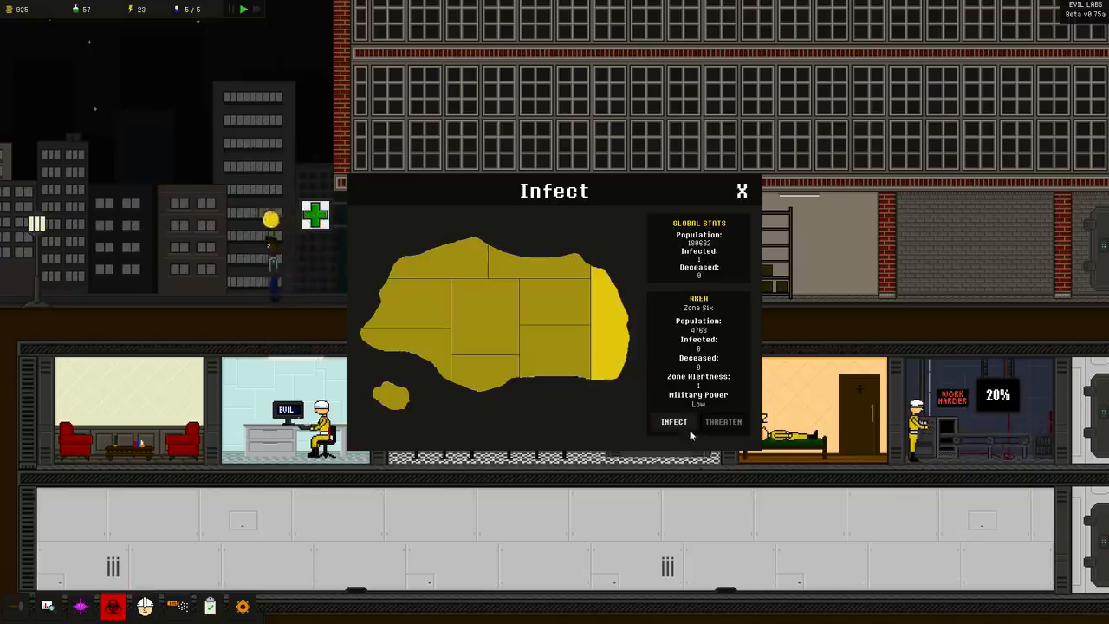
# Infect Zone Six and click through the outbreak bulletin reporting three infected and three cured
pyautogui.click(742, 190)
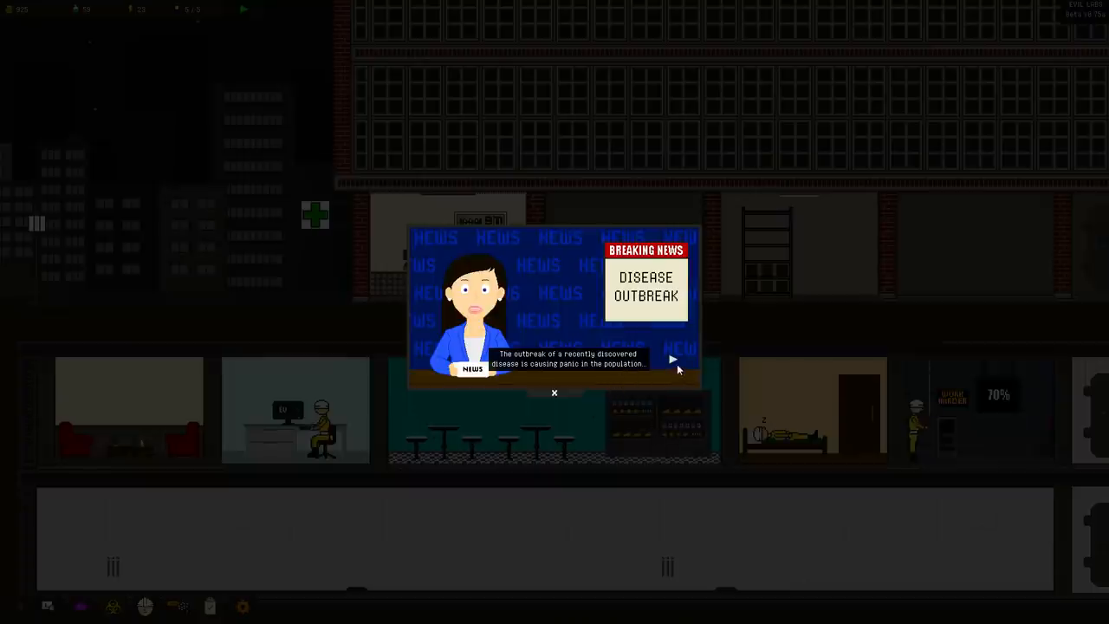
pyautogui.click(672, 359)
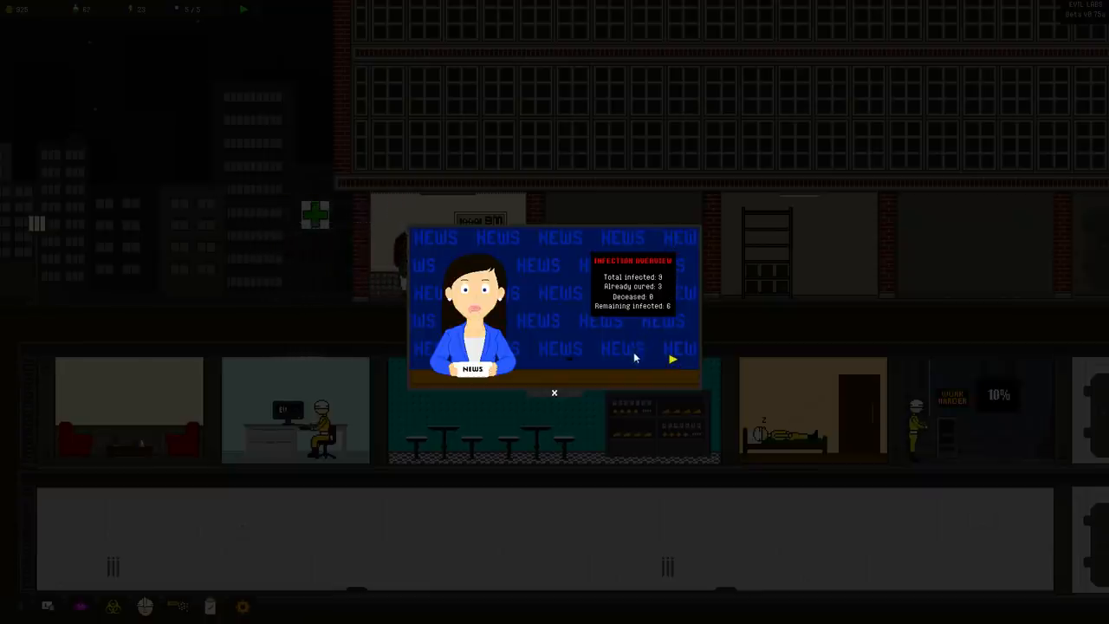
pyautogui.click(673, 359)
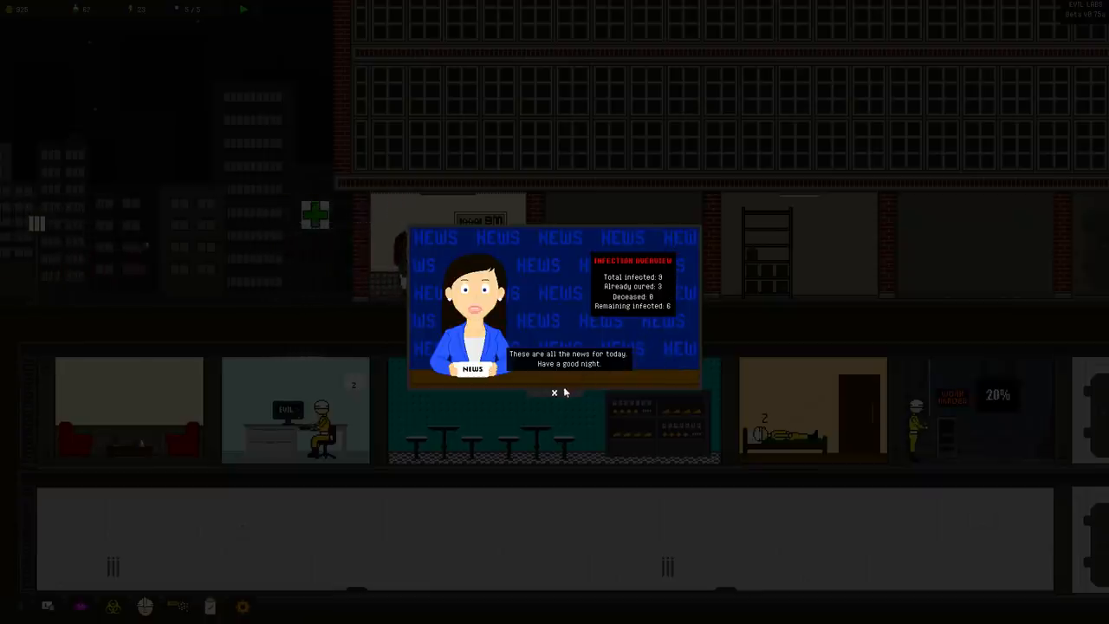
pyautogui.click(555, 392)
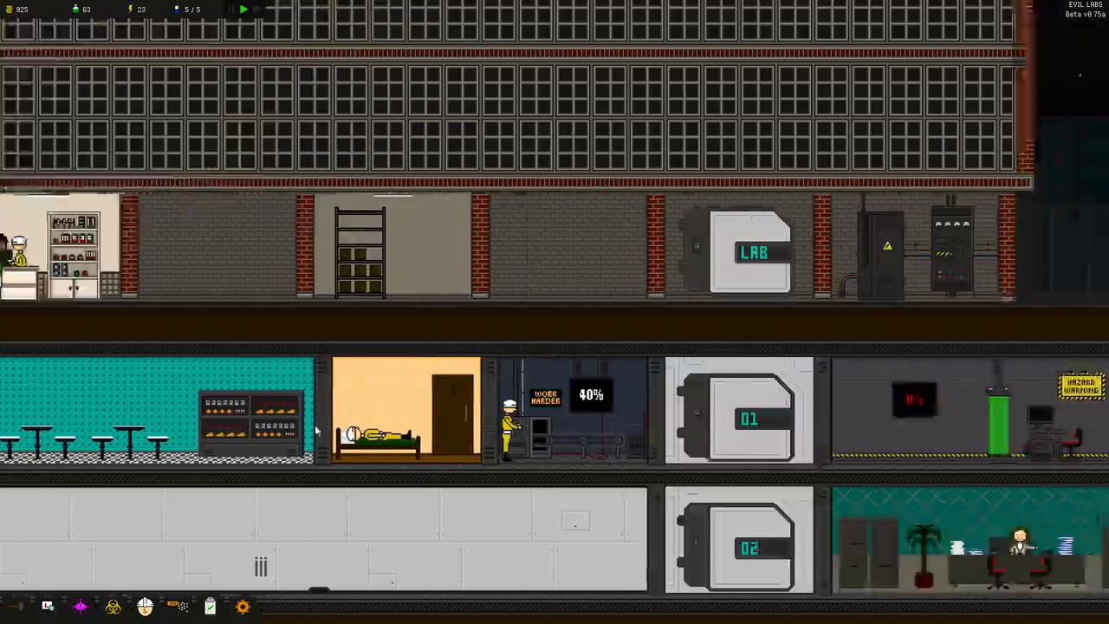
pyautogui.hscroll(3)
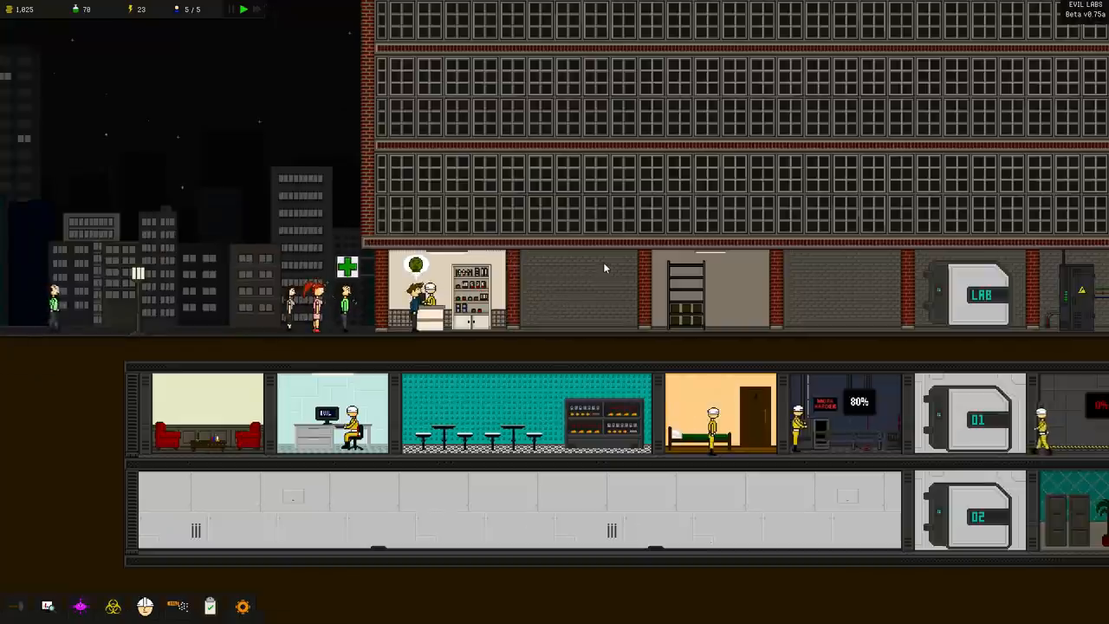
pyautogui.hscroll(3)
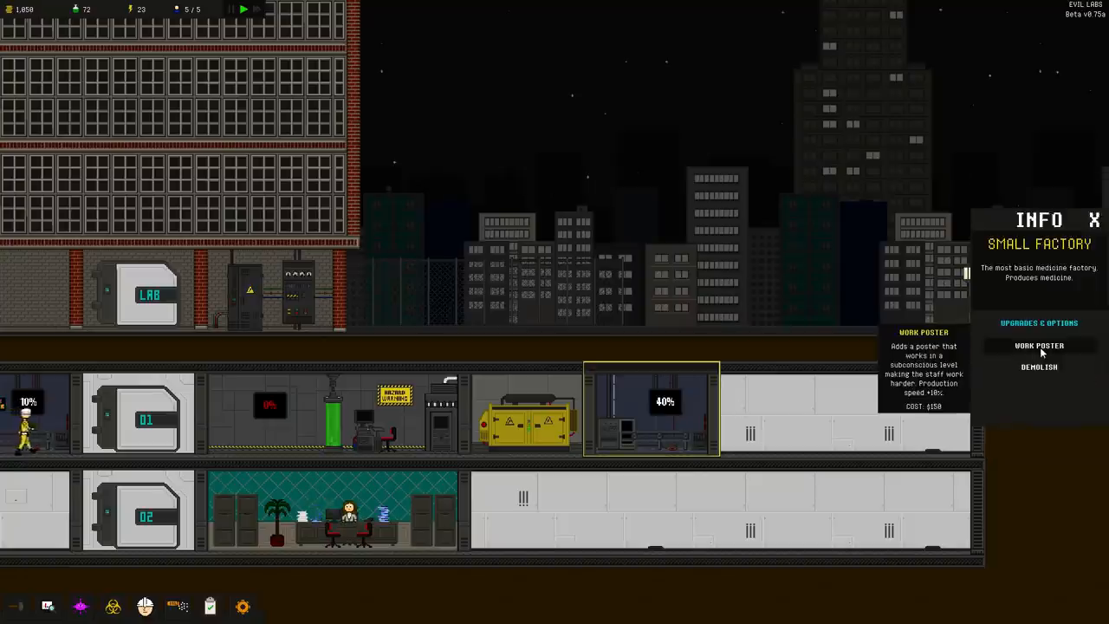
pyautogui.click(1040, 345)
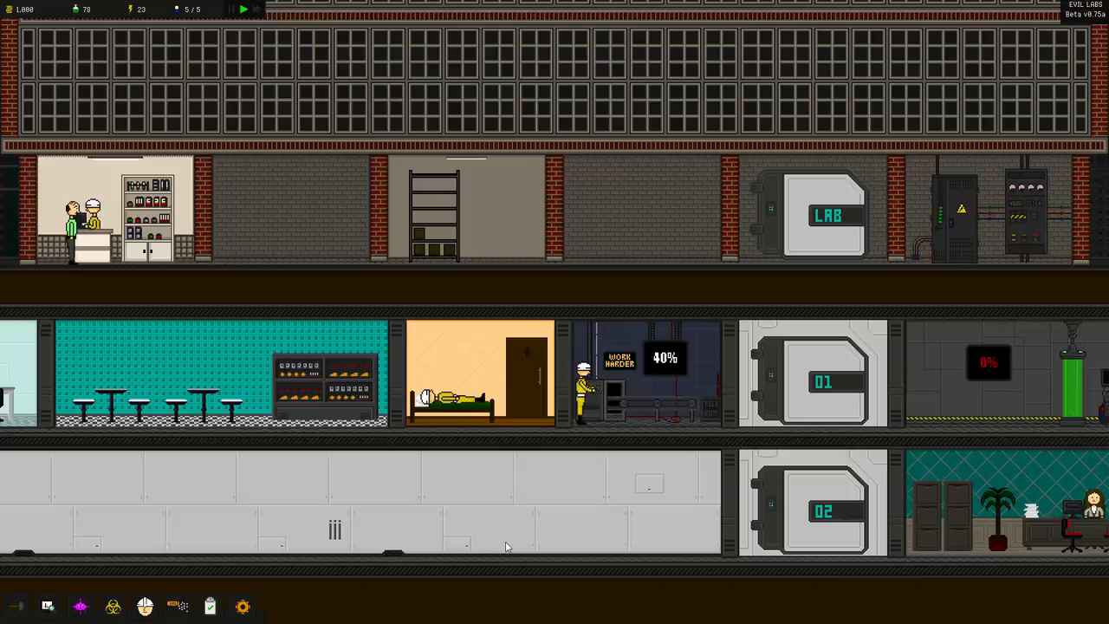
pyautogui.hscroll(-3)
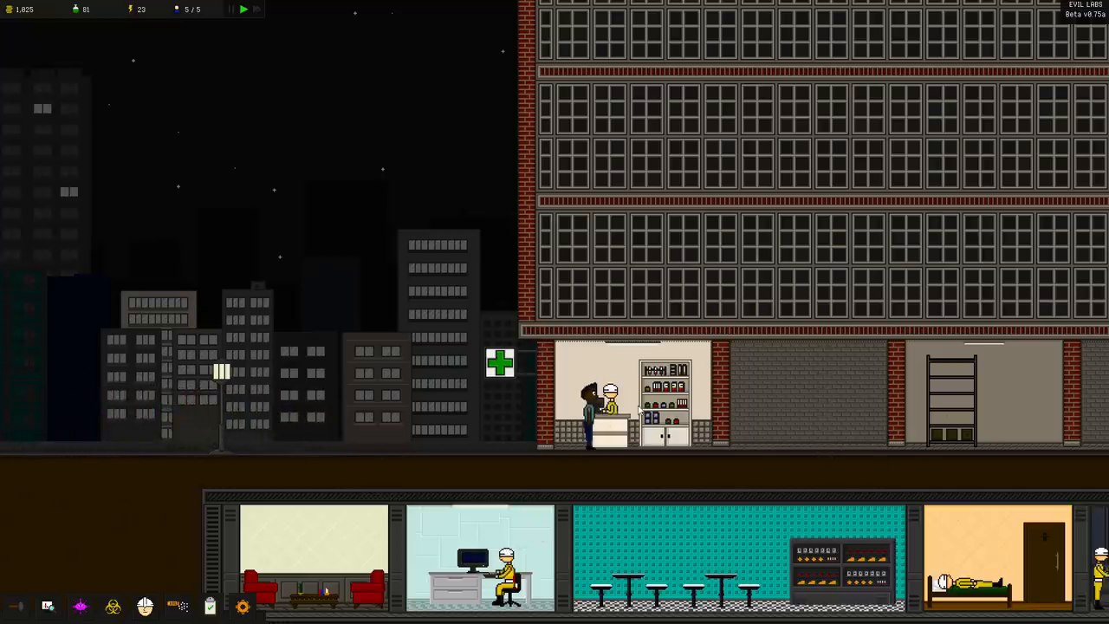
# Check a worker's stats, then bring up the research tree on its disease branch
pyautogui.click(633, 389)
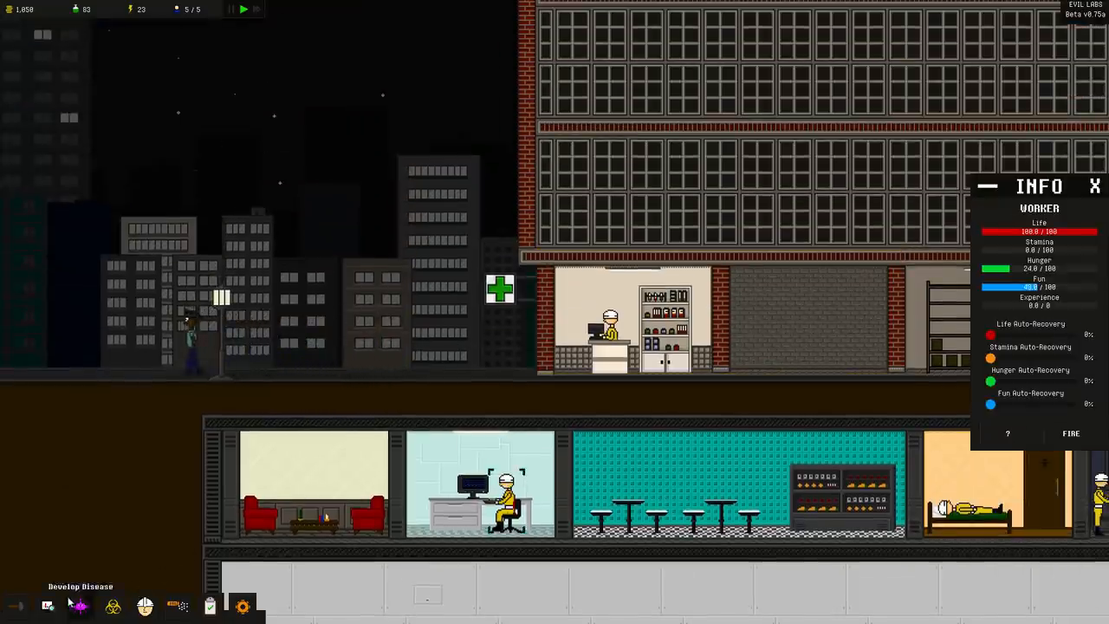
pyautogui.click(49, 605)
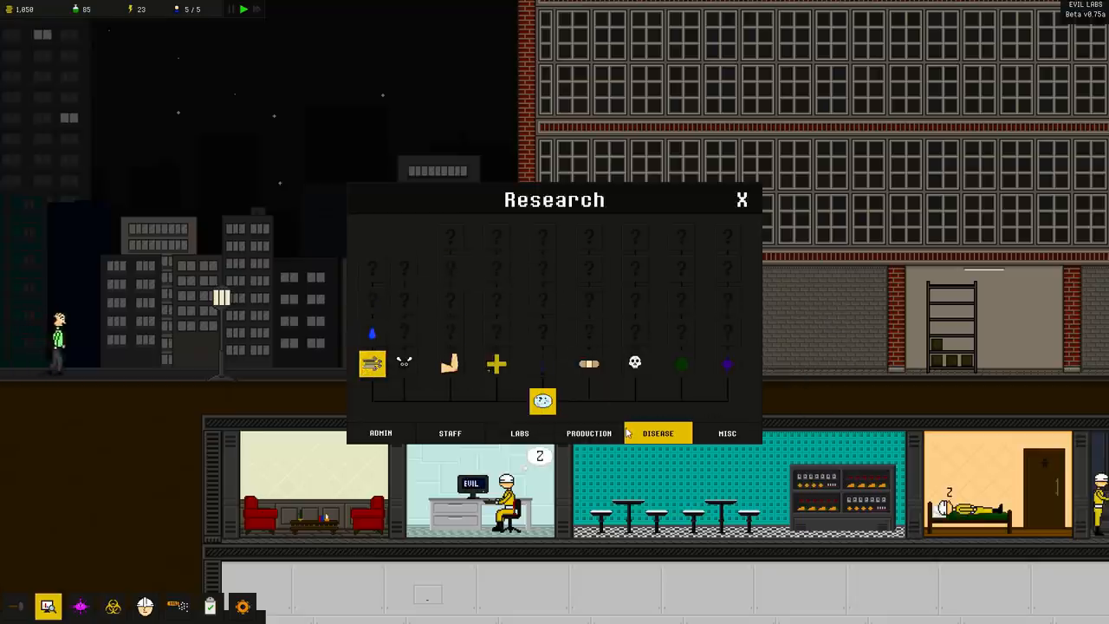
# View the production research branch and close the research window
pyautogui.click(589, 433)
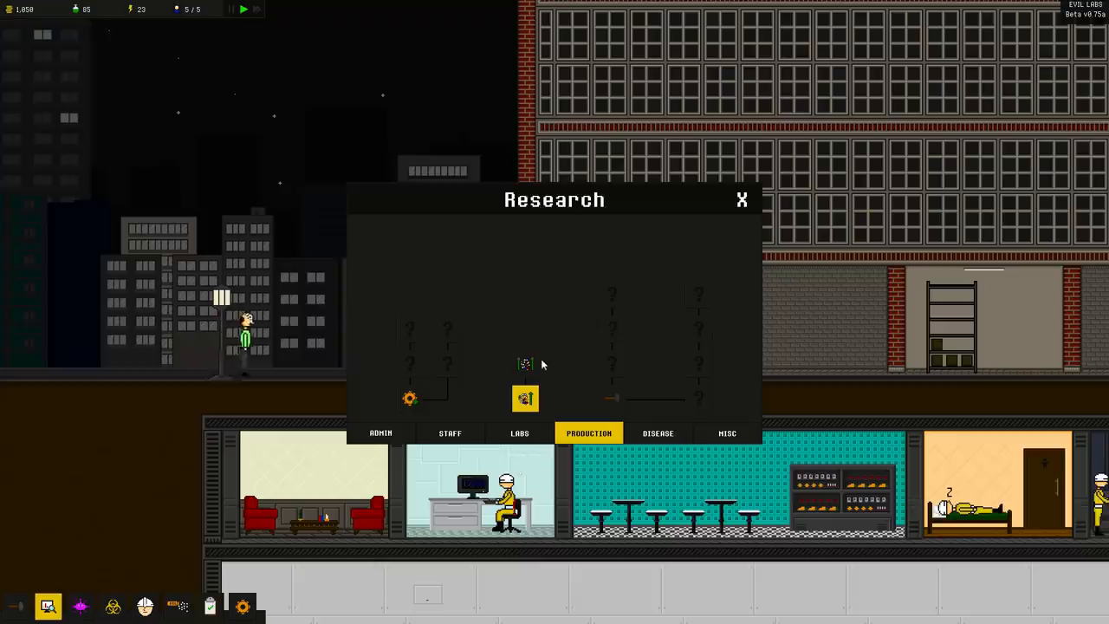
pyautogui.moveTo(525, 363)
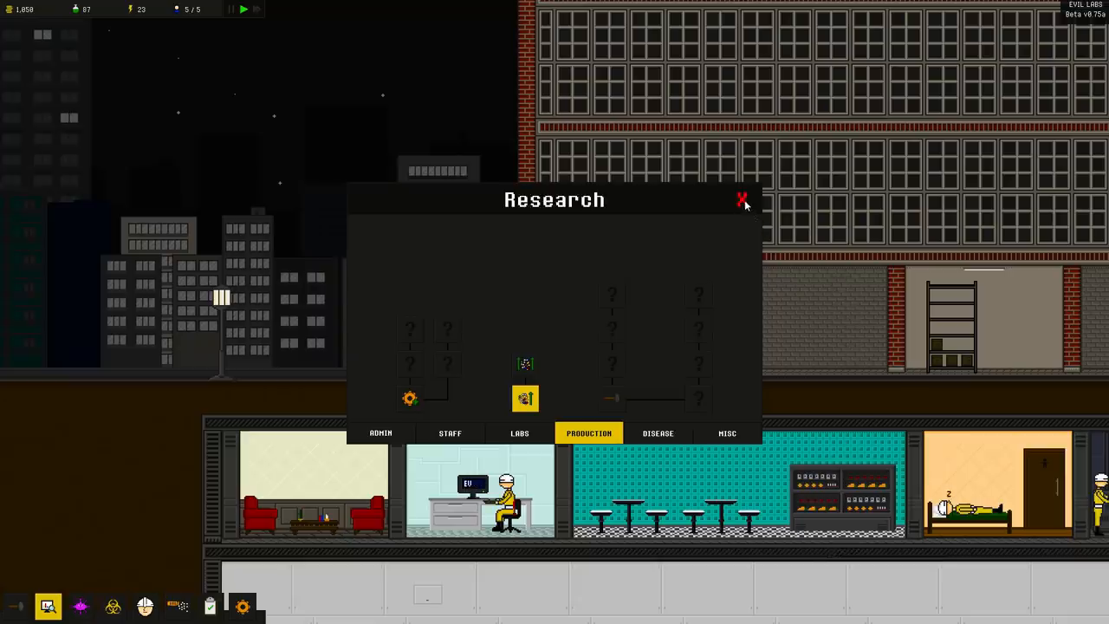
pyautogui.click(741, 201)
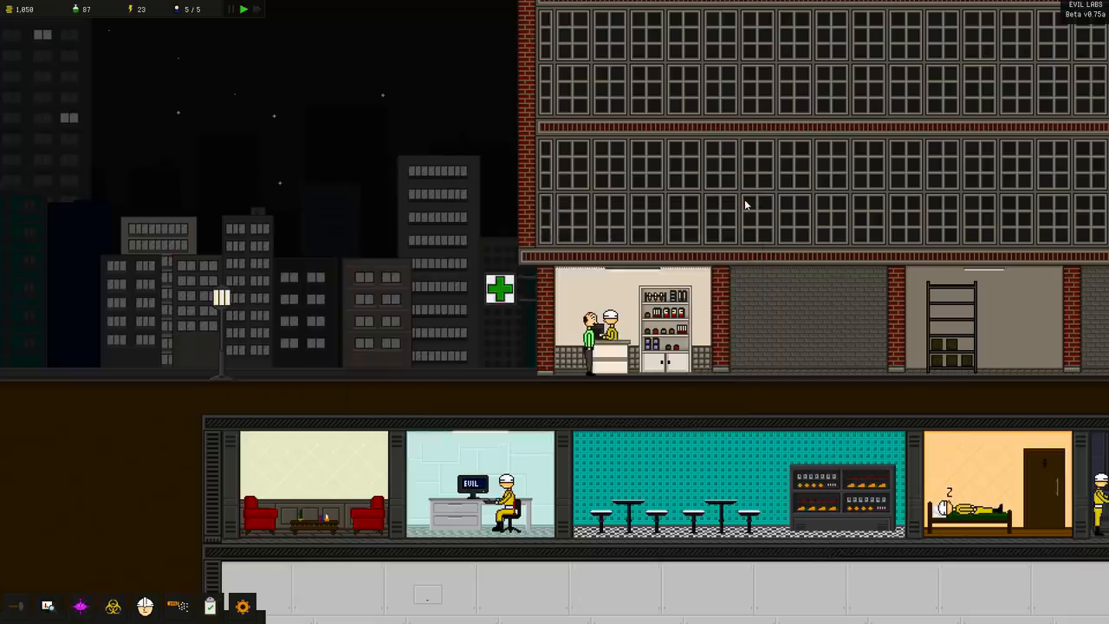